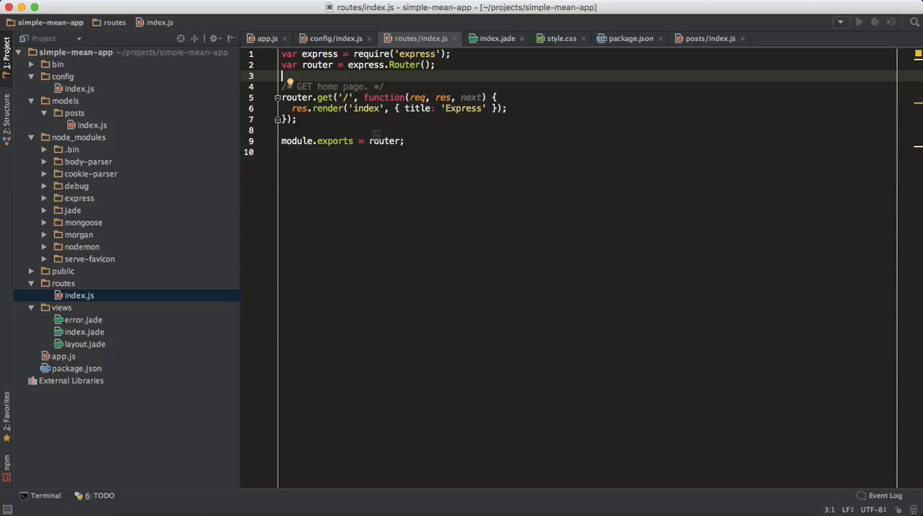
{"action": "mouse_move", "coordinate": [383, 130]}
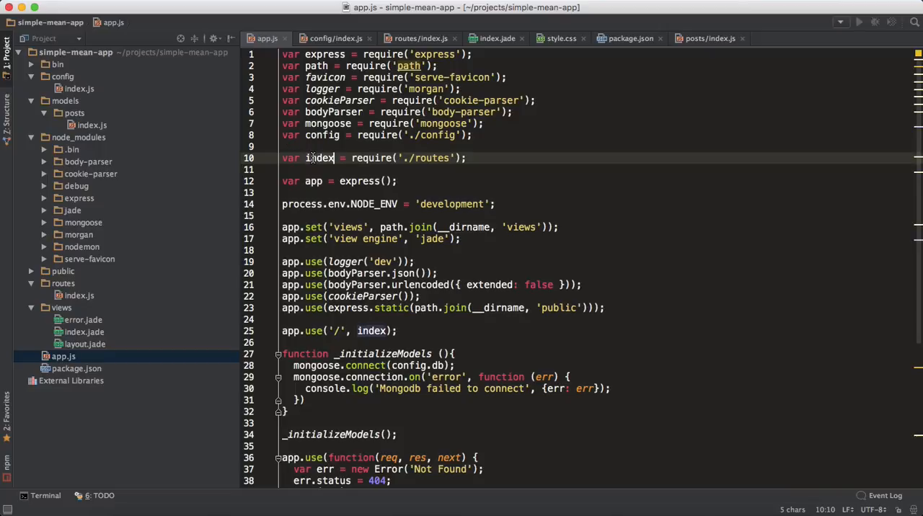
- Rename the index variable to routes and mount it with app.use('/api', routes)
{"action": "type", "text": "routes"}
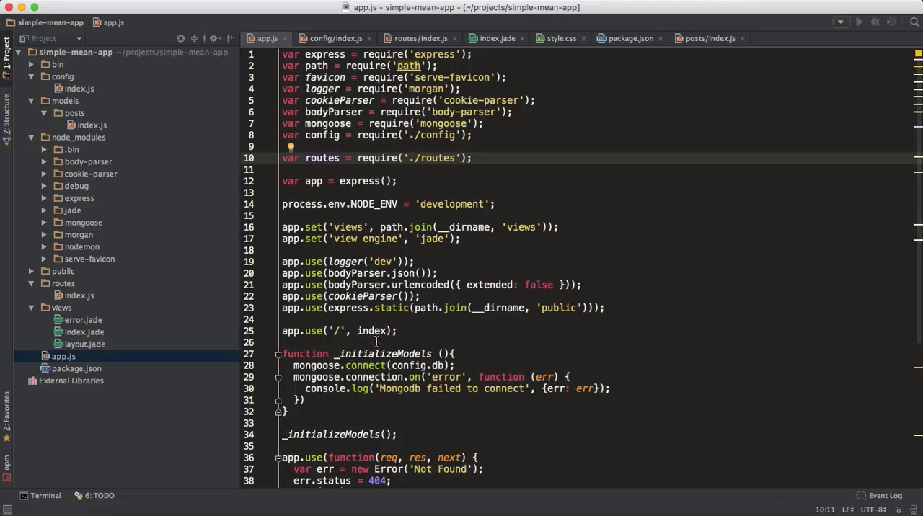
{"action": "type", "text": "routes"}
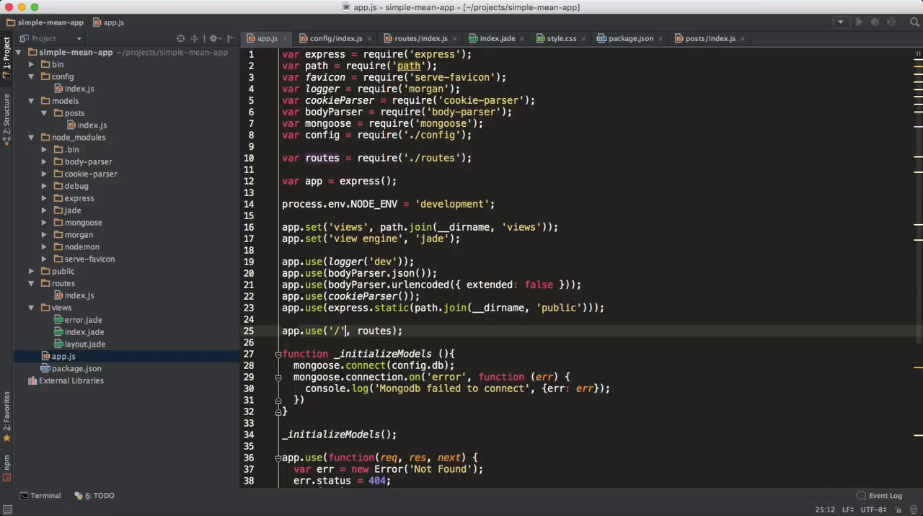
{"action": "type", "text": "api"}
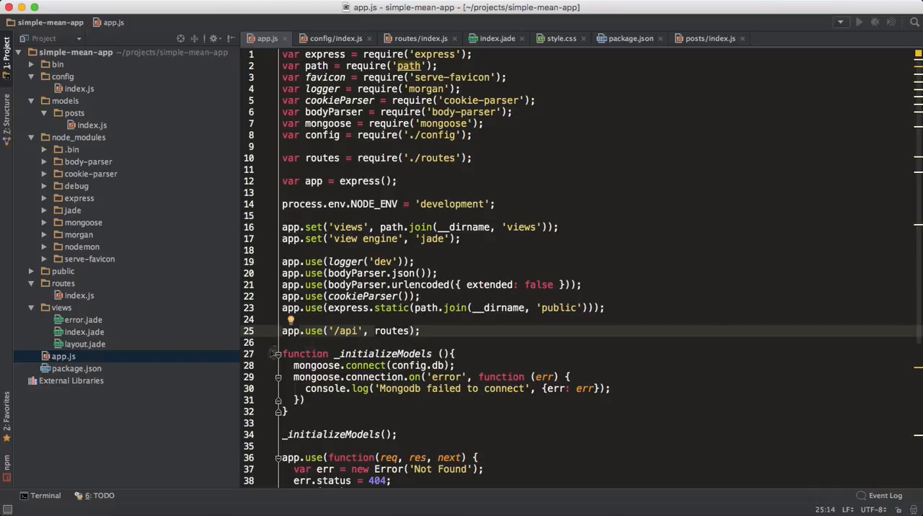
{"action": "double_click", "coordinate": [395, 332]}
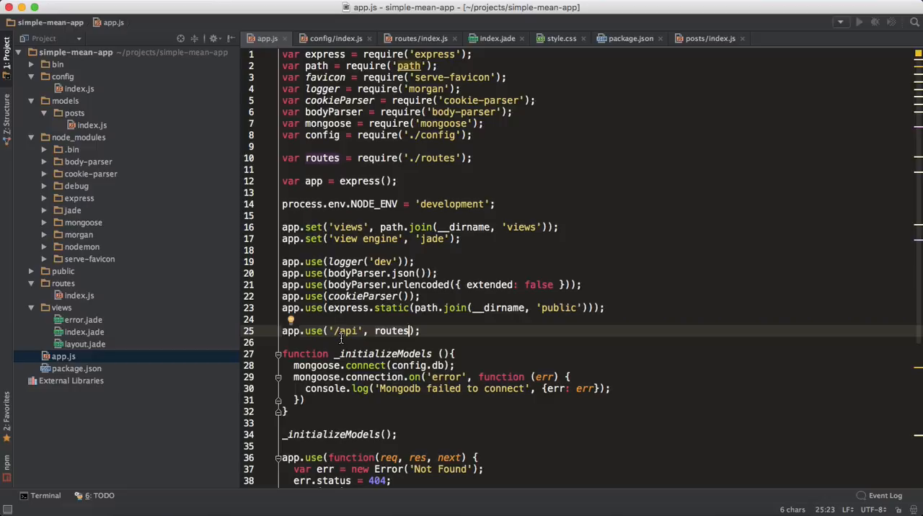
{"action": "mouse_move", "coordinate": [57, 103]}
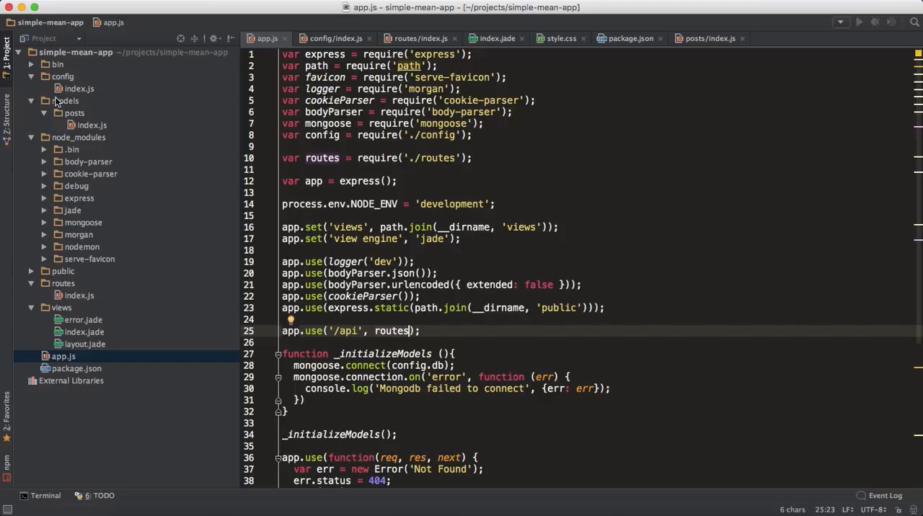
- Create controllers/posts directories and an empty index.js inside posts
{"action": "left_click", "coordinate": [75, 52]}
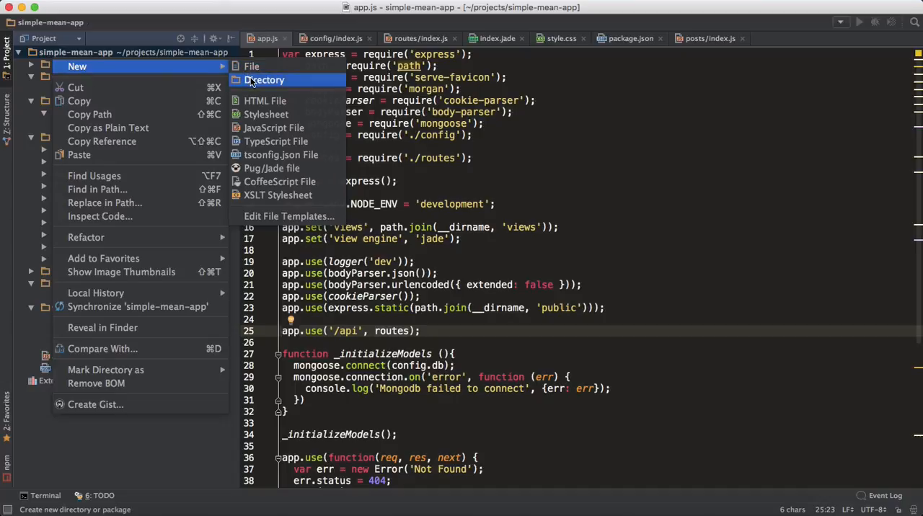
{"action": "left_click", "coordinate": [266, 80]}
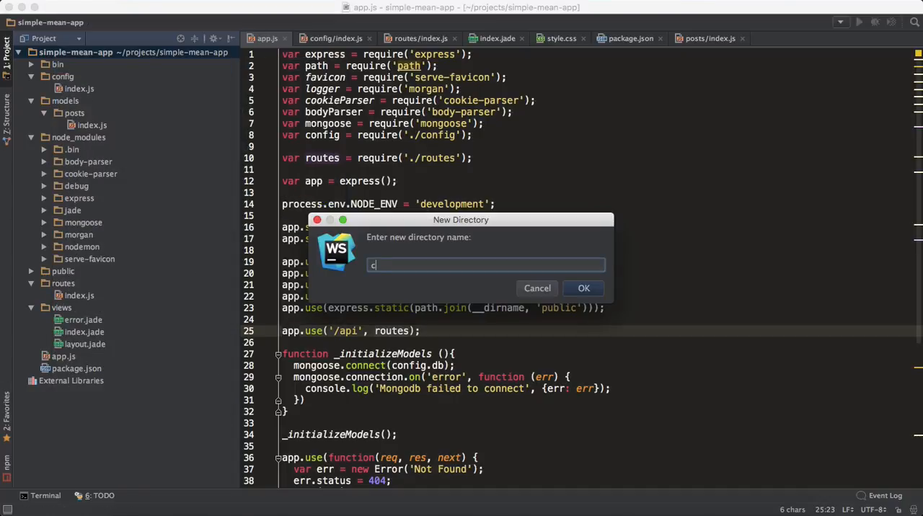
{"action": "type", "text": "on"}
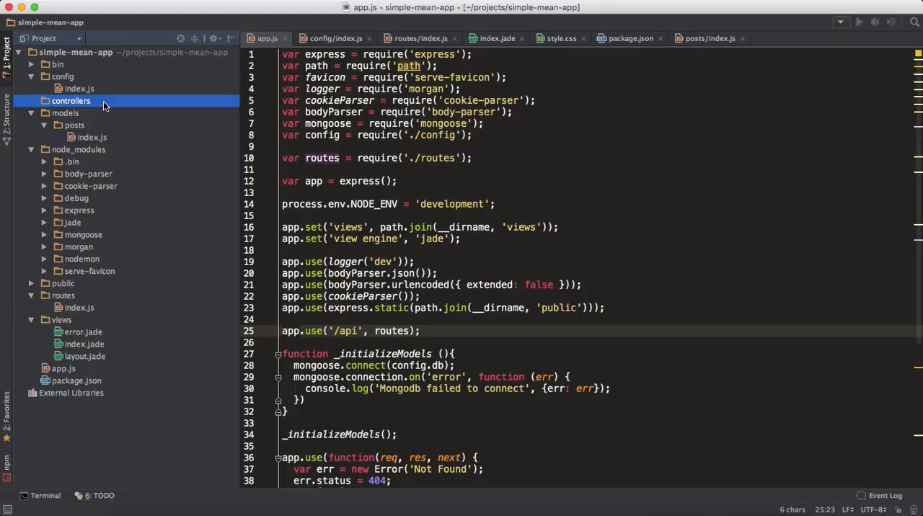
{"action": "right_click", "coordinate": [70, 101]}
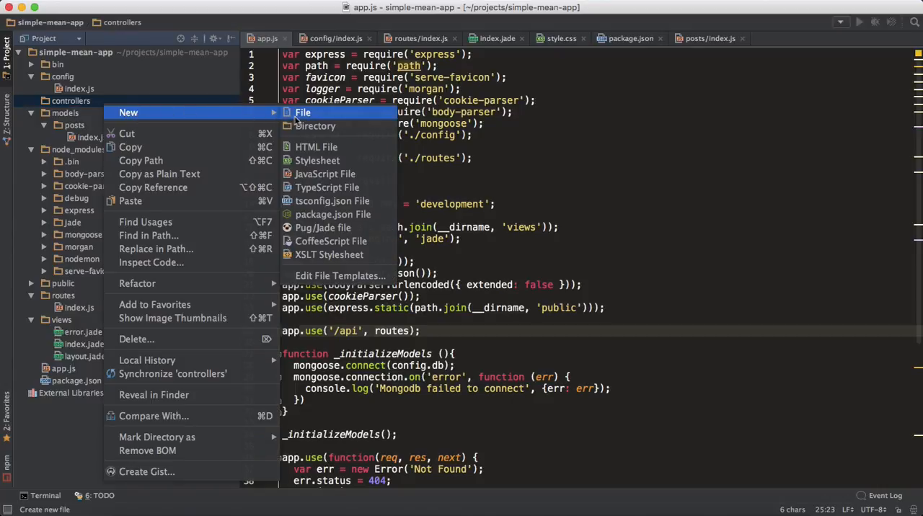
{"action": "left_click", "coordinate": [316, 126]}
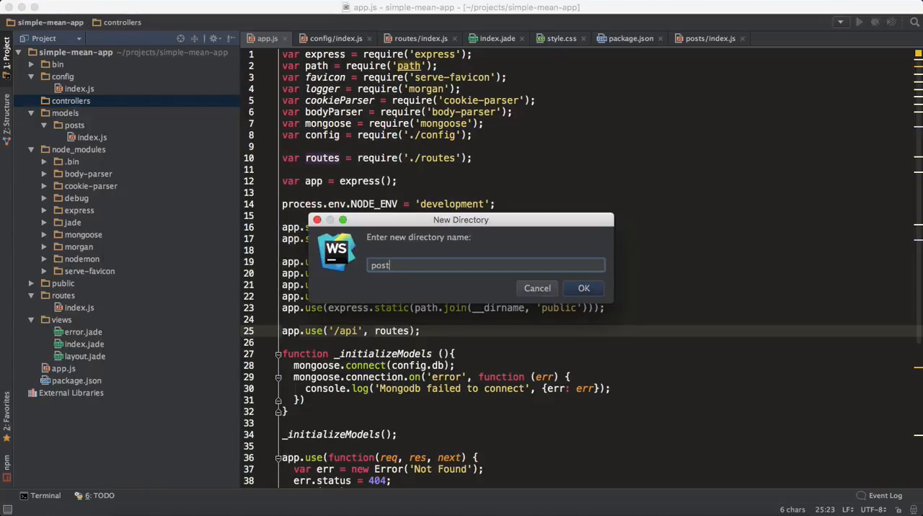
{"action": "type", "text": "s"}
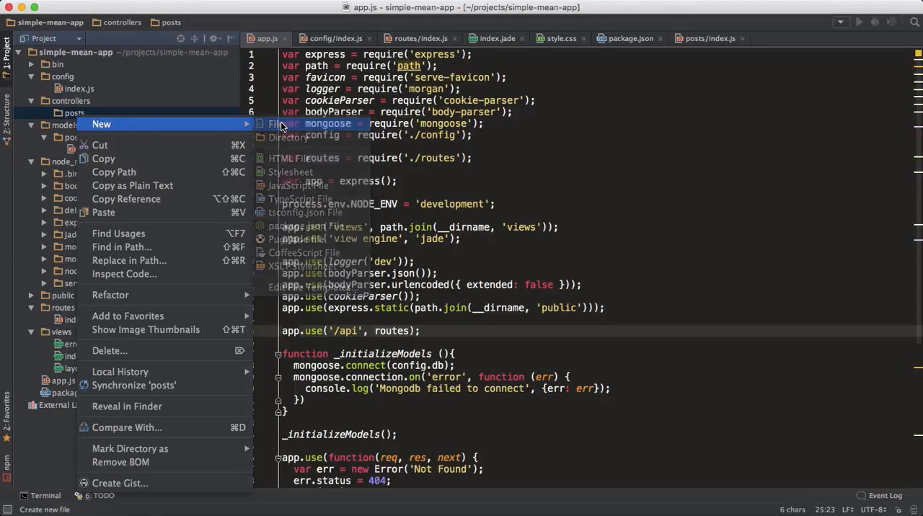
{"action": "left_click", "coordinate": [276, 124]}
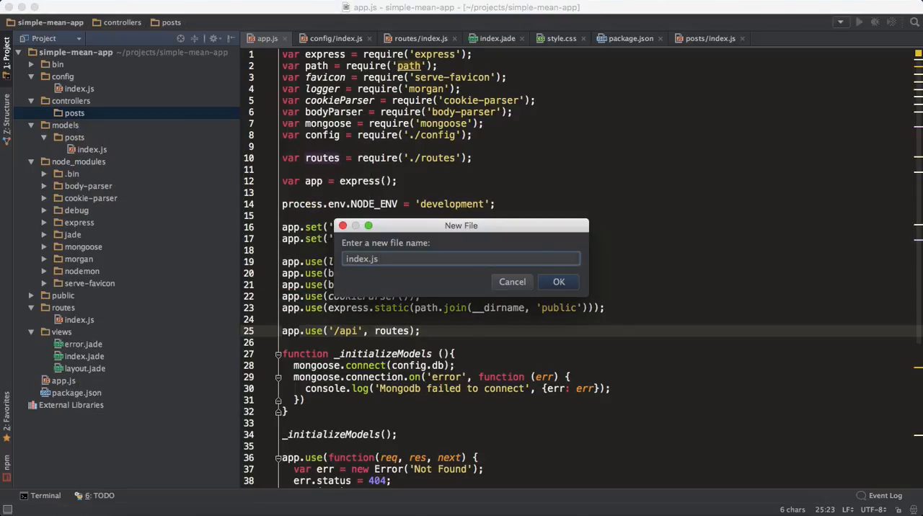
{"action": "mouse_move", "coordinate": [558, 283]}
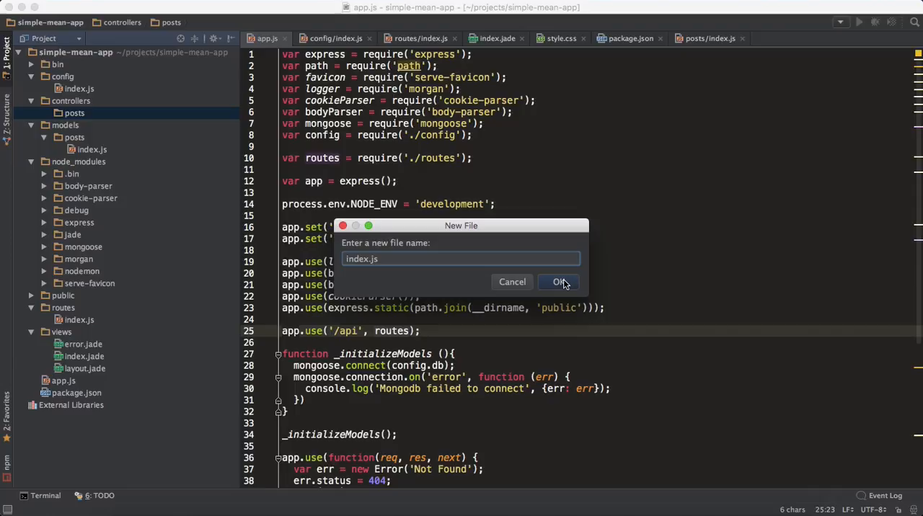
{"action": "left_click", "coordinate": [558, 282]}
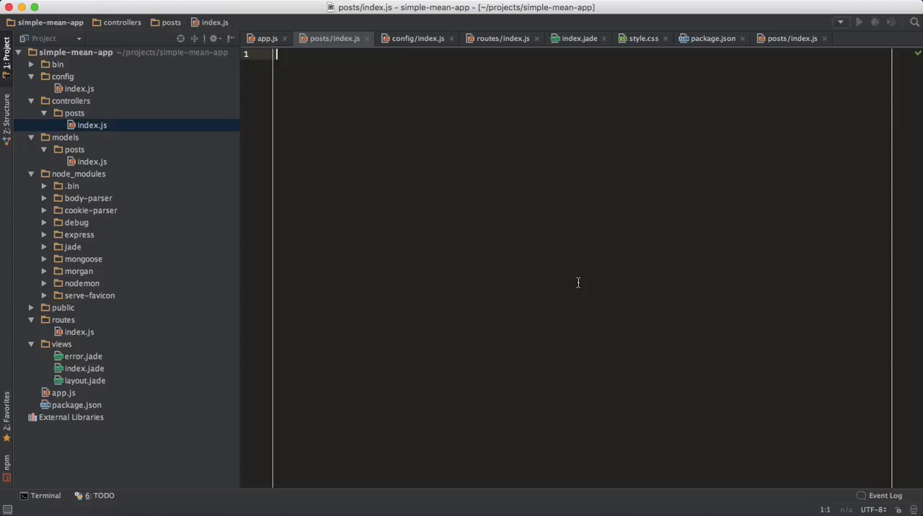
{"action": "mouse_move", "coordinate": [493, 176]}
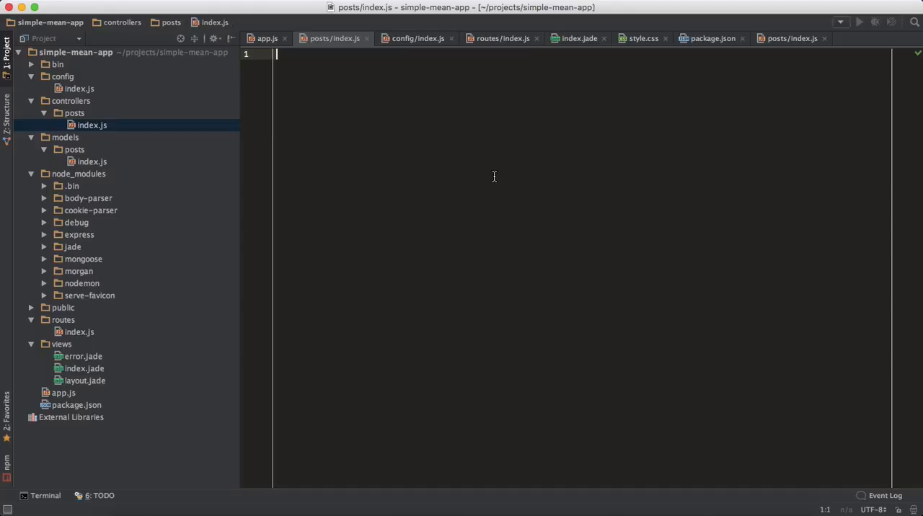
- Write var Post = require('../../models/posts'); in the posts controller
{"action": "type", "text": "var Post ="}
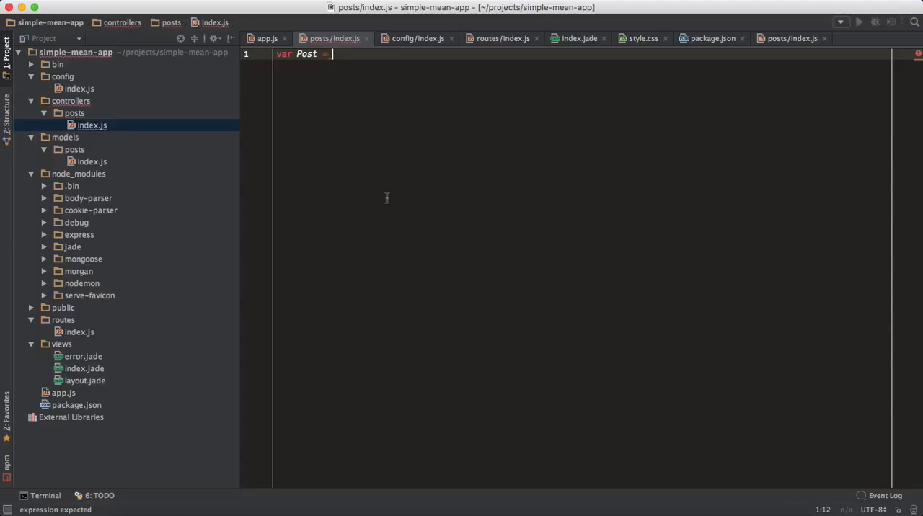
{"action": "mouse_move", "coordinate": [80, 164]}
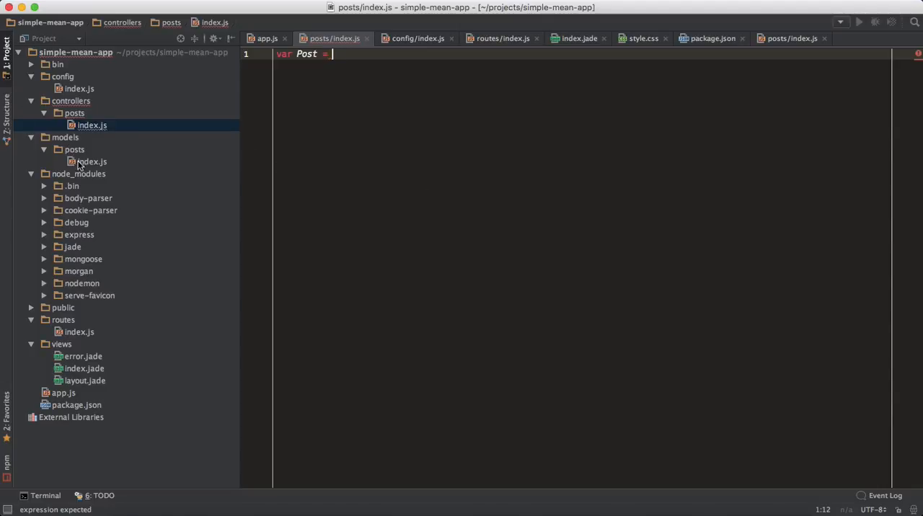
{"action": "type", "text": "require('');"}
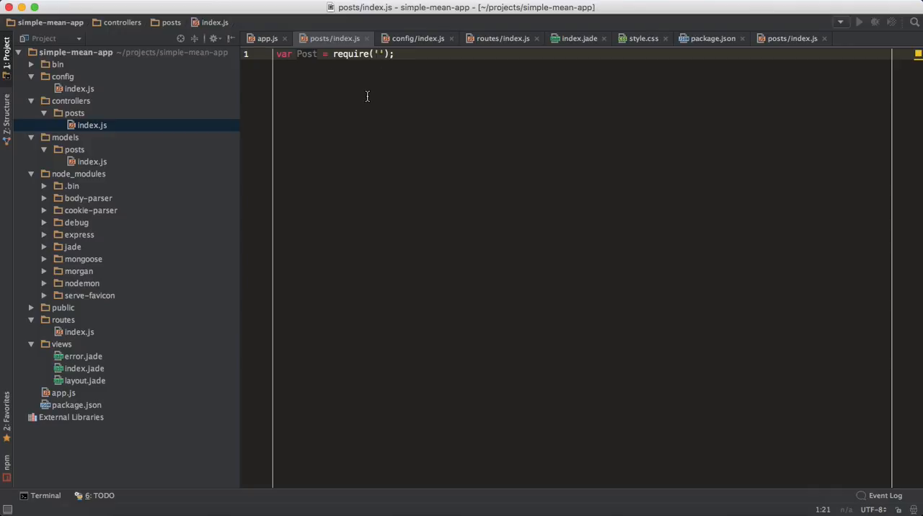
{"action": "type", "text": "../"}
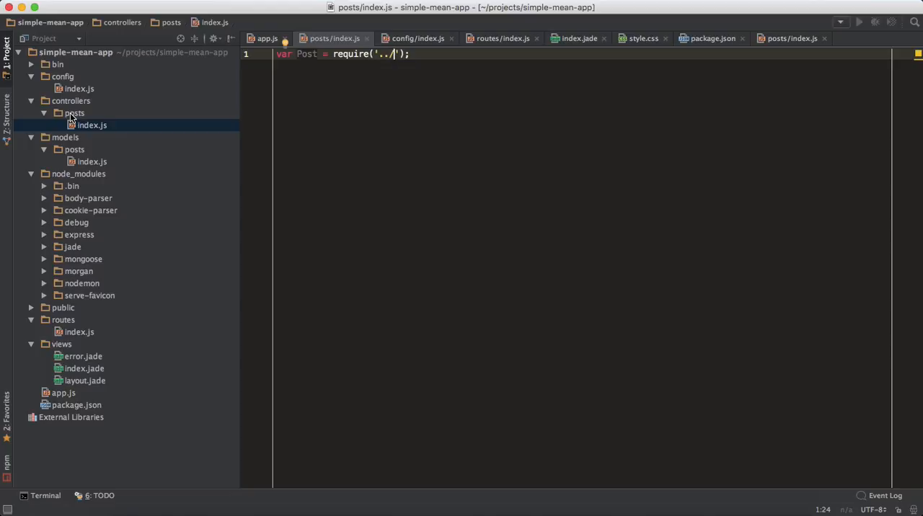
{"action": "type", "text": "../"}
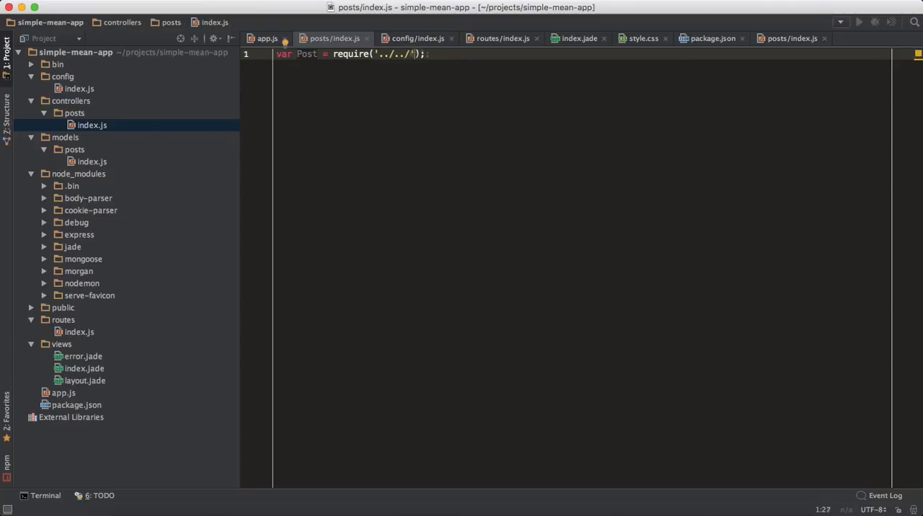
{"action": "type", "text": "models/"}
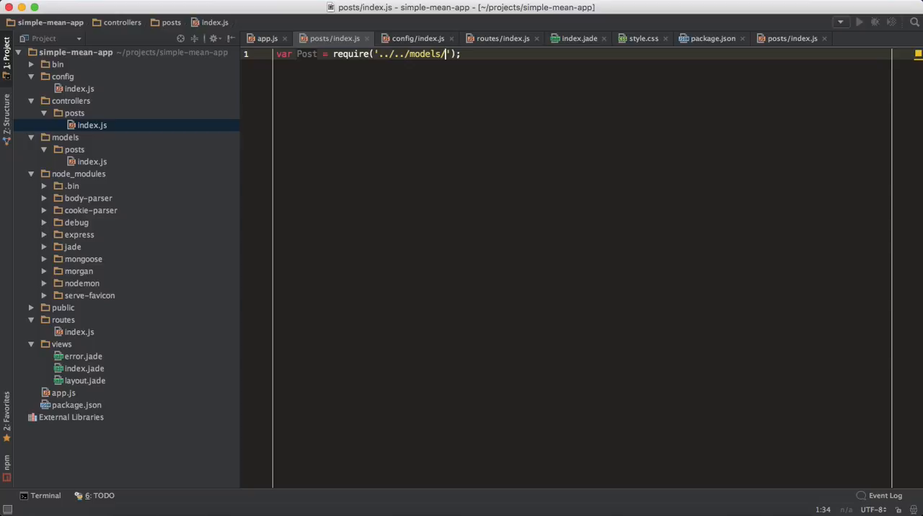
{"action": "type", "text": "posts"}
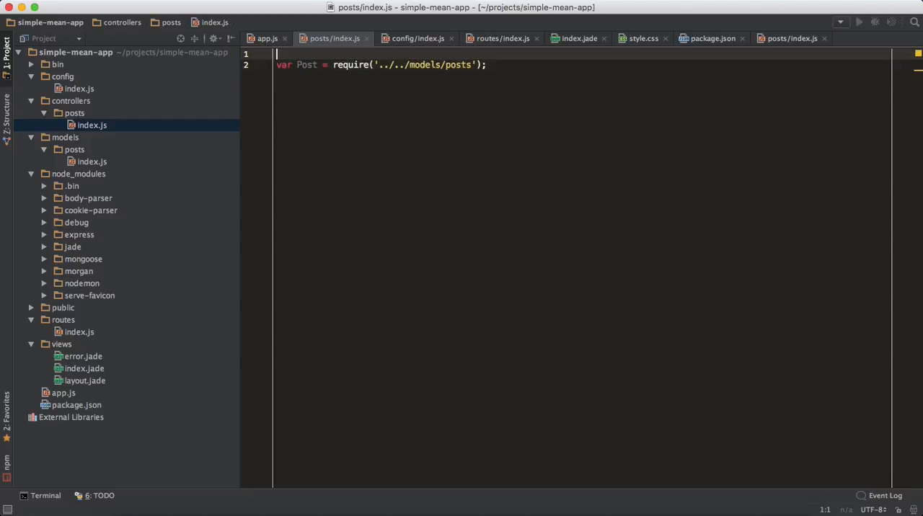
- Define var base = process.env.PWD; and require the model via base + '/models/posts'
{"action": "type", "text": "var"}
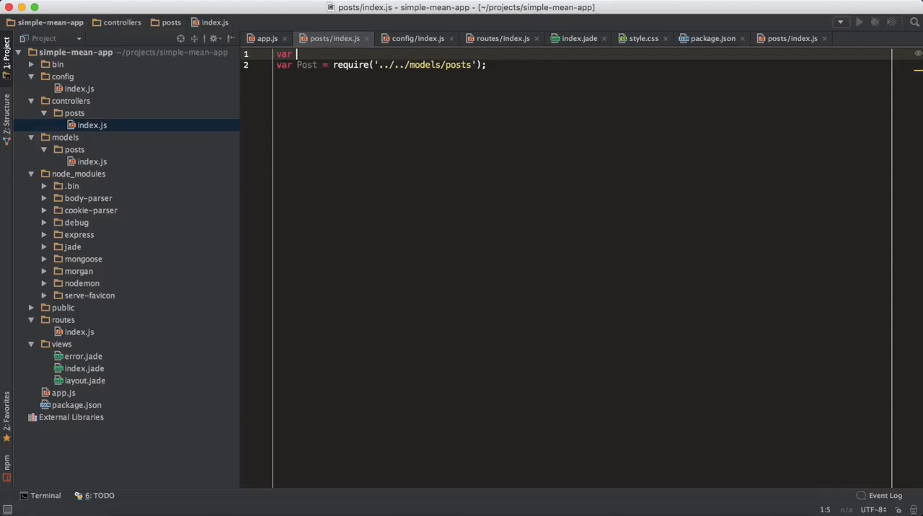
{"action": "type", "text": "base = p"}
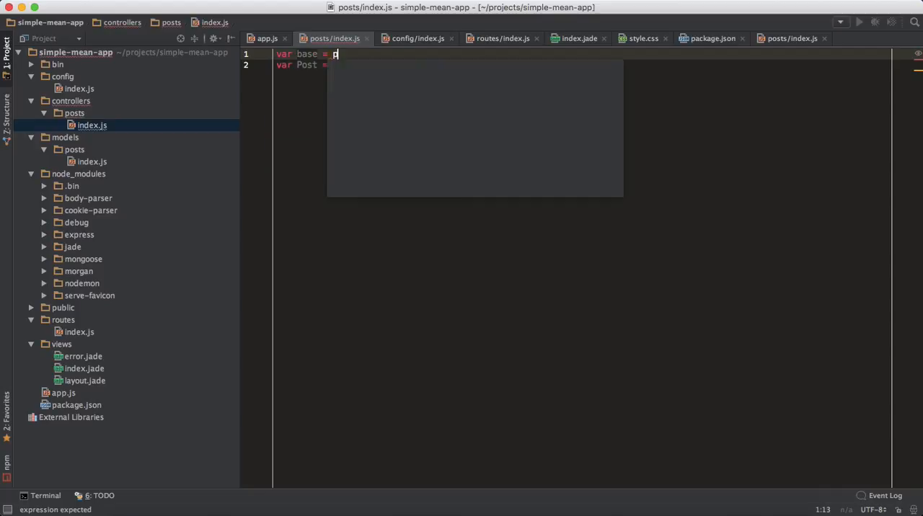
{"action": "type", "text": "process.en"}
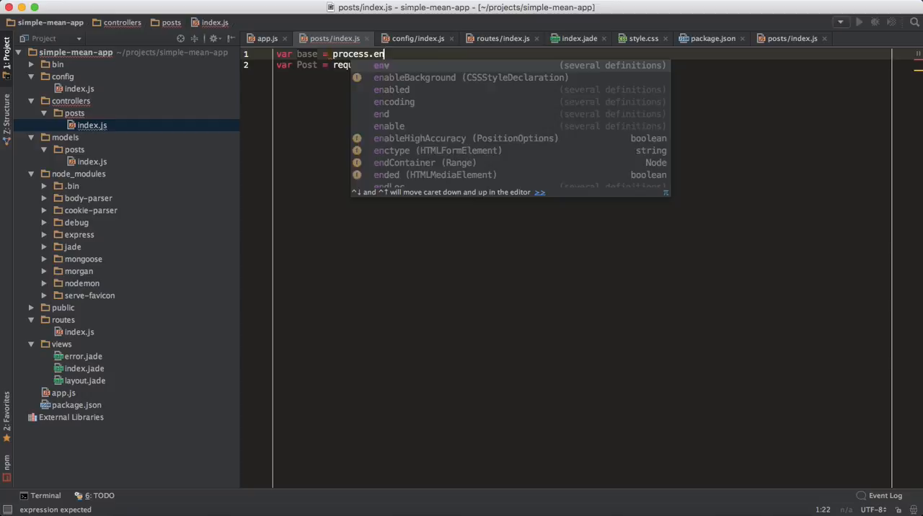
{"action": "type", "text": "PW"}
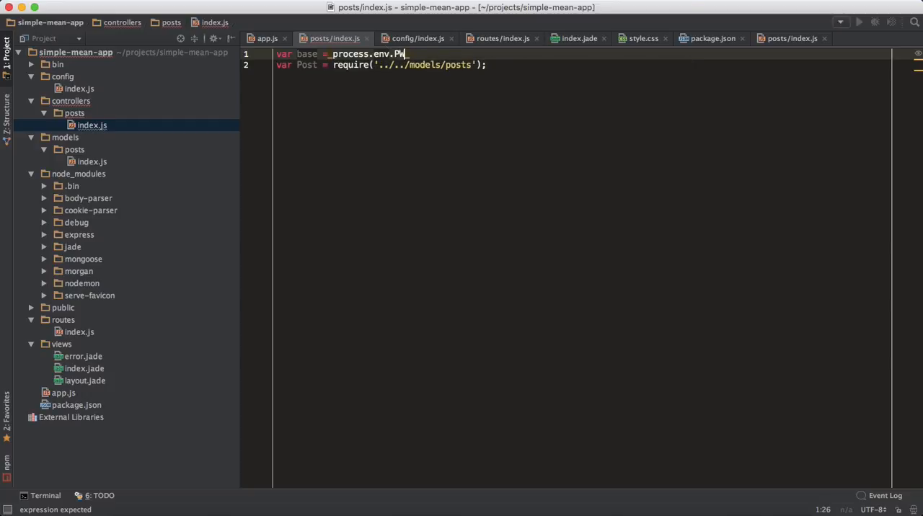
{"action": "type", "text": "D"}
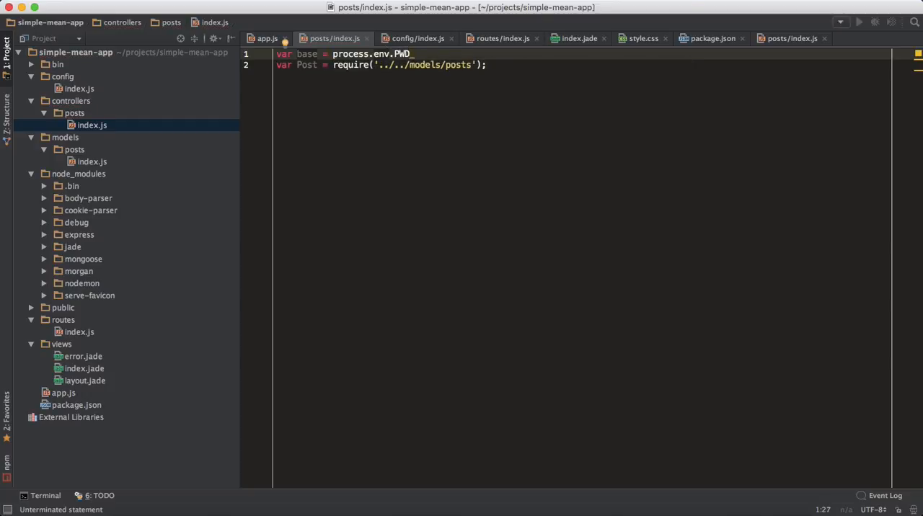
{"action": "type", "text": ";"}
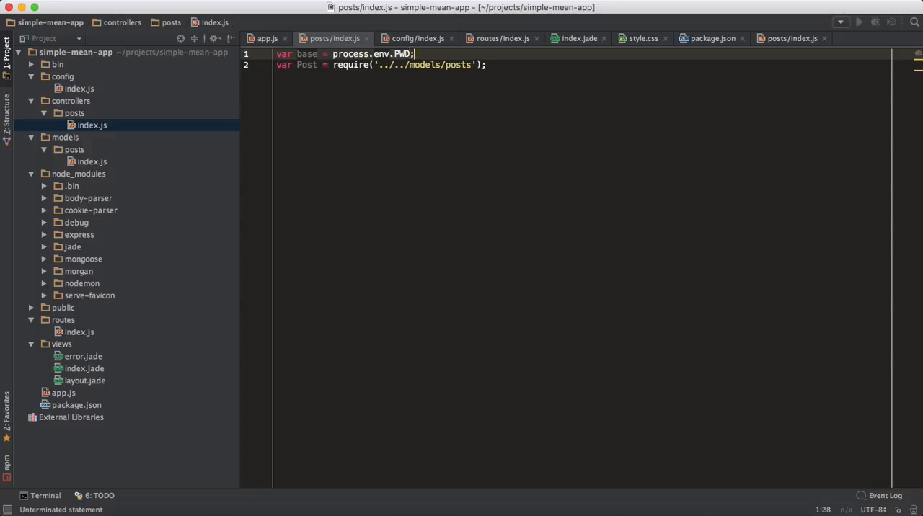
{"action": "left_click", "coordinate": [410, 65]}
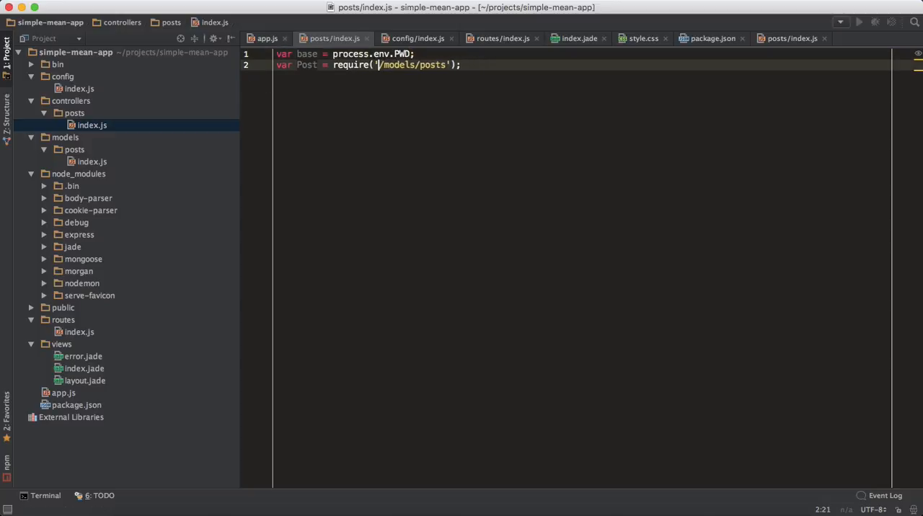
{"action": "type", "text": "base +"}
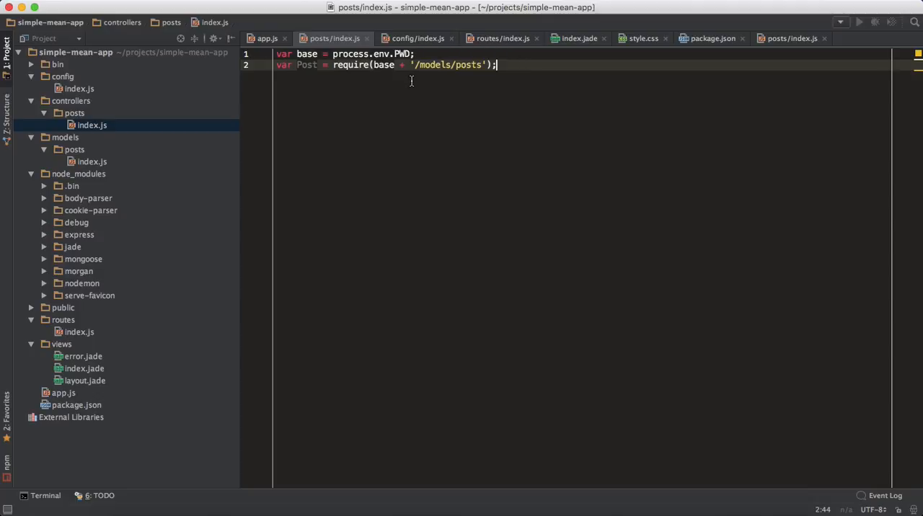
{"action": "mouse_move", "coordinate": [539, 93]}
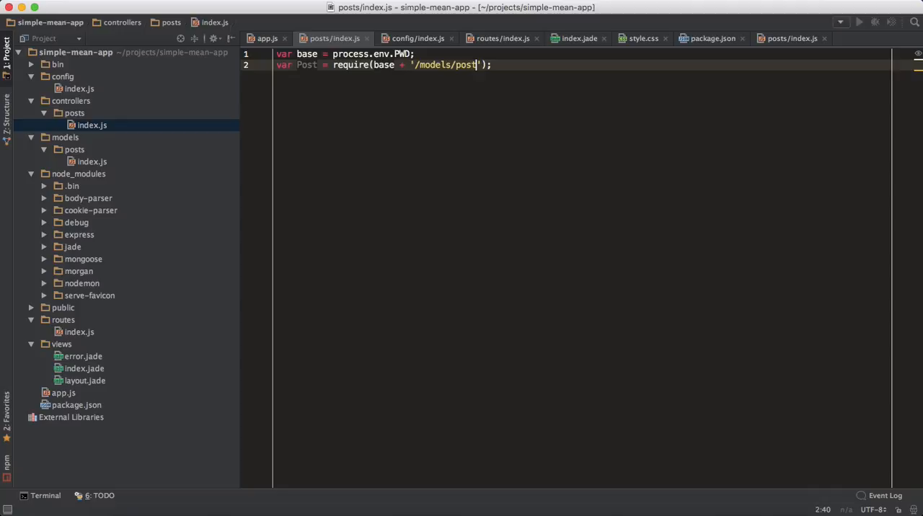
- Inspect the posts folder under models to confirm the require path name
{"action": "left_click", "coordinate": [75, 150]}
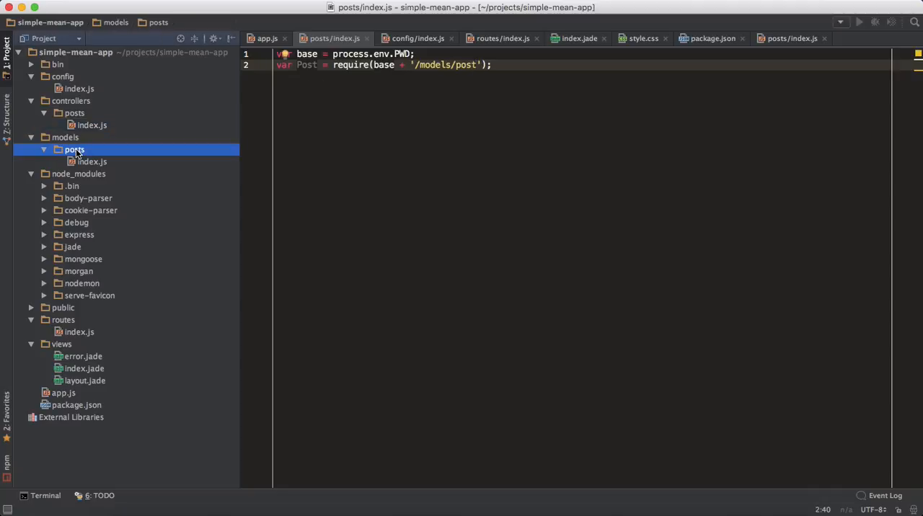
{"action": "right_click", "coordinate": [75, 150]}
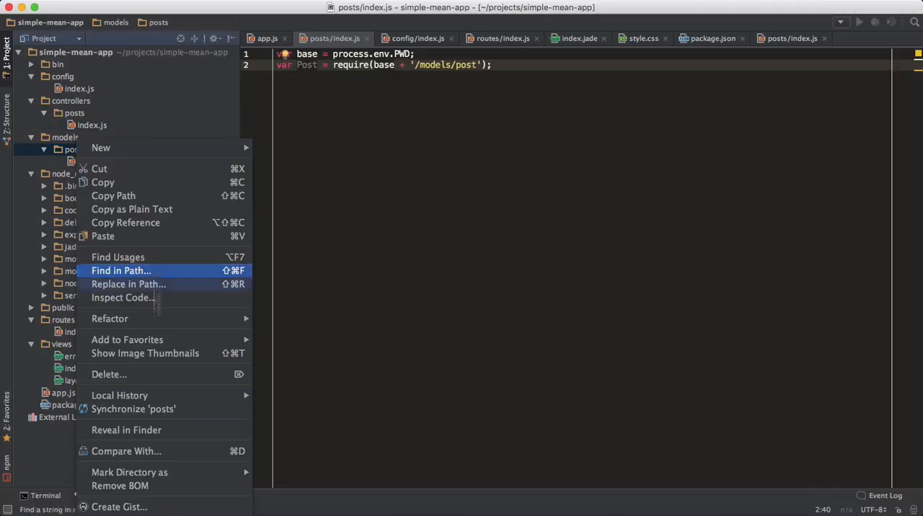
{"action": "mouse_move", "coordinate": [141, 357]}
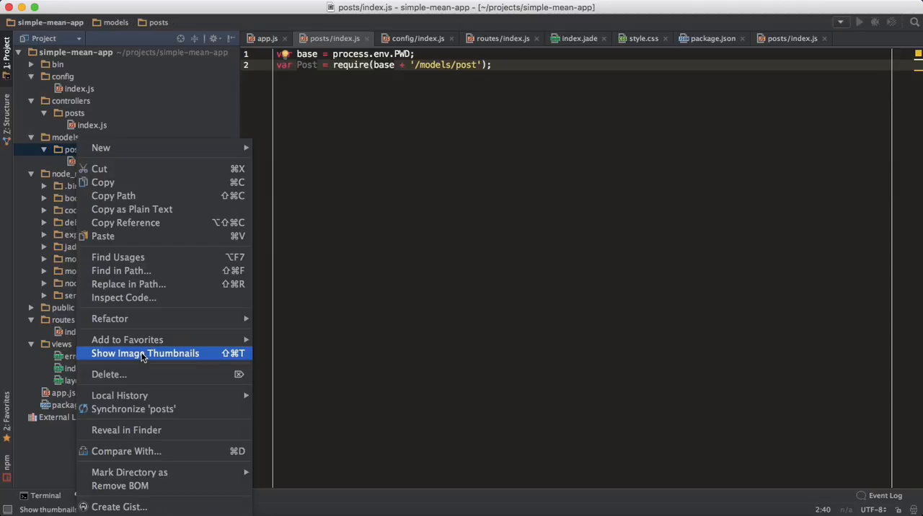
{"action": "mouse_move", "coordinate": [151, 409]}
{"action": "type", "text": "s"}
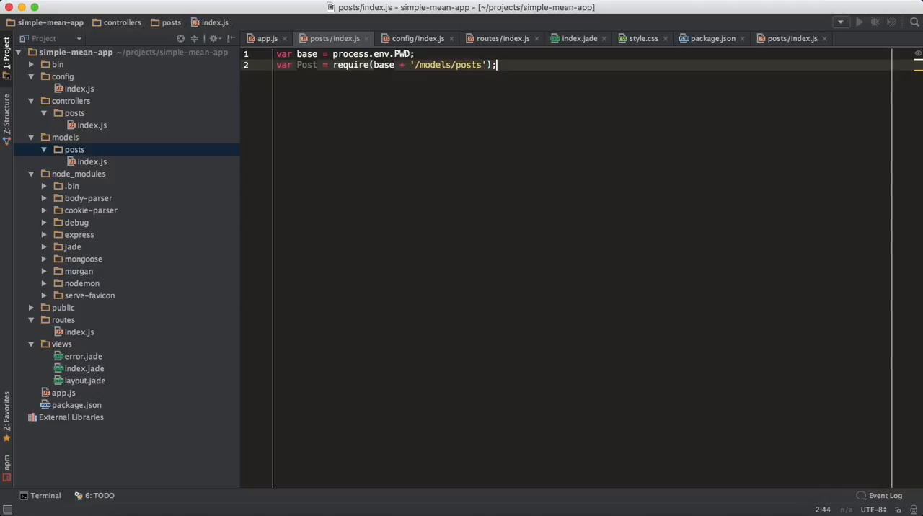
- Declare var createPost = function (req, res) { }; below the requires
{"action": "key", "text": "Enter"}
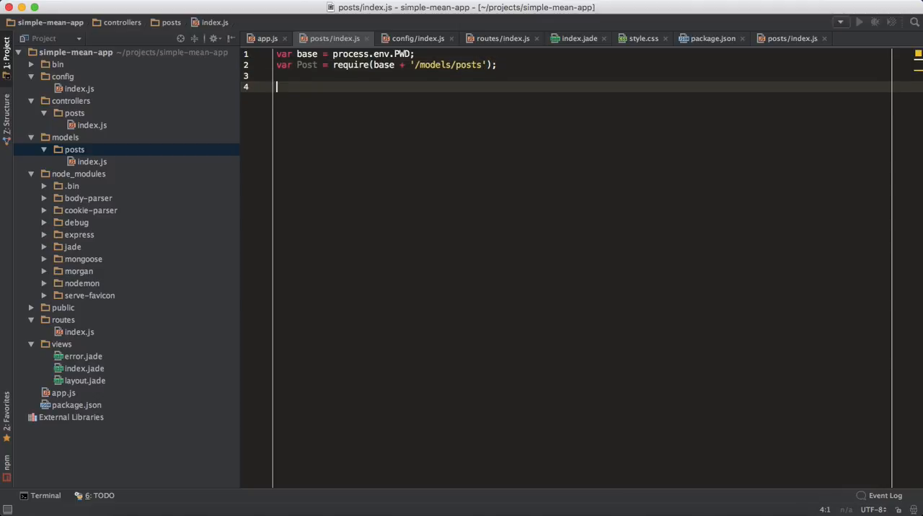
{"action": "type", "text": "var"}
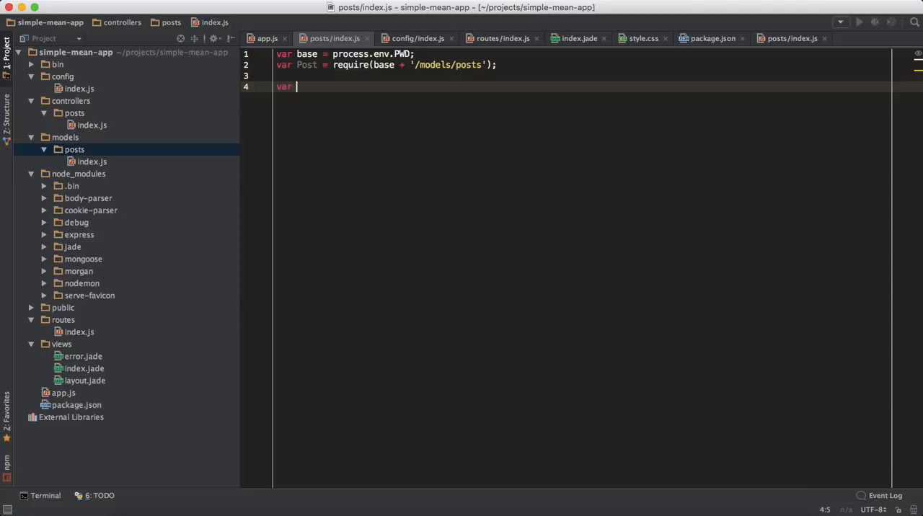
{"action": "type", "text": "createPost"}
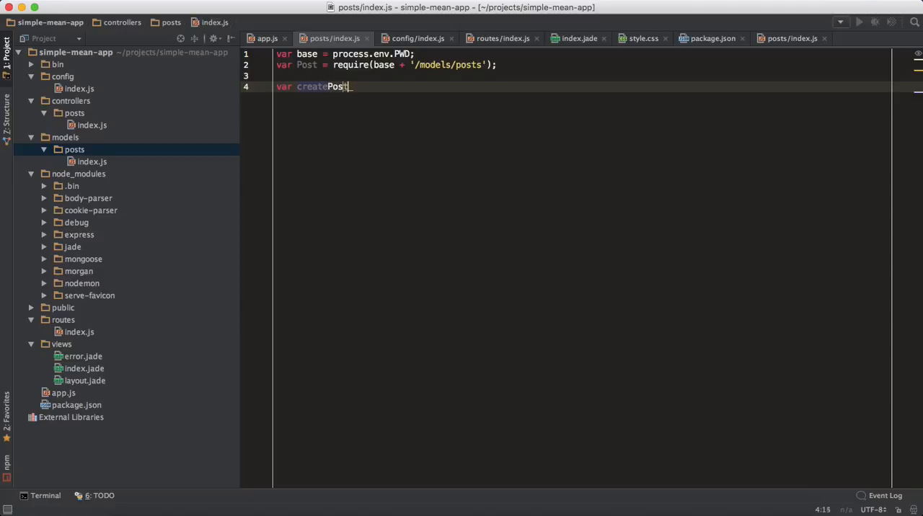
{"action": "type", "text": "= function () {"}
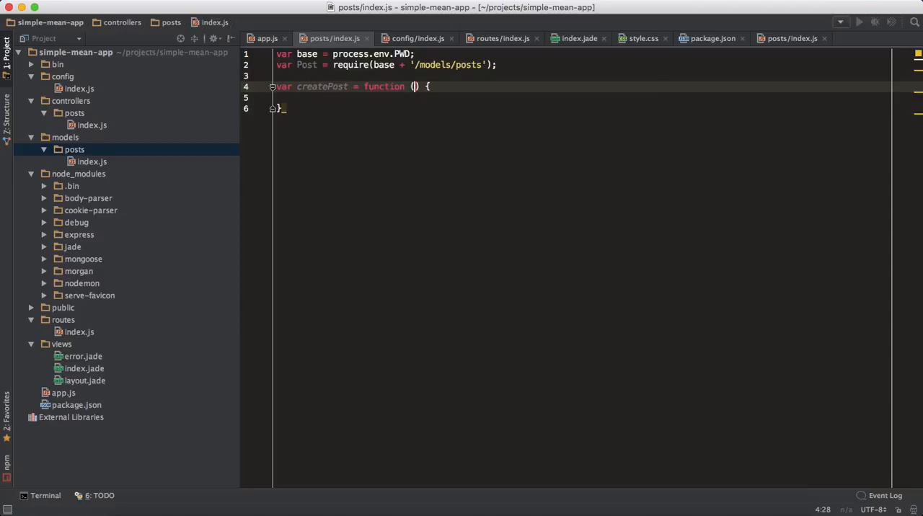
{"action": "type", "text": "req"}
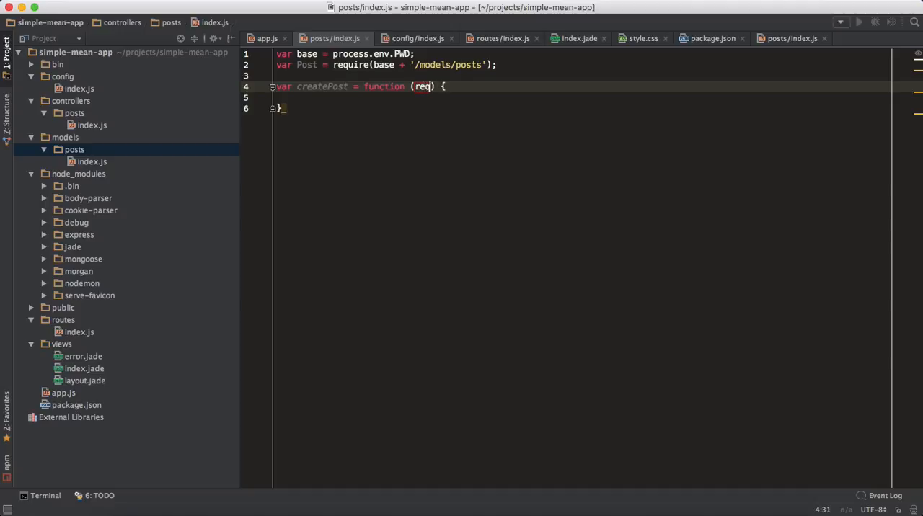
{"action": "type", "text": ", res"}
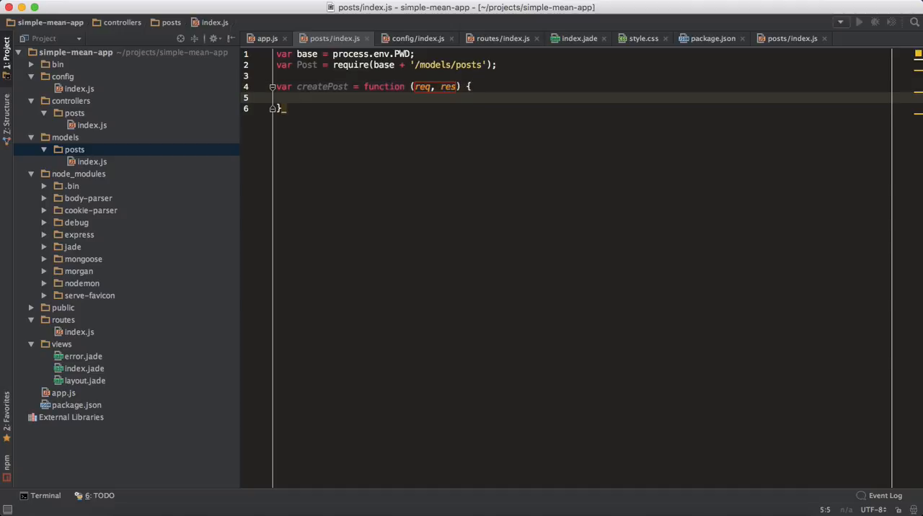
{"action": "type", "text": ";"}
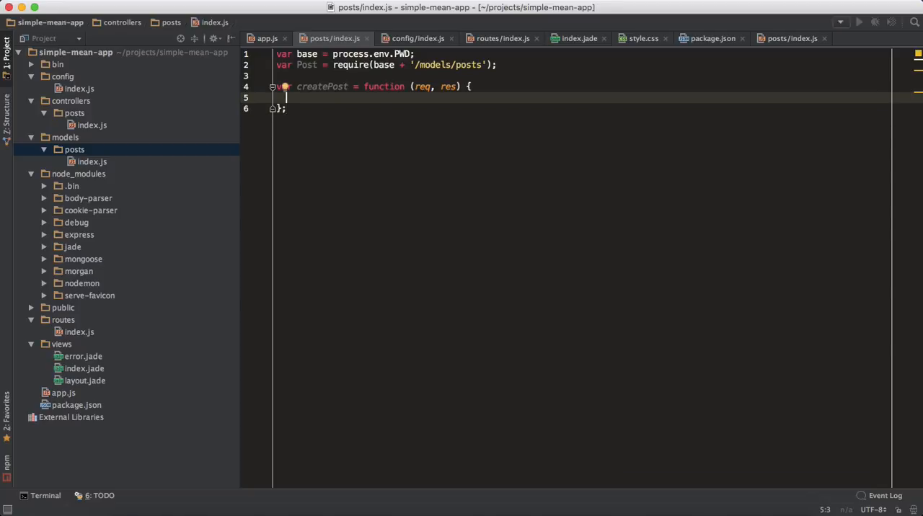
- Inside createPost build var post = new Post(req.body);
{"action": "type", "text": "var post"}
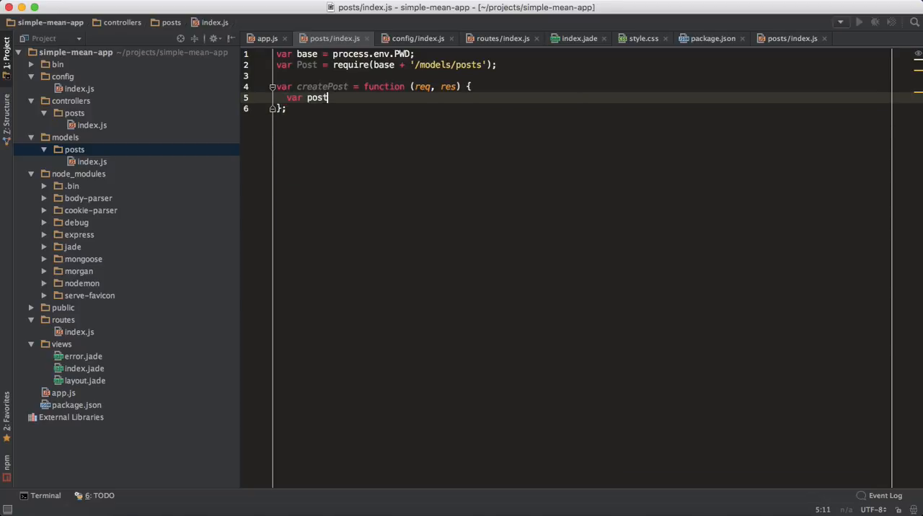
{"action": "type", "text": "\" \""}
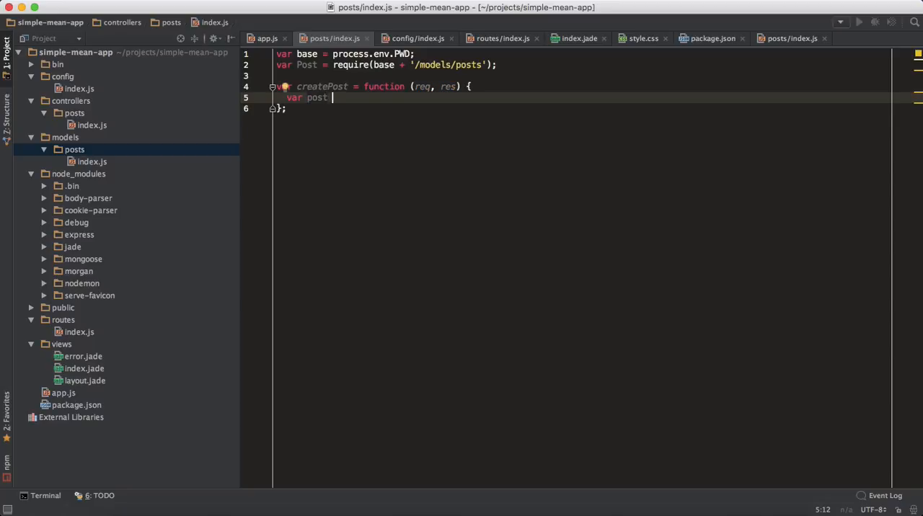
{"action": "type", "text": "new"}
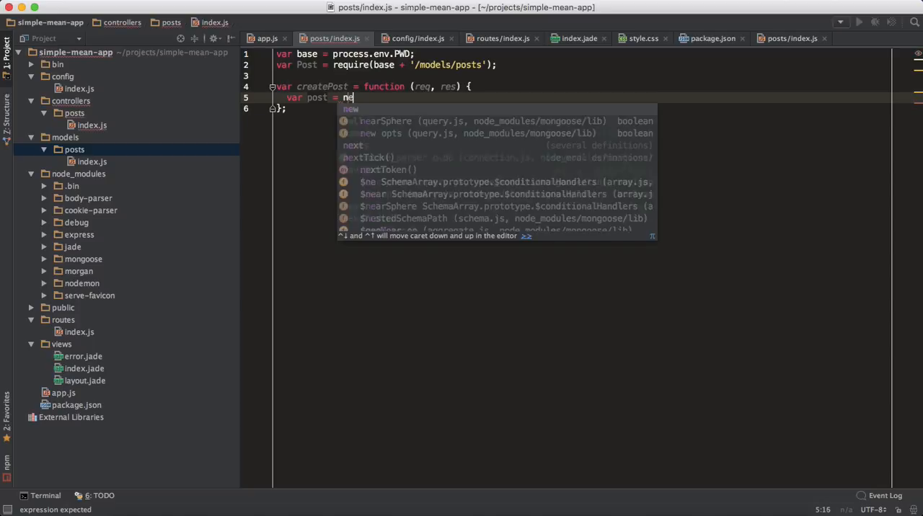
{"action": "type", "text": "new Post()"}
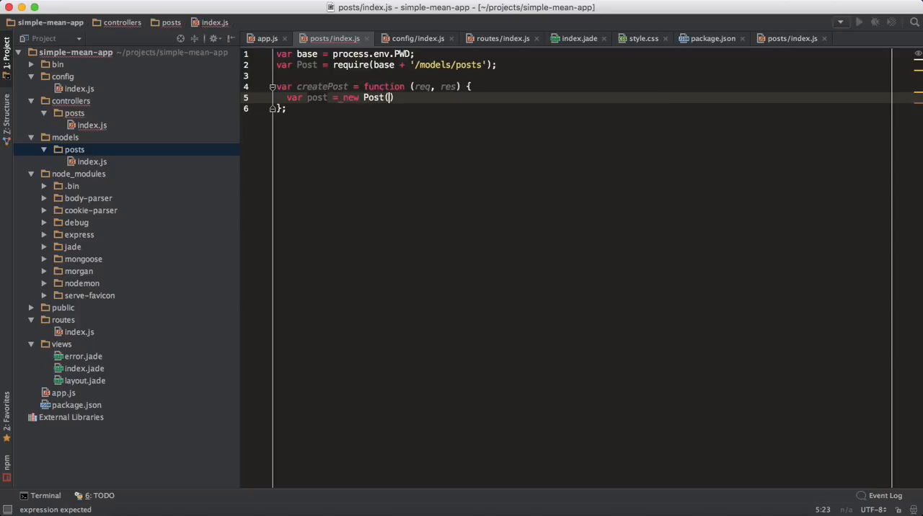
{"action": "type", "text": "req.body"}
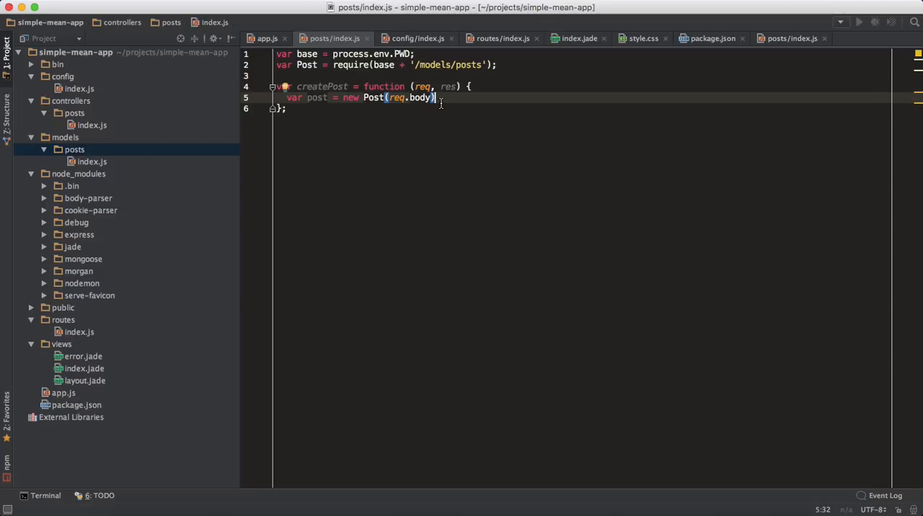
{"action": "type", "text": ";"}
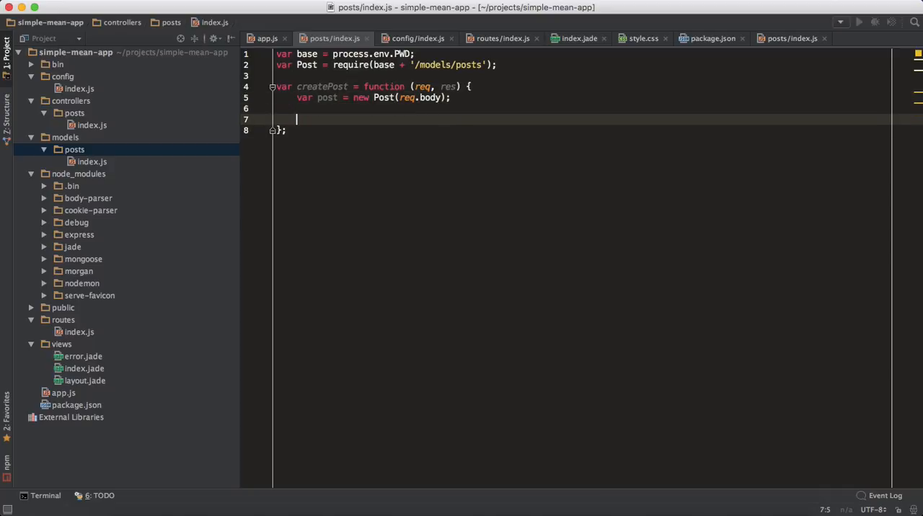
- Call post.save(function () { }) in createPost and start a console.log line
{"action": "type", "text": "post."}
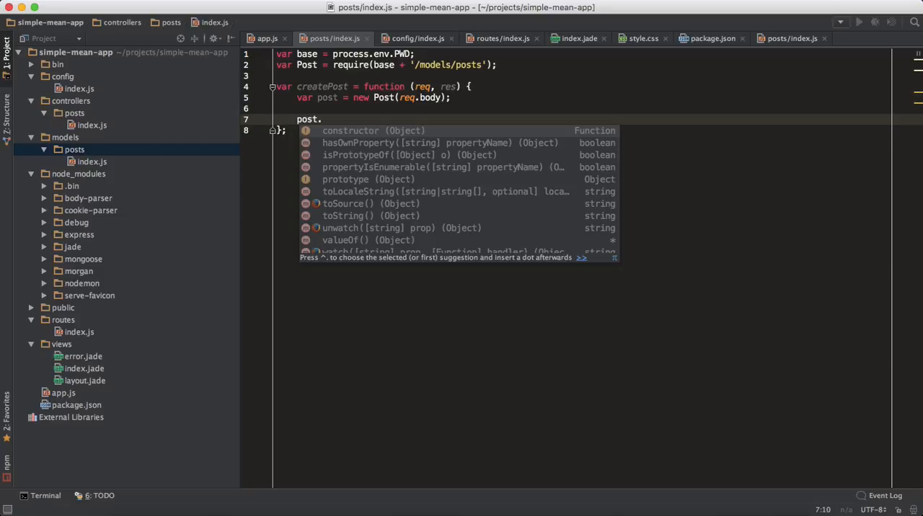
{"action": "type", "text": "save()"}
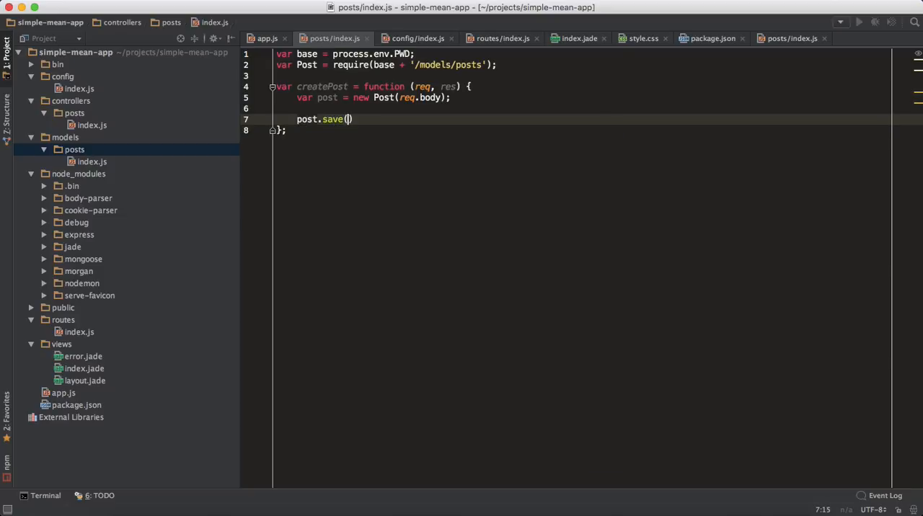
{"action": "type", "text": "function () {"}
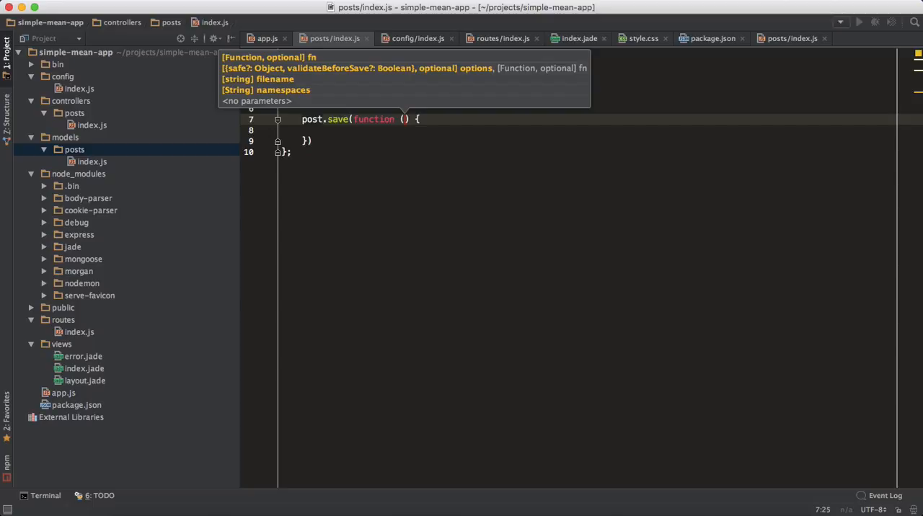
{"action": "left_click", "coordinate": [380, 133]}
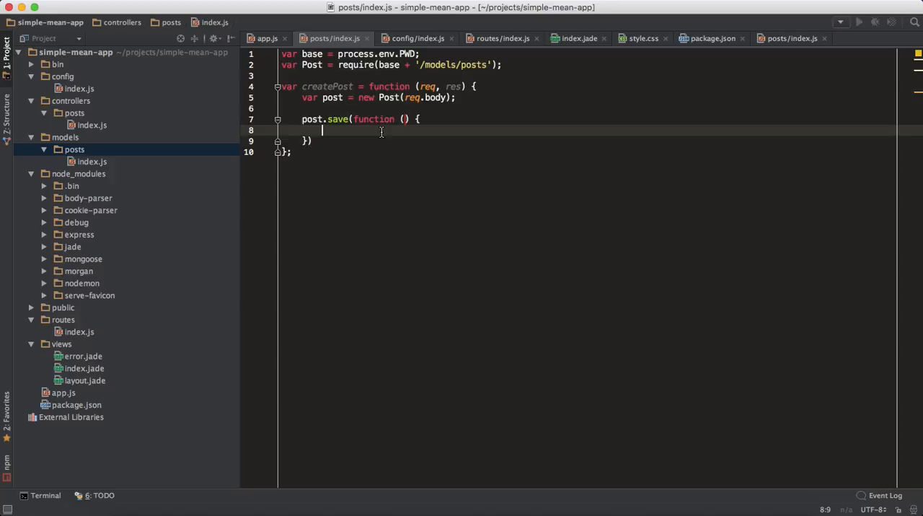
{"action": "mouse_move", "coordinate": [323, 131]}
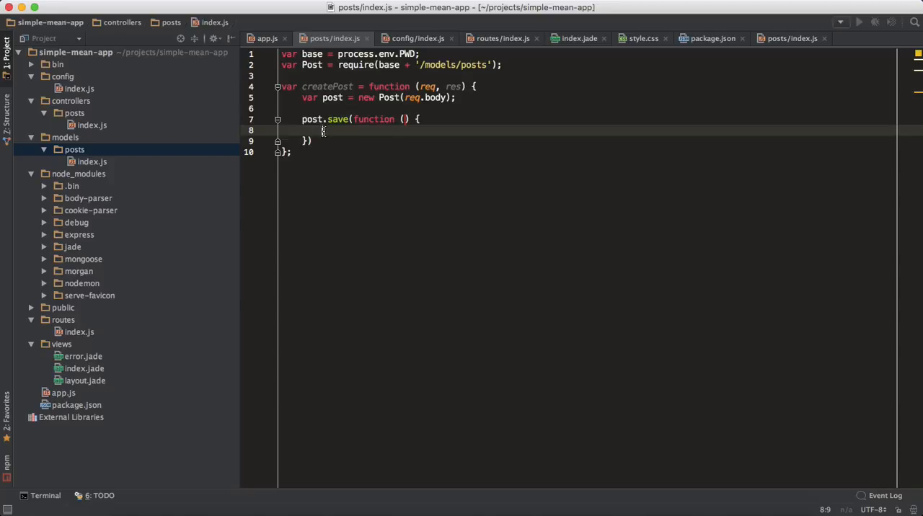
{"action": "type", "text": "console"}
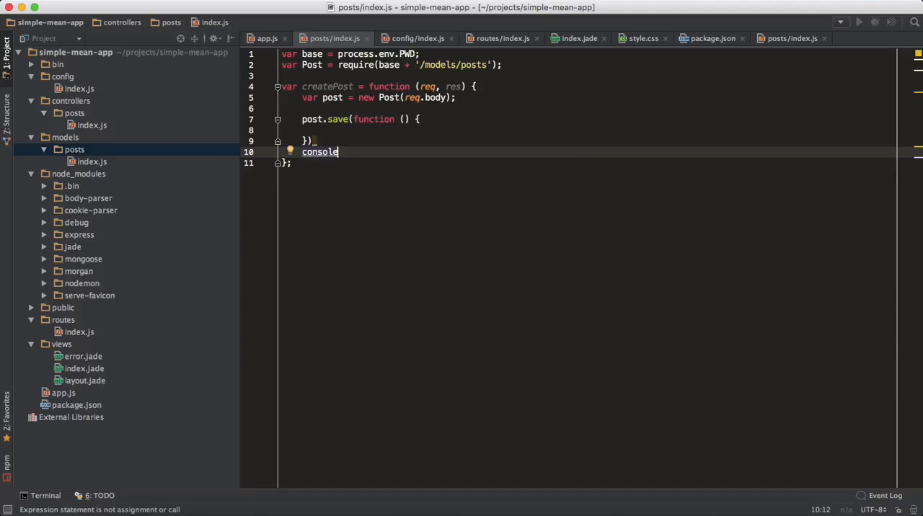
{"action": "type", "text": ".log"}
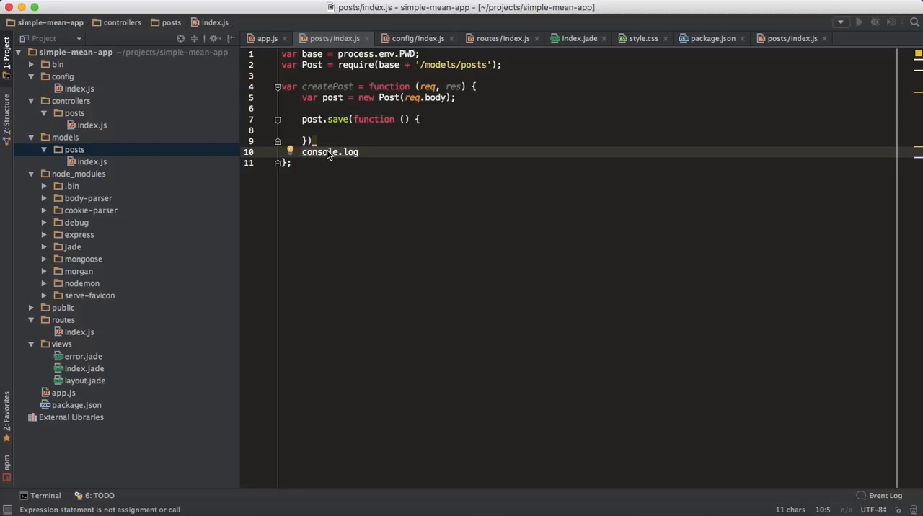
{"action": "mouse_move", "coordinate": [326, 160]}
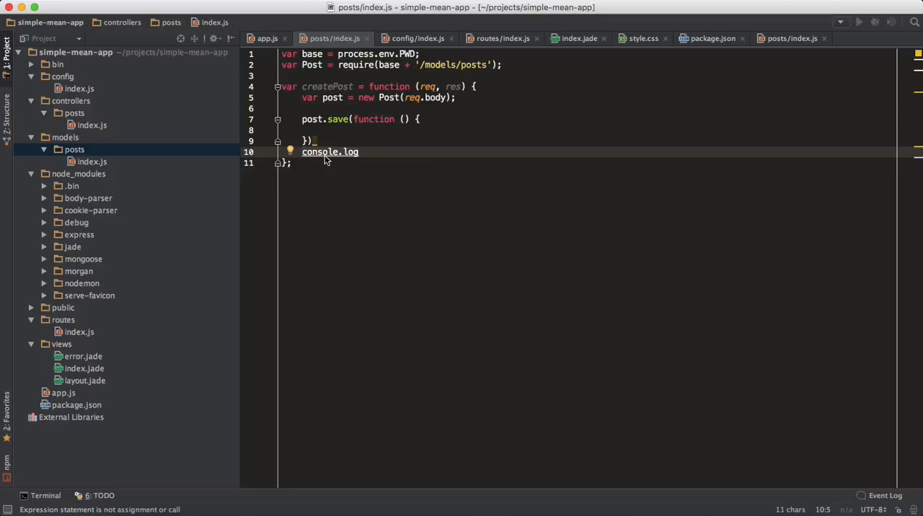
{"action": "mouse_move", "coordinate": [325, 155]}
{"action": "type", "text": ";"}
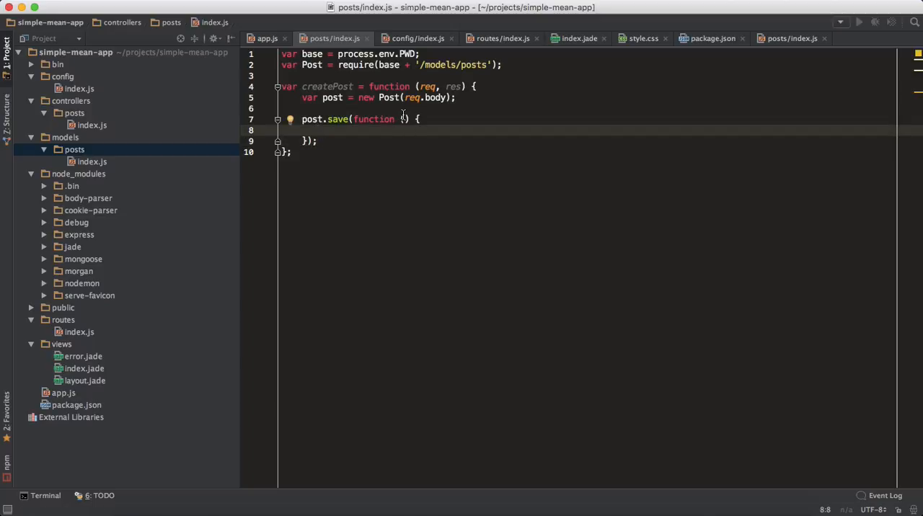
- Give the save callback an err argument and send 500 with err on failure
{"action": "type", "text": "err, post"}
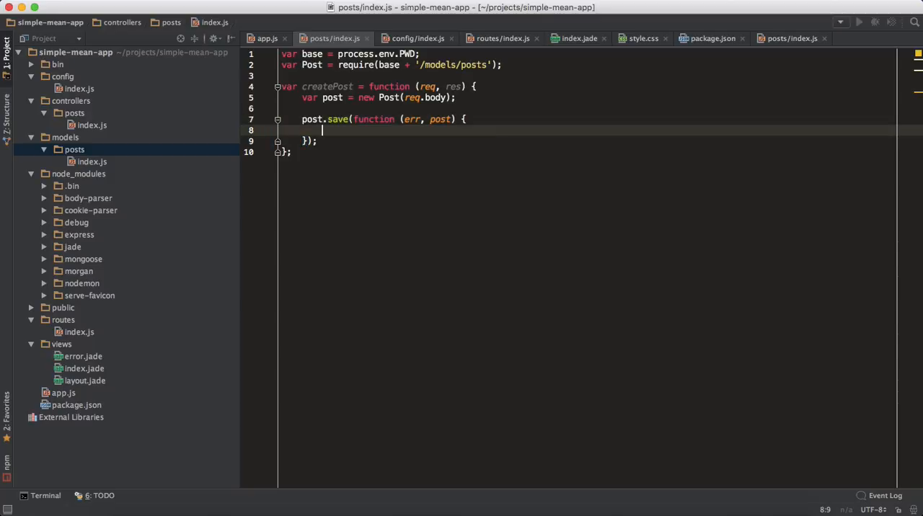
{"action": "type", "text": "if()"}
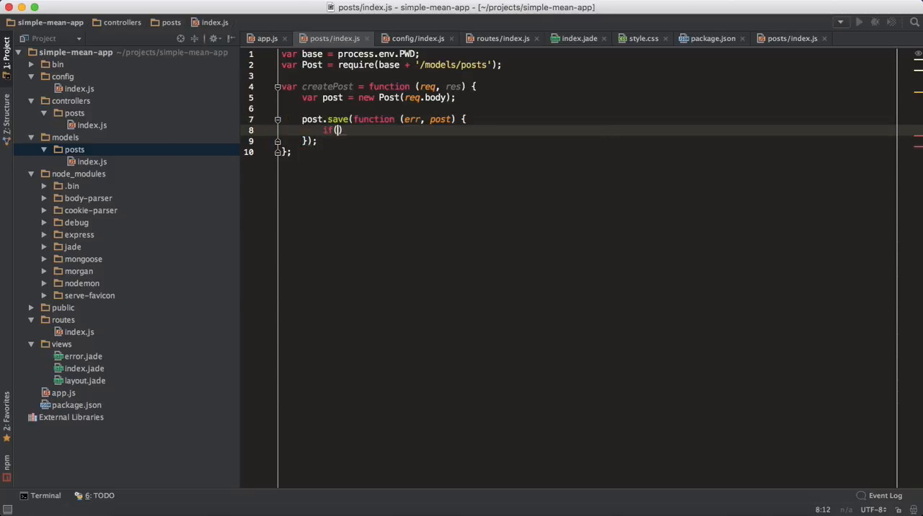
{"action": "type", "text": "err)"}
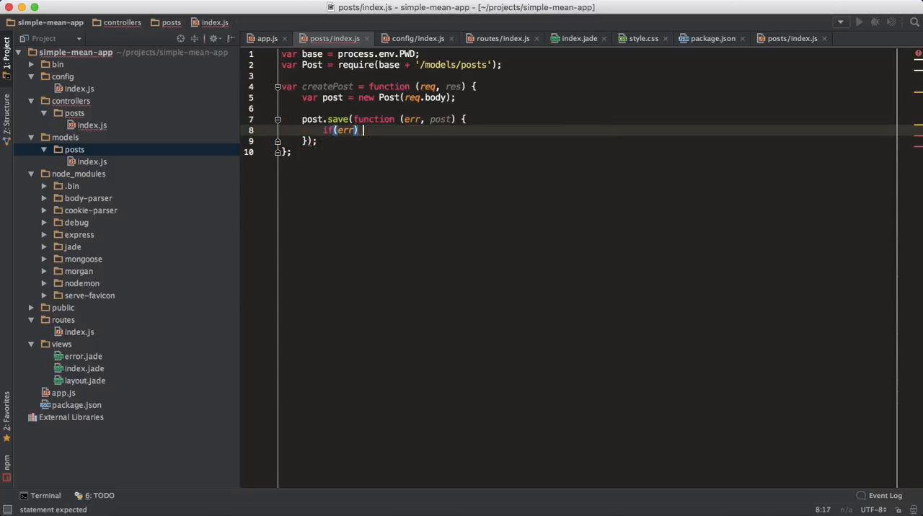
{"action": "type", "text": "{res.send()"}
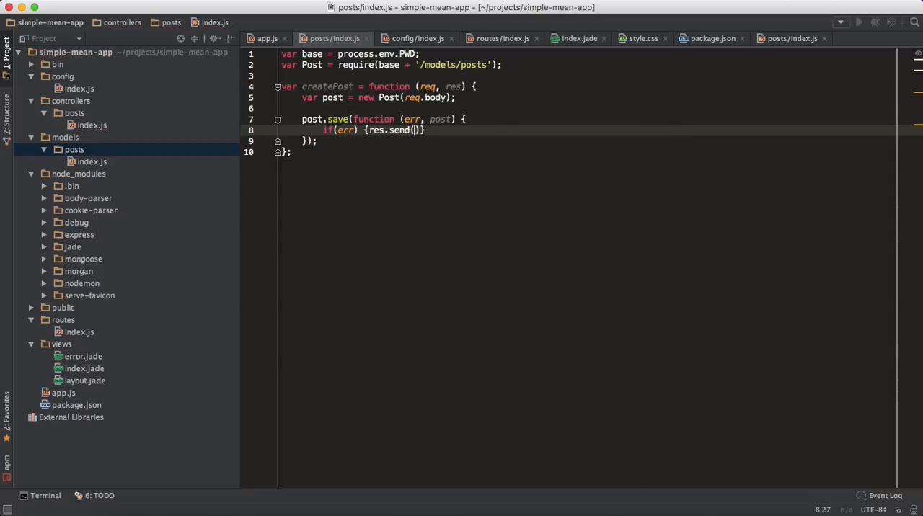
{"action": "type", "text": "500,"}
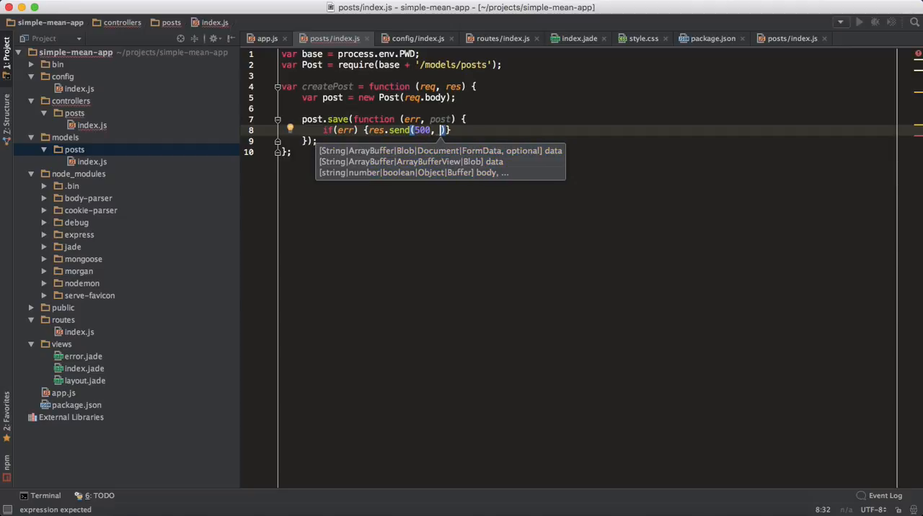
{"action": "type", "text": "err"}
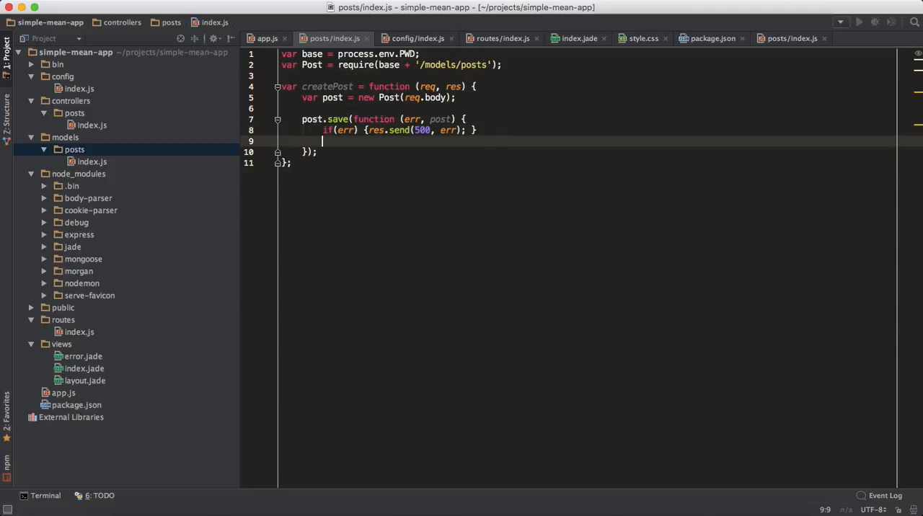
- Respond with res.json(200, post); when the save succeeds
{"action": "type", "text": "r"}
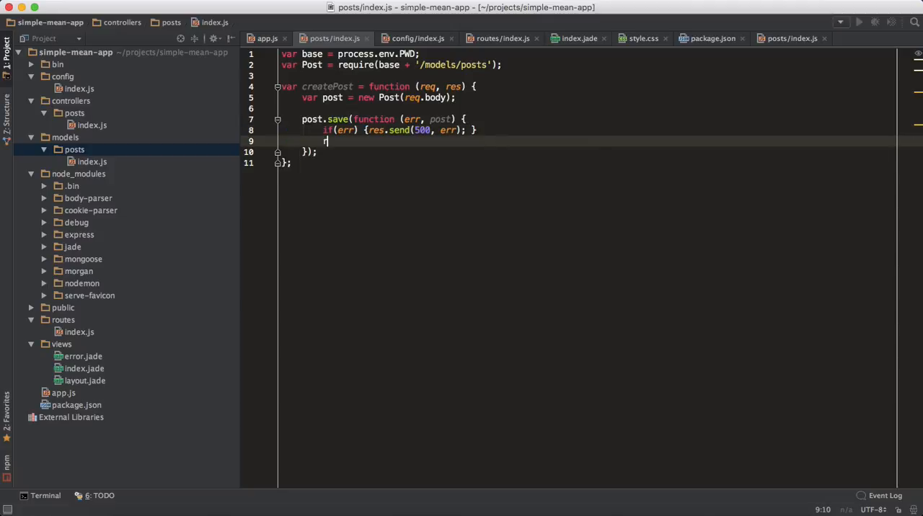
{"action": "type", "text": "res.json()"}
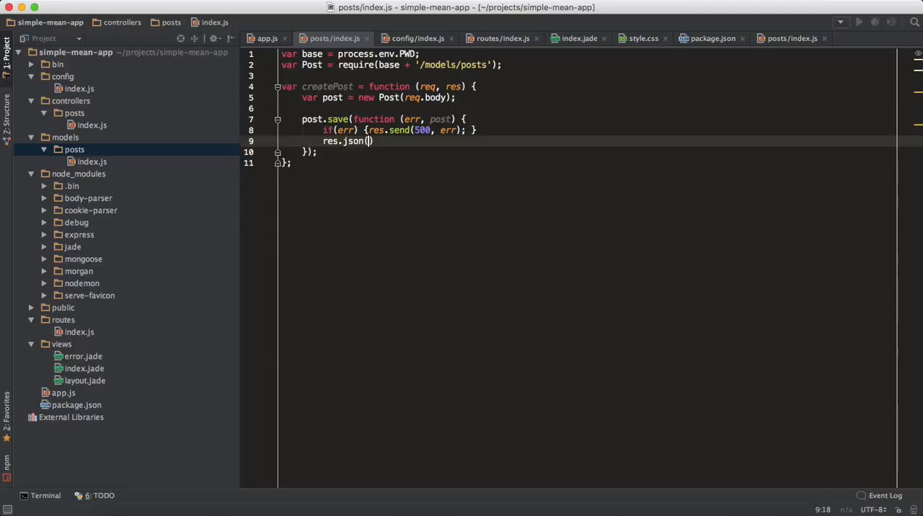
{"action": "type", "text": "200,"}
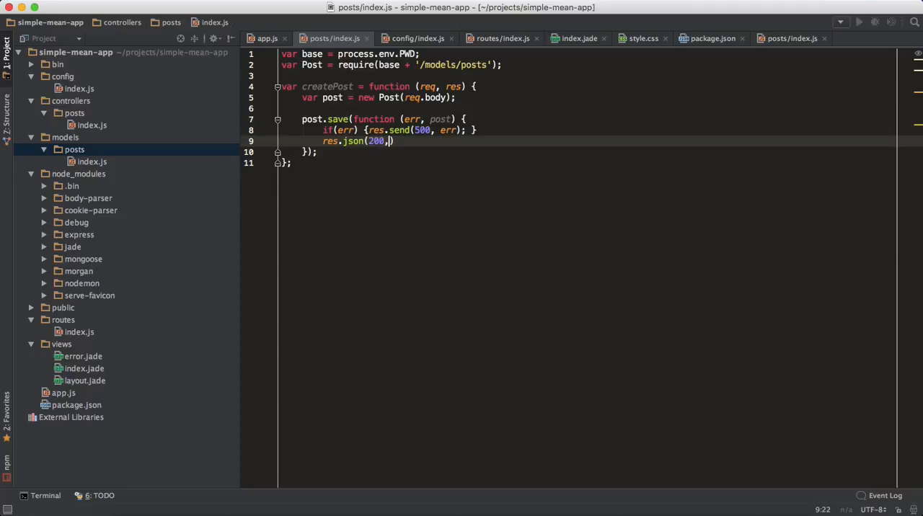
{"action": "type", "text": "post);"}
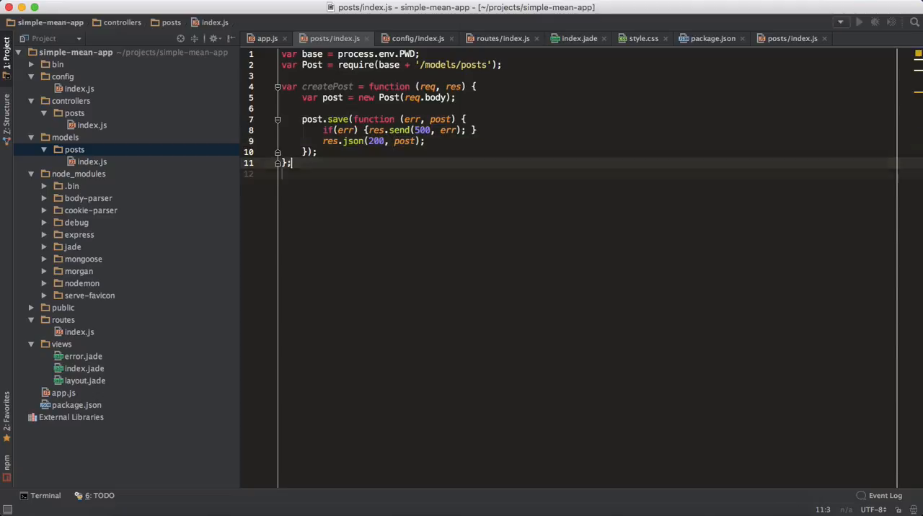
- Write module.exports = { createPost, ... } at the bottom of the controller
{"action": "type", "text": "module."}
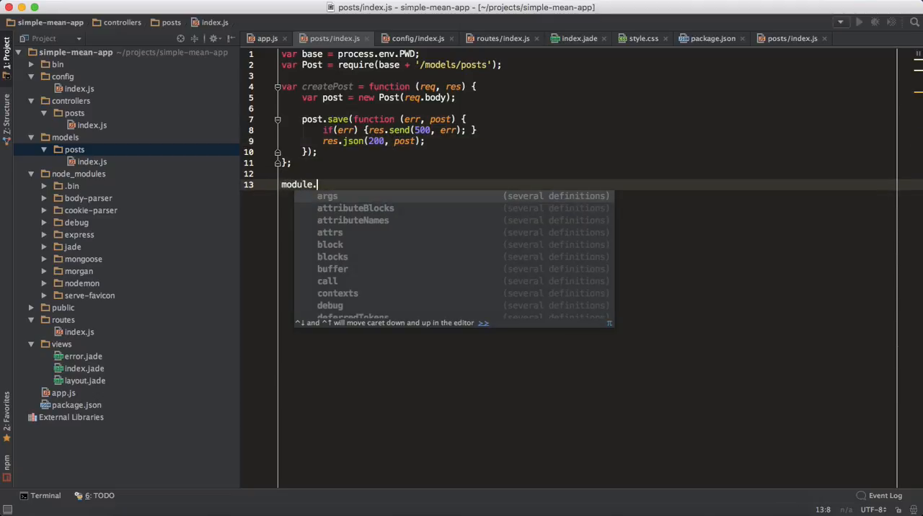
{"action": "type", "text": "e"}
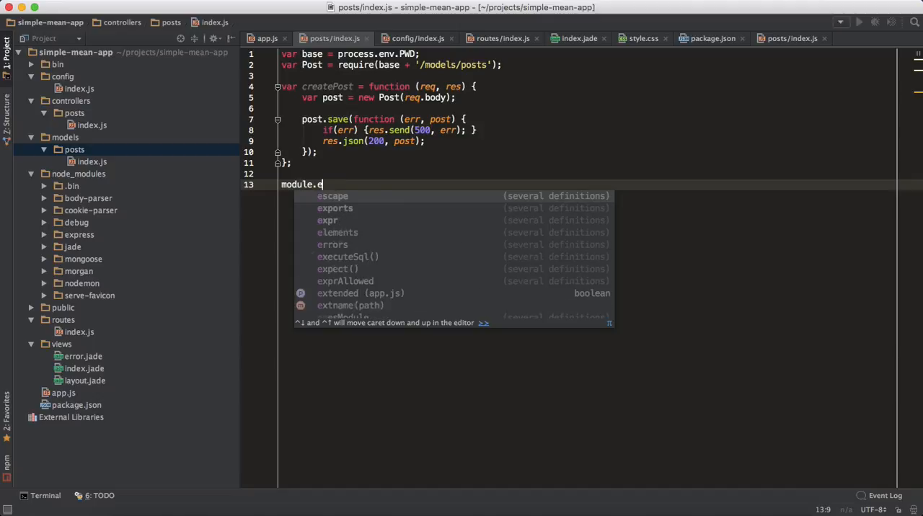
{"action": "type", "text": "xposrt"}
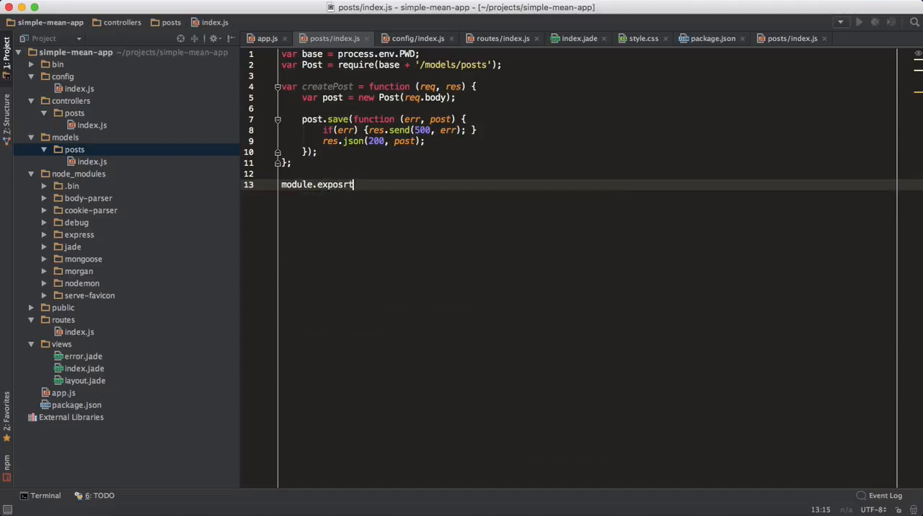
{"action": "key", "text": "BackSpace"}
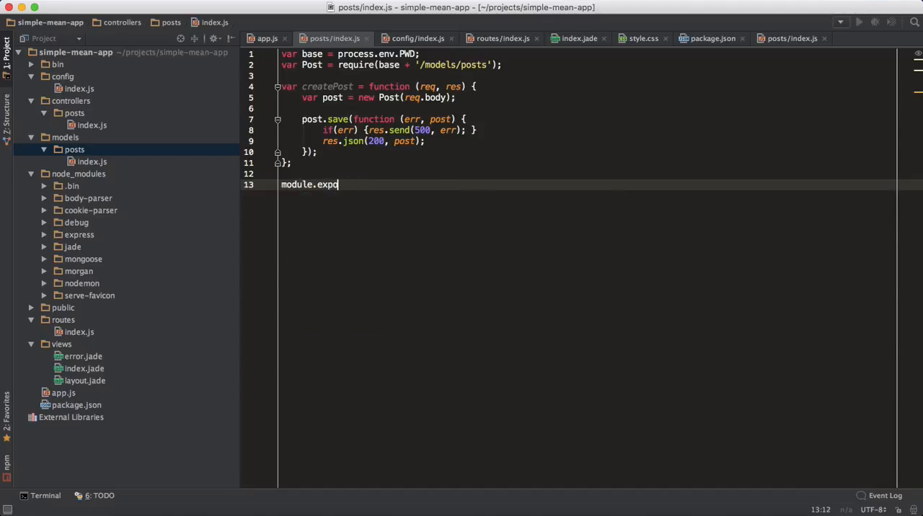
{"action": "type", "text": "rts = {"}
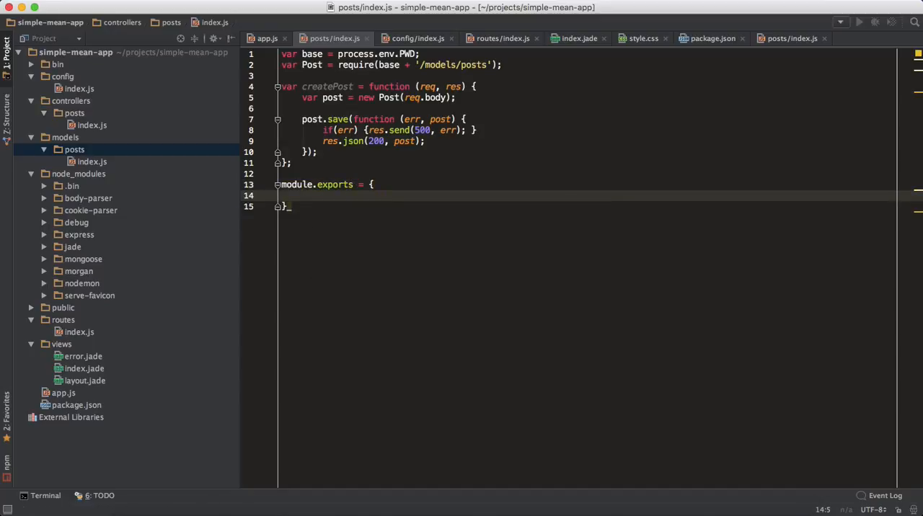
{"action": "type", "text": "create"}
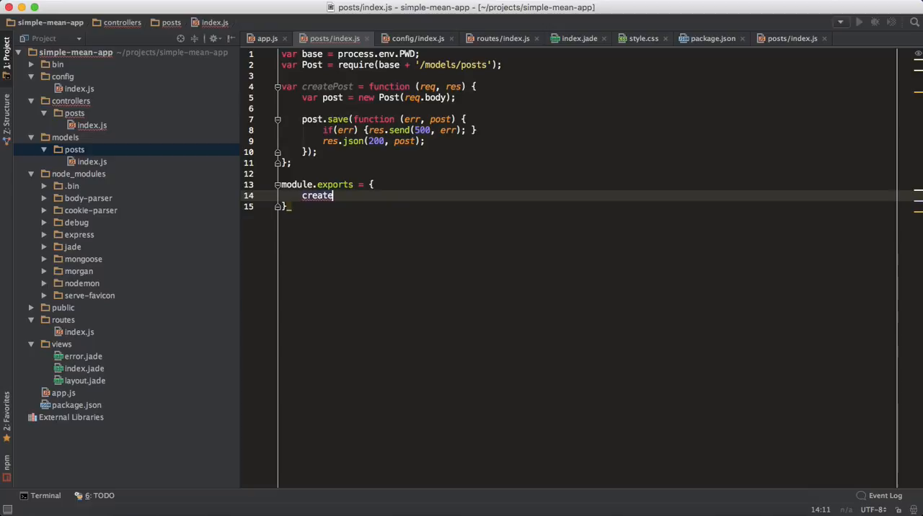
{"action": "type", "text": "Post"}
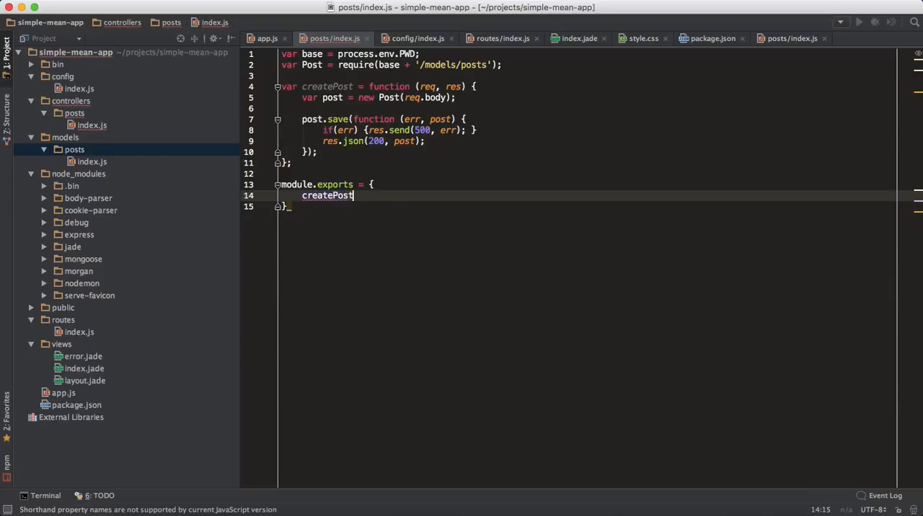
{"action": "type", "text": ","}
{"action": "type", "text": "var get"}
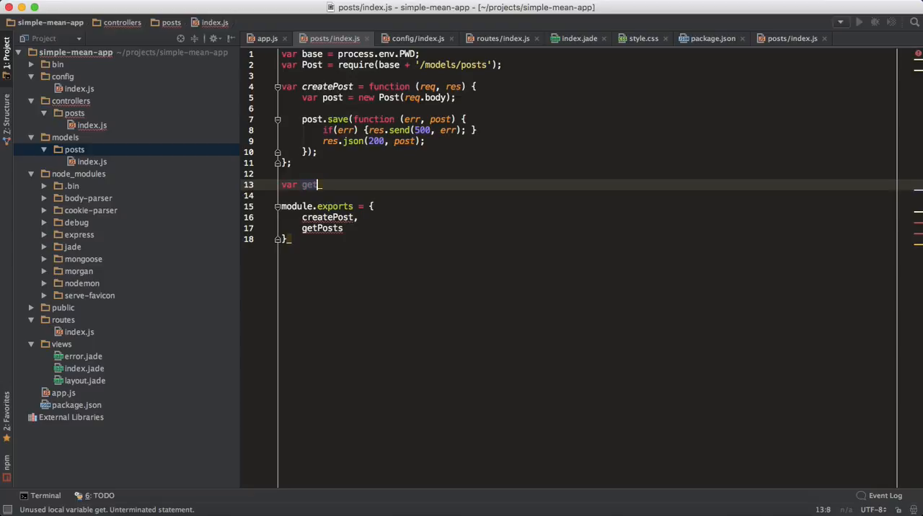
- Add var getPosts = function (req, res) { } and begin calling Post inside it
{"action": "type", "text": "Po"}
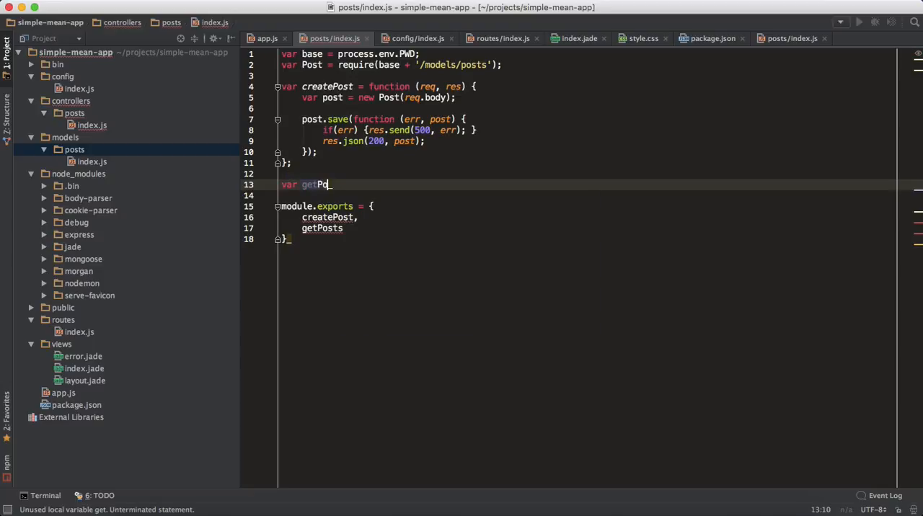
{"action": "type", "text": "sts = function () {"}
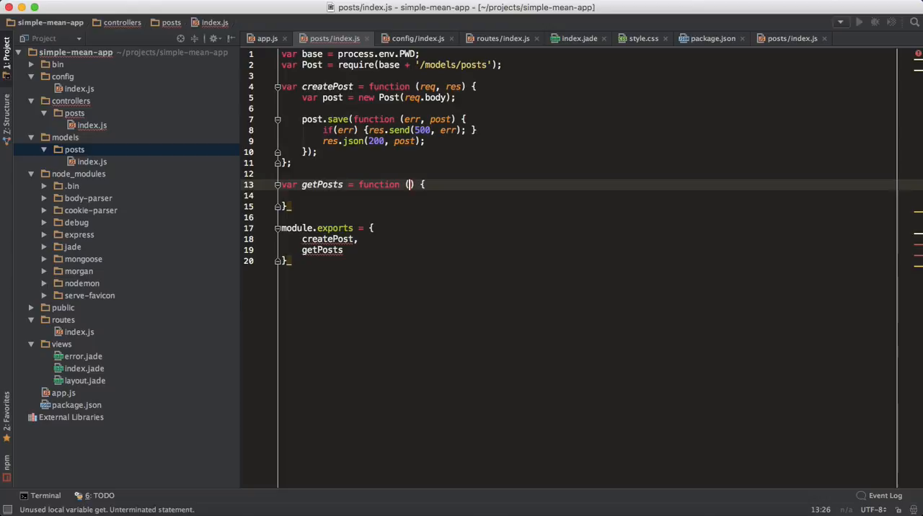
{"action": "type", "text": "req,"}
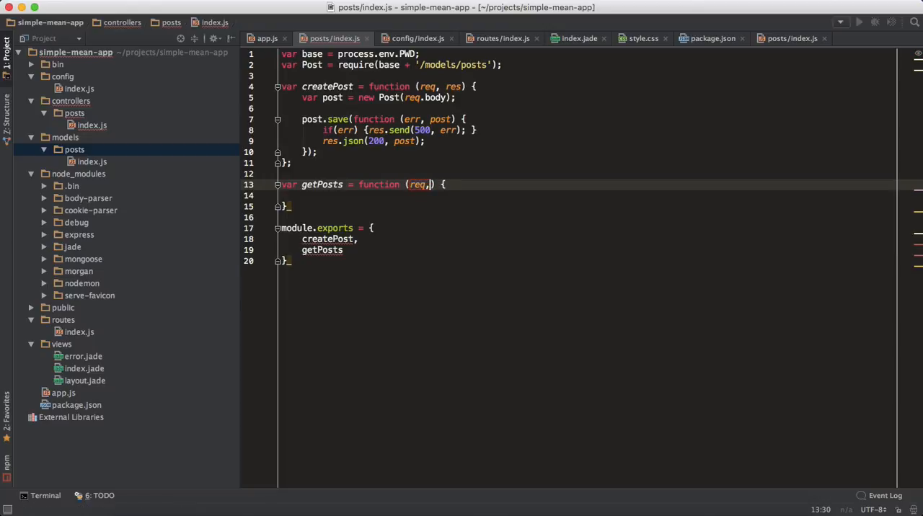
{"action": "type", "text": "res"}
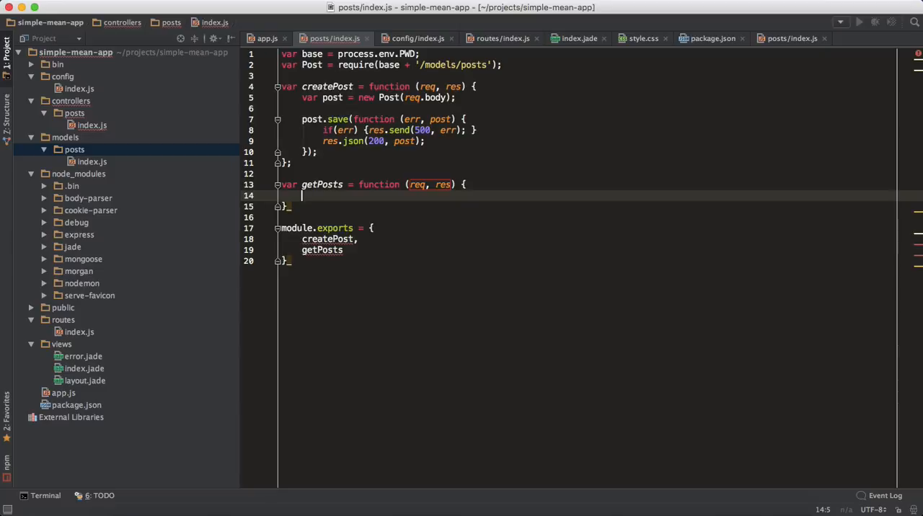
{"action": "type", "text": "Pst"}
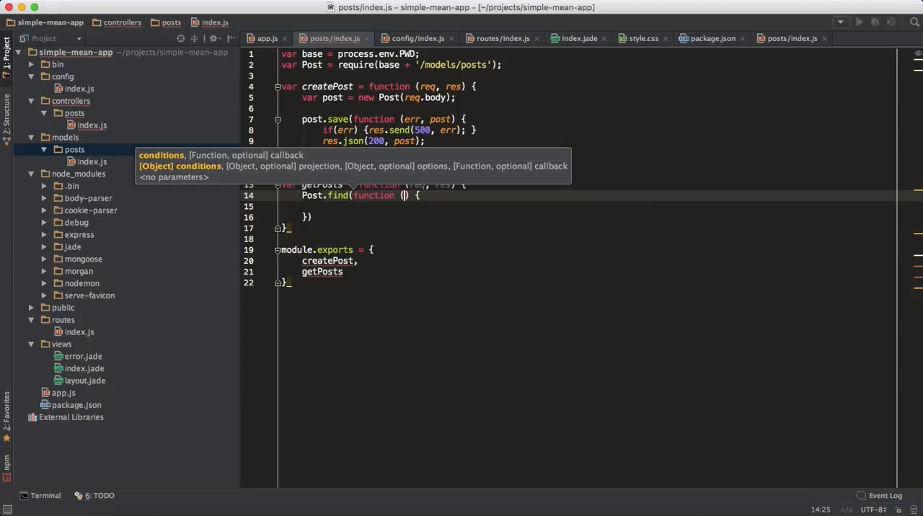
- Give Post.find's callback err, posts arguments and send 500 with err on failure
{"action": "type", "text": "err,"}
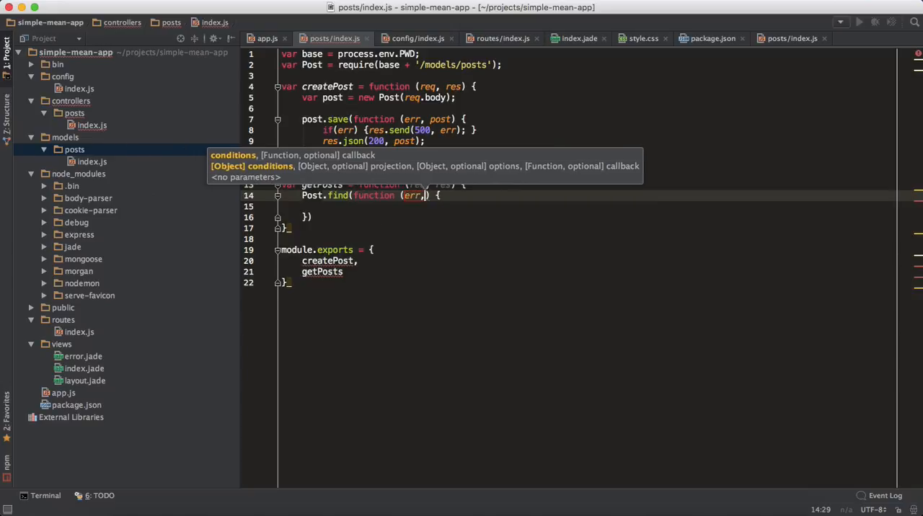
{"action": "type", "text": "posts"}
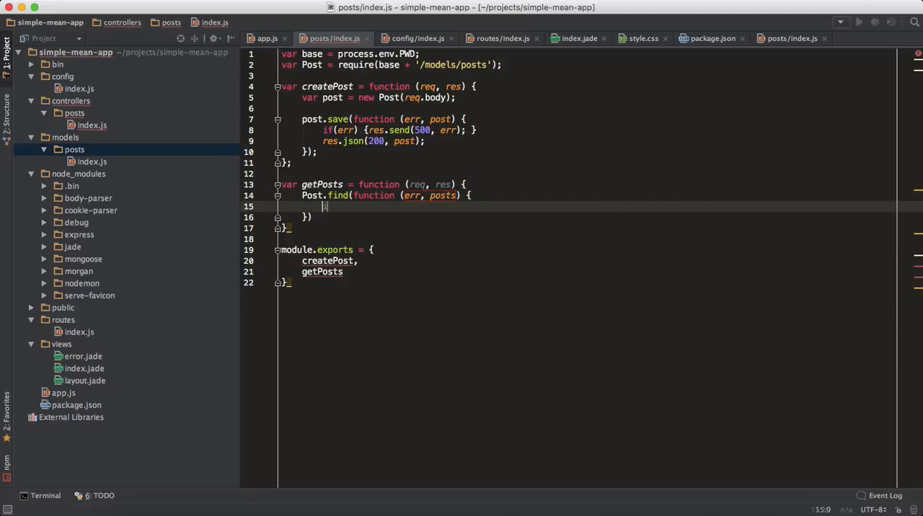
{"action": "type", "text": "if( err"}
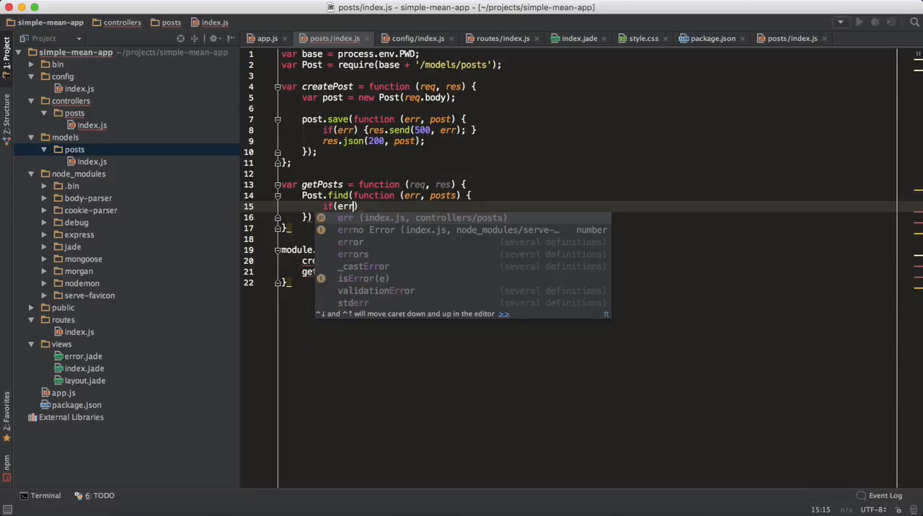
{"action": "key", "text": "Escape"}
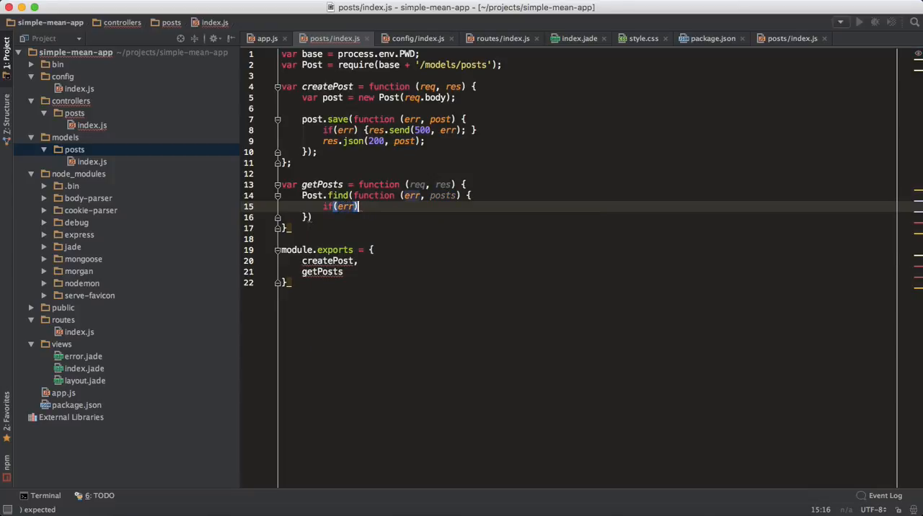
{"action": "type", "text": "{res."}
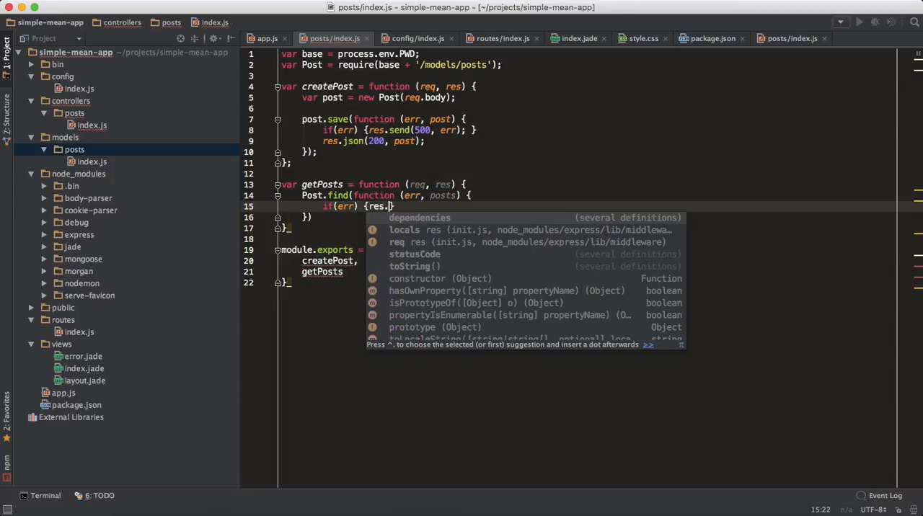
{"action": "type", "text": "send(500"}
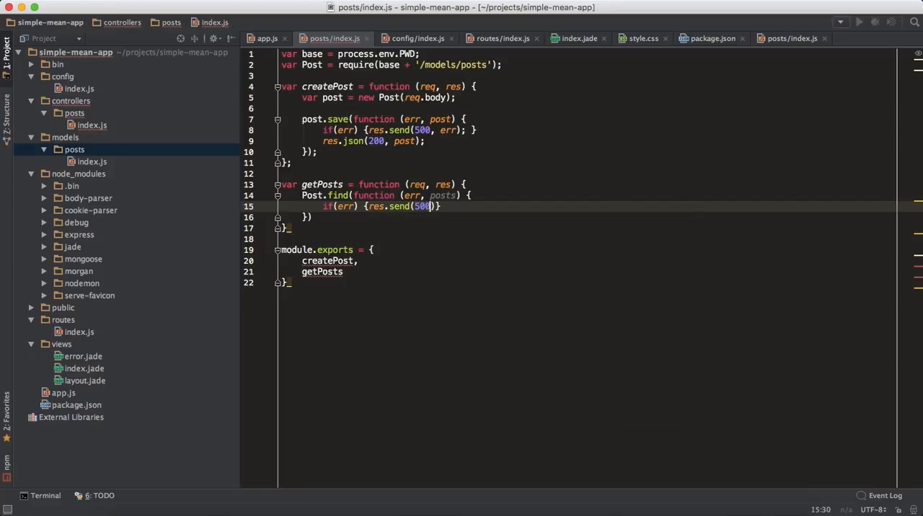
{"action": "type", "text": ", err)"}
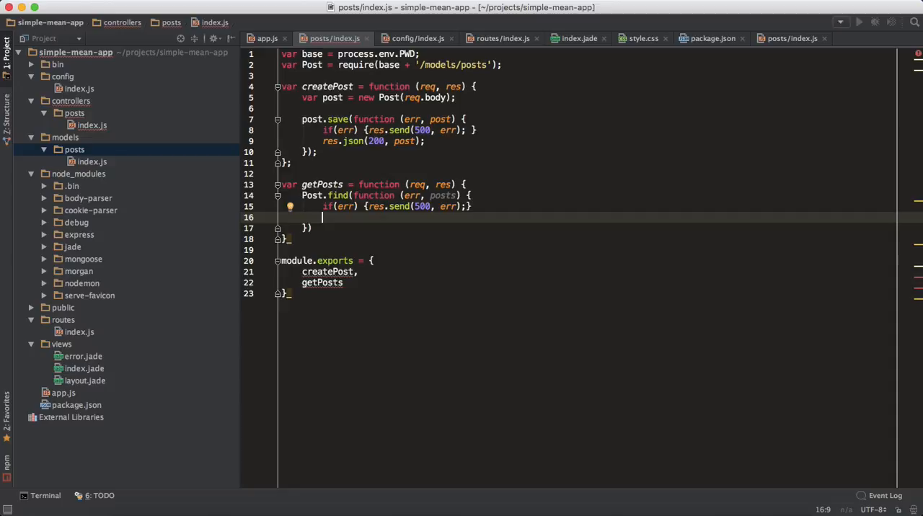
- Respond with res.json(200, posts) when the lookup succeeds
{"action": "type", "text": "res."}
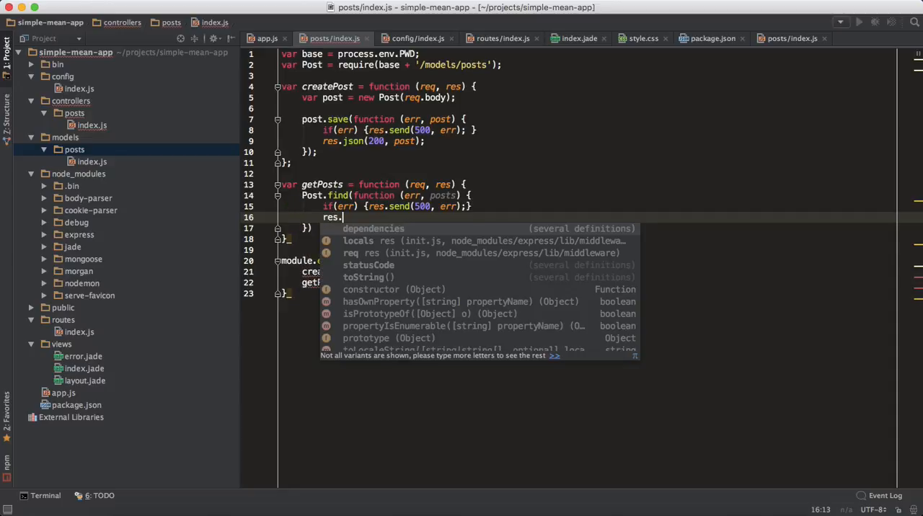
{"action": "type", "text": "json()"}
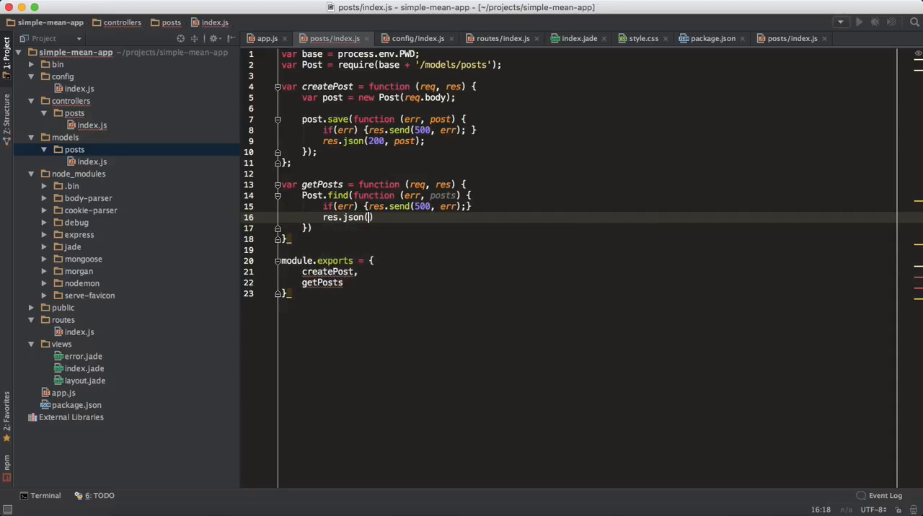
{"action": "type", "text": "200,"}
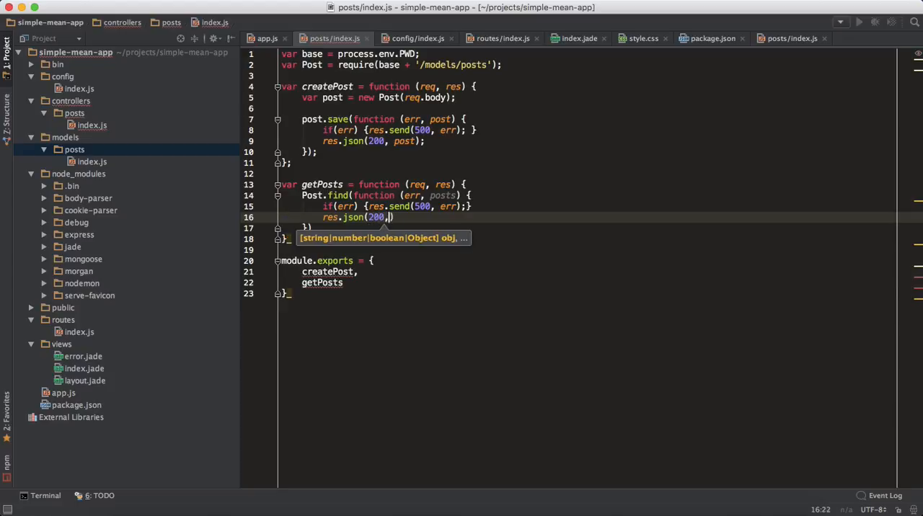
{"action": "type", "text": "posts"}
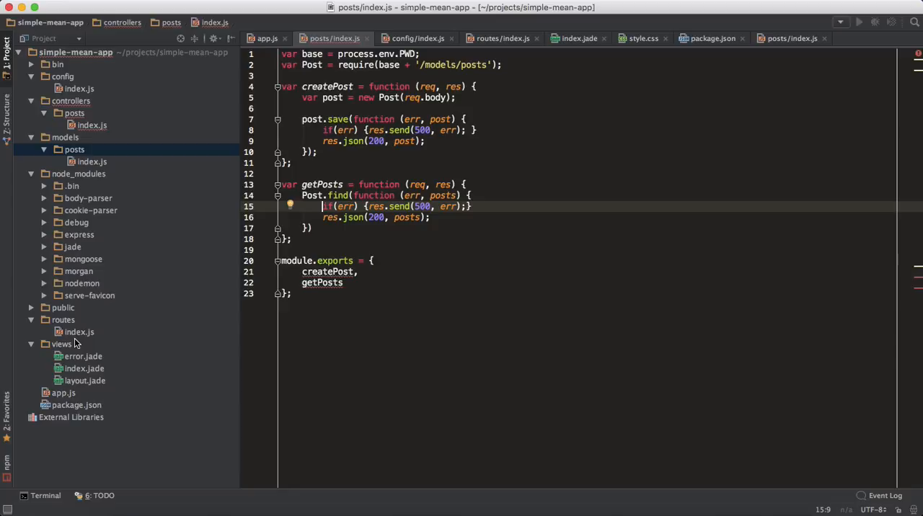
{"action": "mouse_move", "coordinate": [78, 332]}
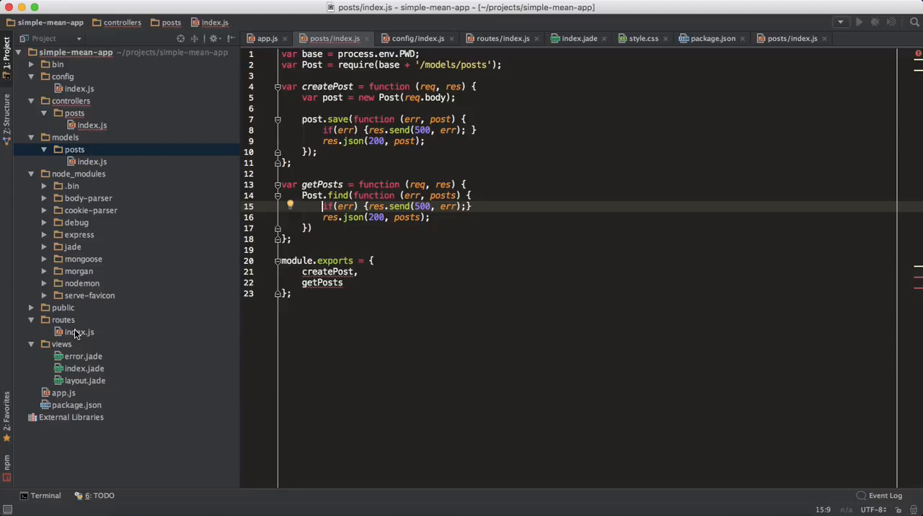
- In routes/index.js, define var base = process.env.PWD; above a posts require
{"action": "left_click", "coordinate": [76, 331]}
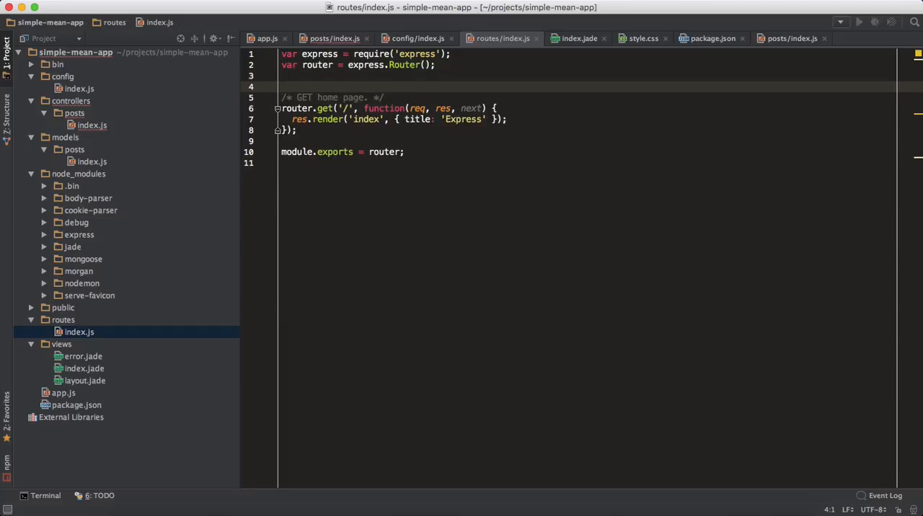
{"action": "type", "text": "var"}
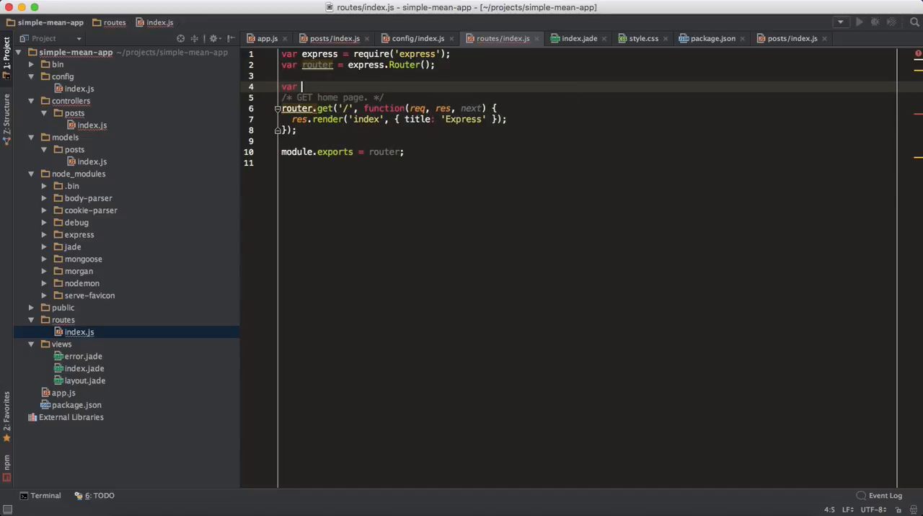
{"action": "type", "text": "posts ="}
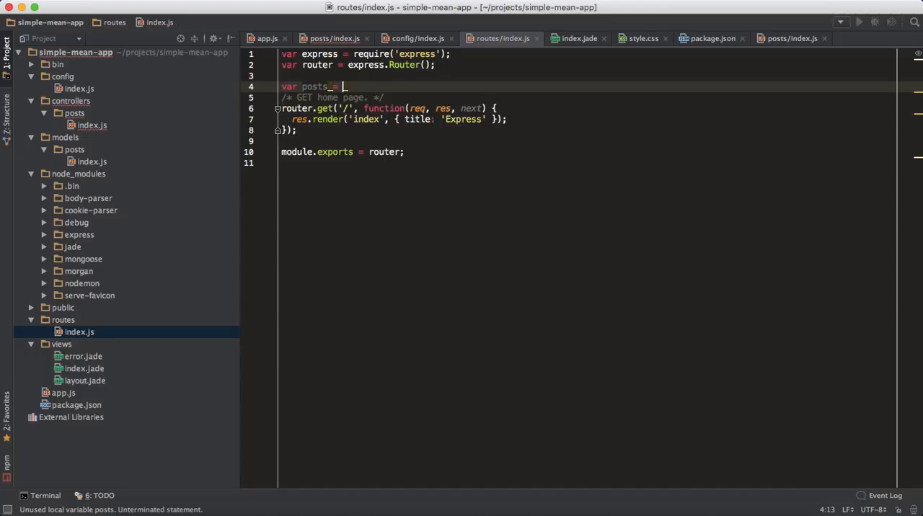
{"action": "type", "text": "require"}
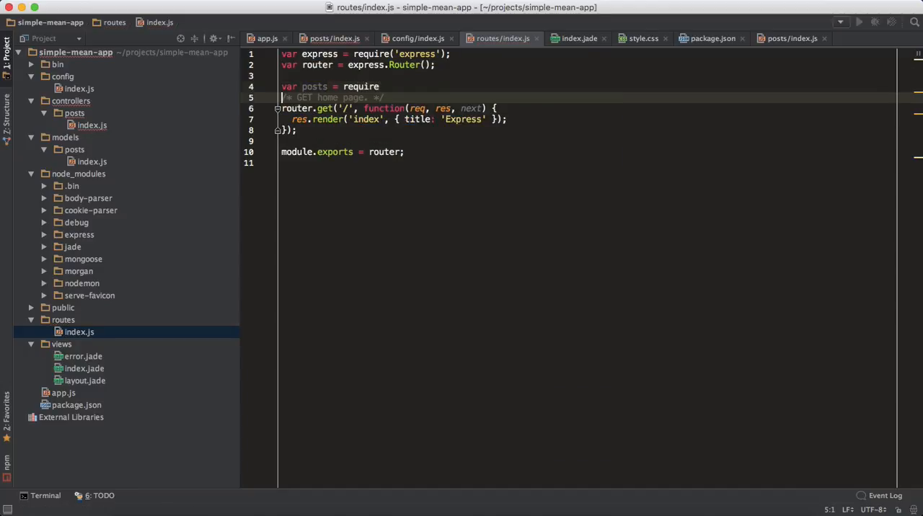
{"action": "type", "text": "var base = [rp"}
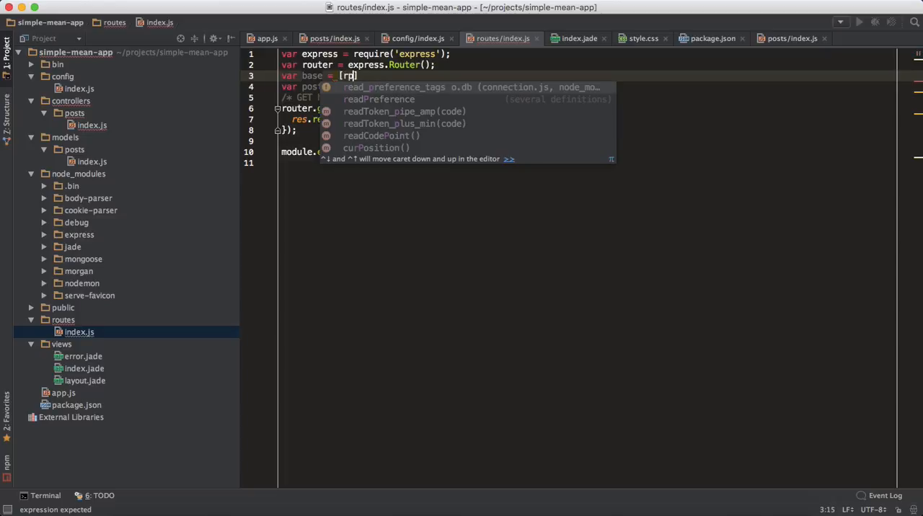
{"action": "type", "text": "process."}
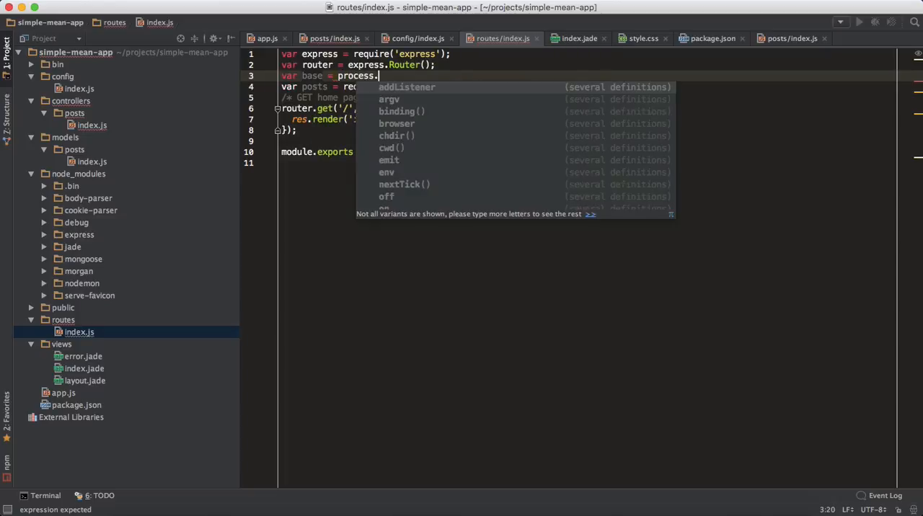
{"action": "type", "text": "env.PWD"}
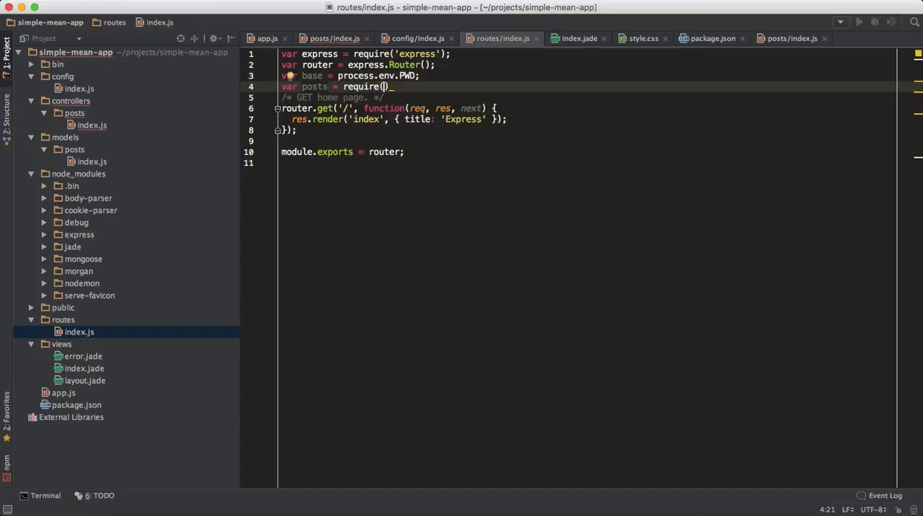
{"action": "type", "text": ";"}
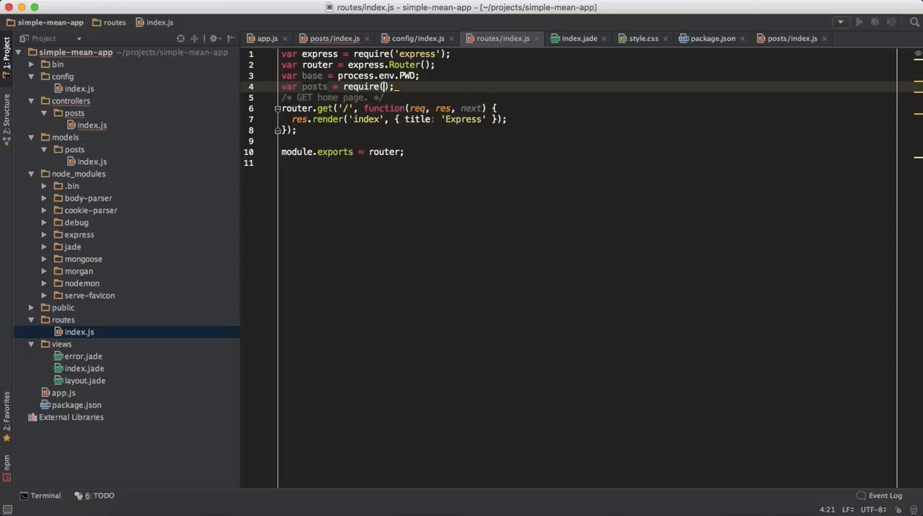
- Load the posts controller with require(base + '/controllers/posts')
{"action": "type", "text": "base +"}
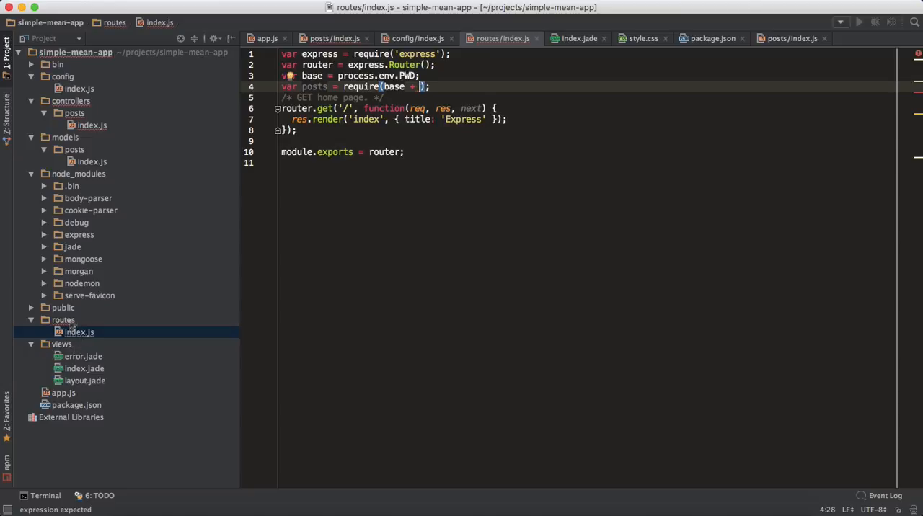
{"action": "type", "text": "cd"}
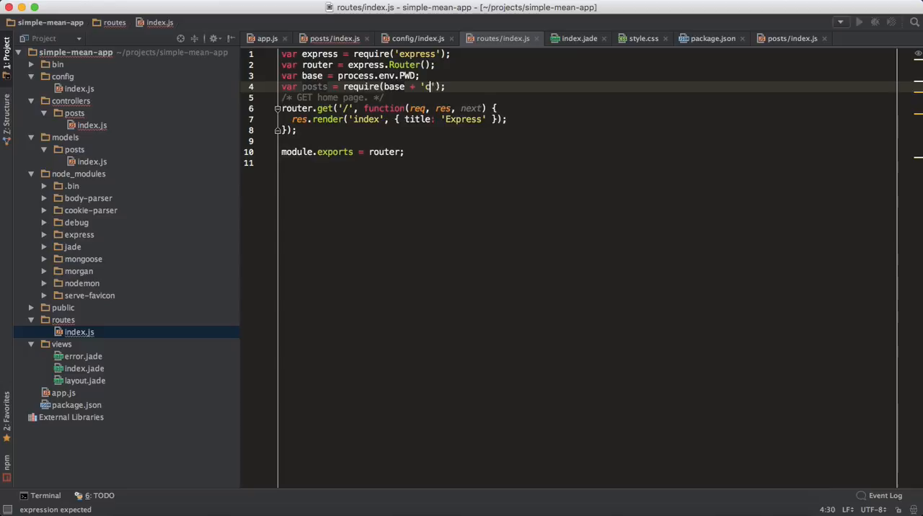
{"action": "type", "text": "/control"}
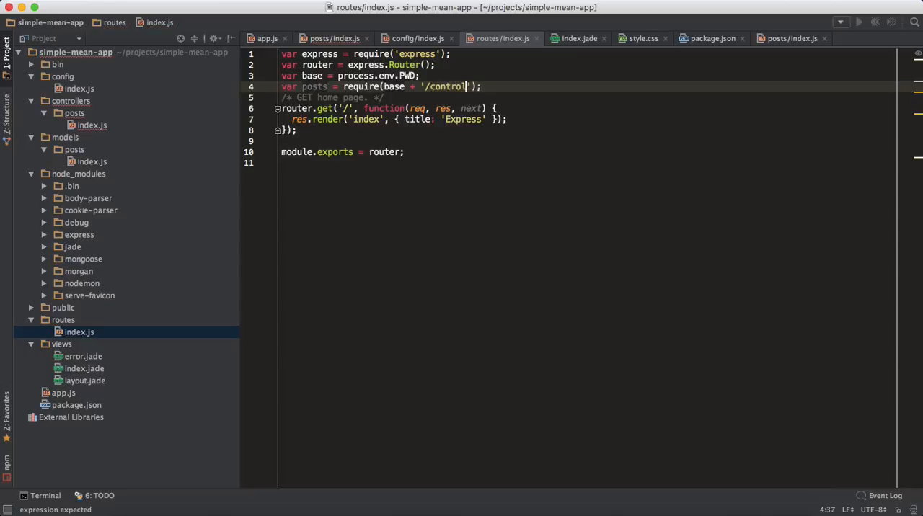
{"action": "type", "text": "lers/posts"}
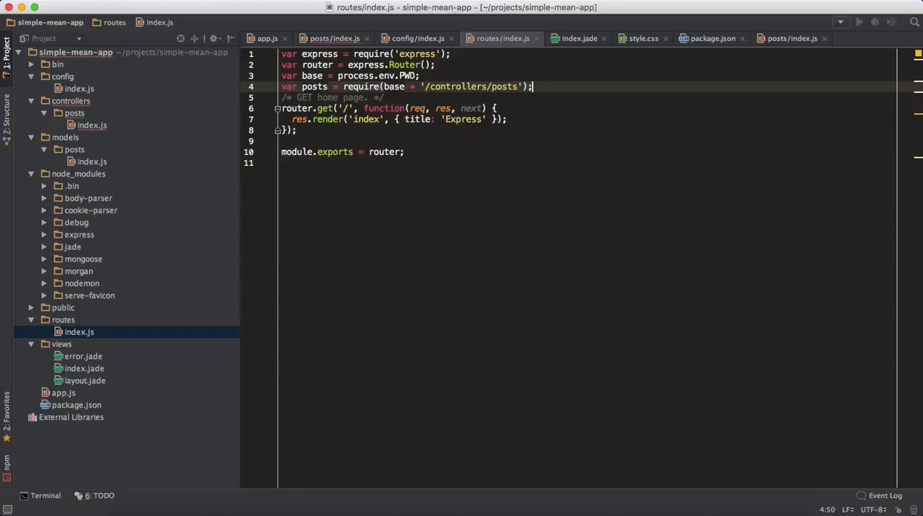
{"action": "key", "text": "Enter"}
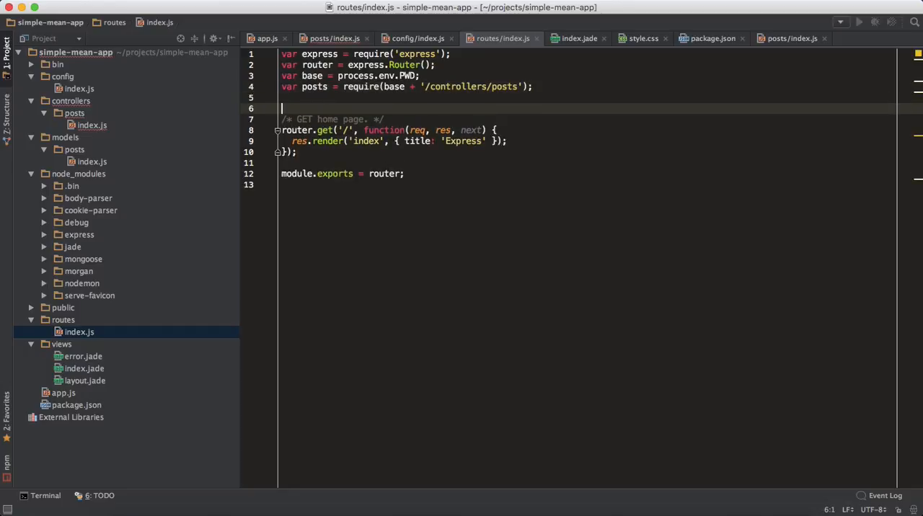
- Route GET /posts to posts.getPosts in place of the home page route
{"action": "type", "text": "router.get('"}
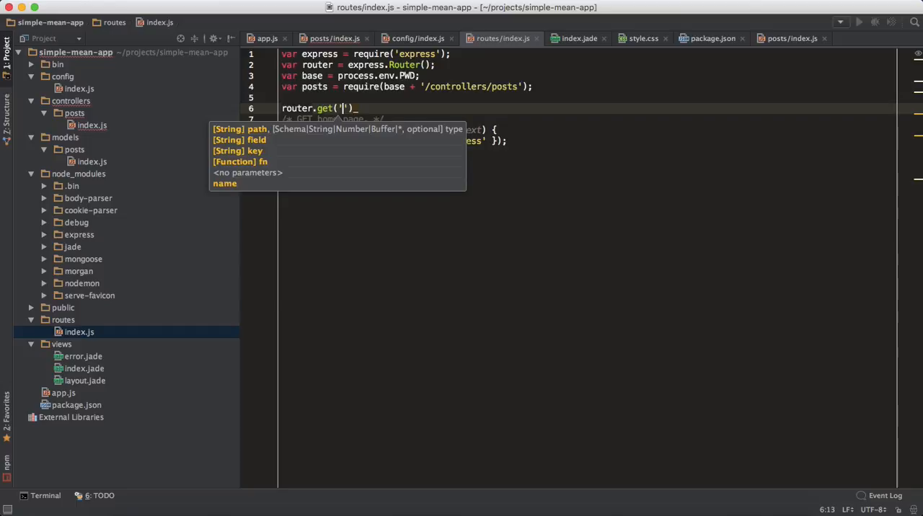
{"action": "type", "text": "/"}
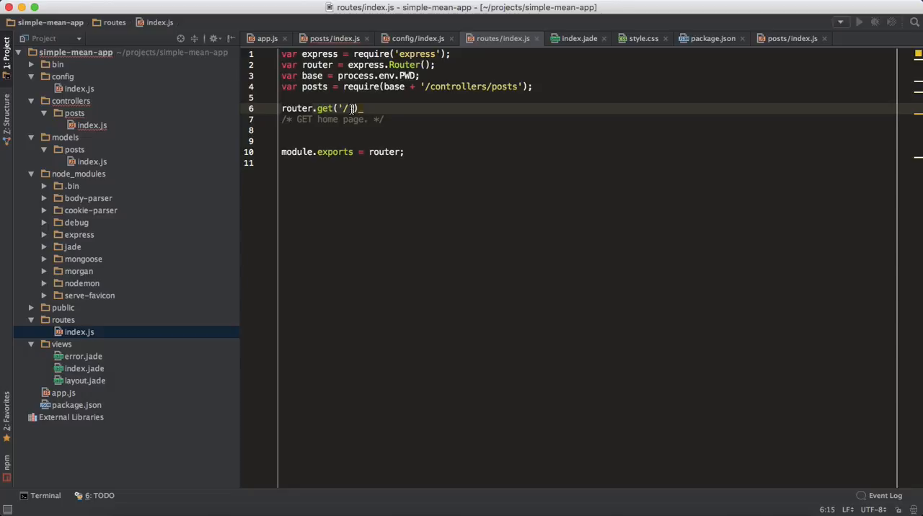
{"action": "type", "text": ", posts.getPosts"}
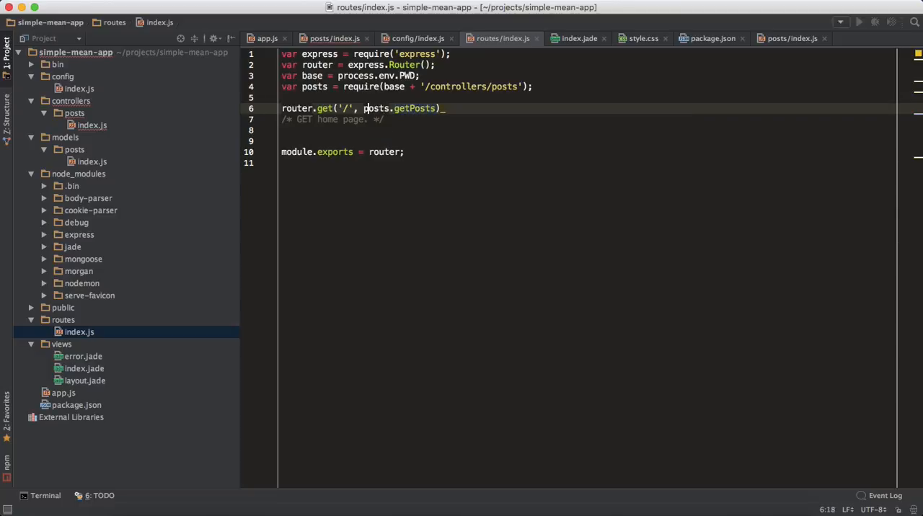
{"action": "type", "text": "posts"}
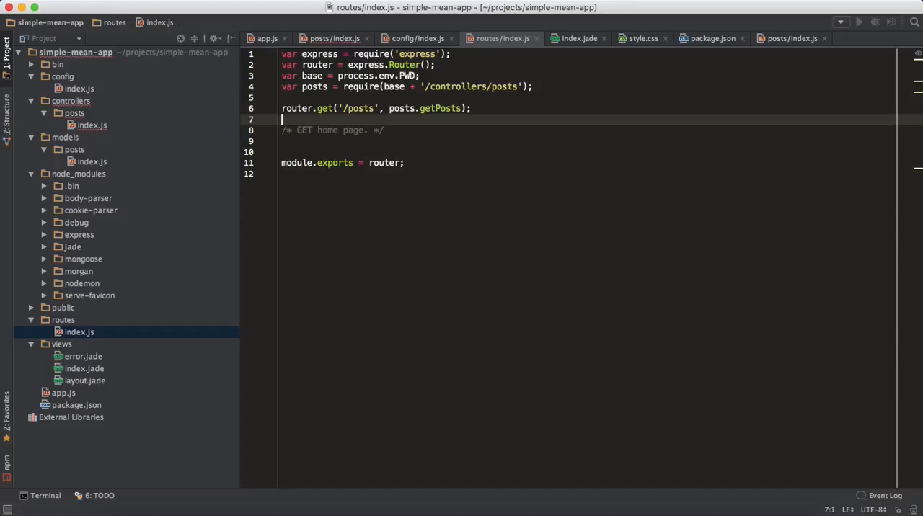
- Route POST /post/create to posts.createPost
{"action": "type", "text": "router.pu"}
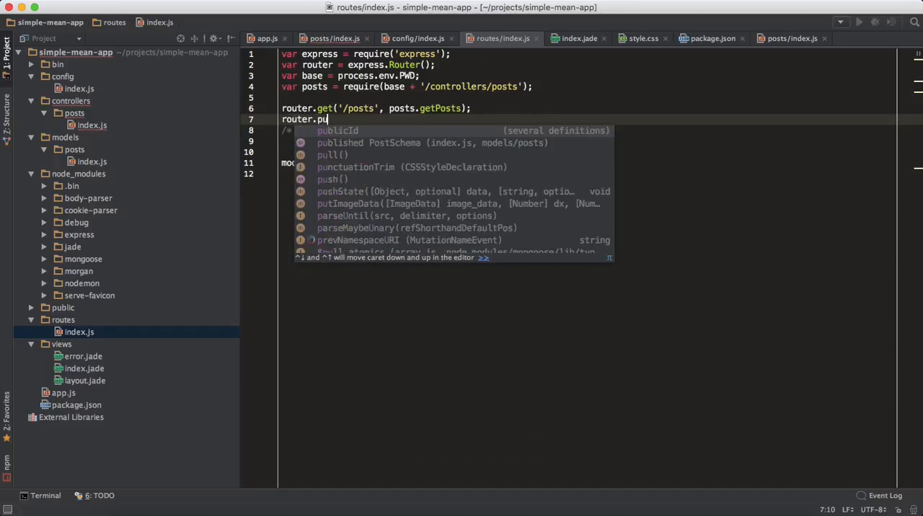
{"action": "key", "text": "BackSpace"}
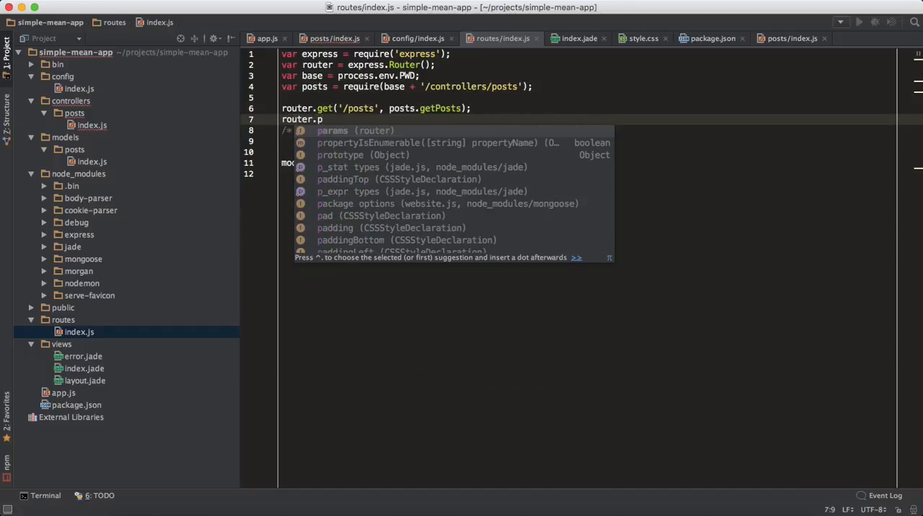
{"action": "type", "text": "ost('/post/create', p"}
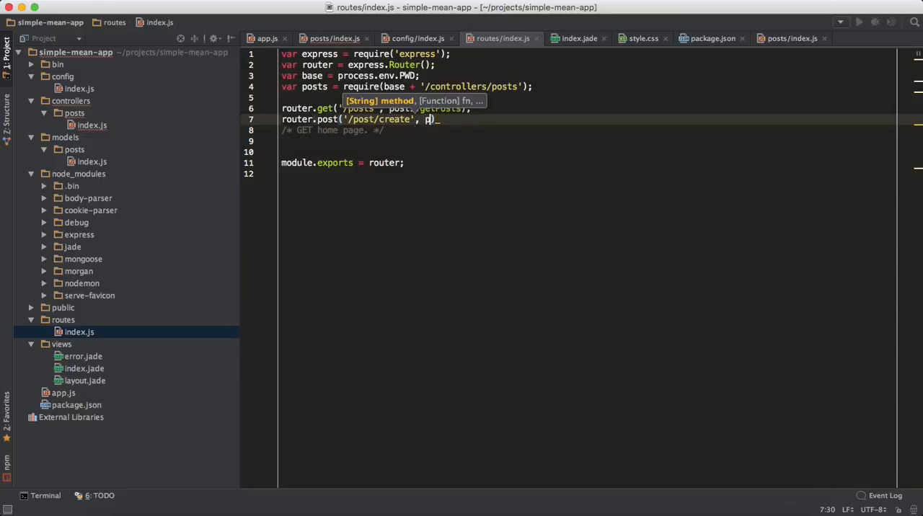
{"action": "type", "text": "posts."}
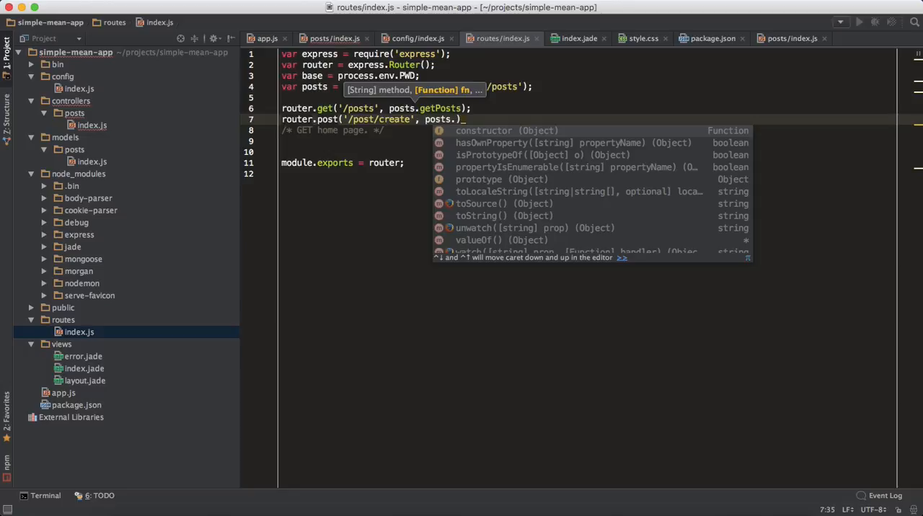
{"action": "type", "text": "createPos"}
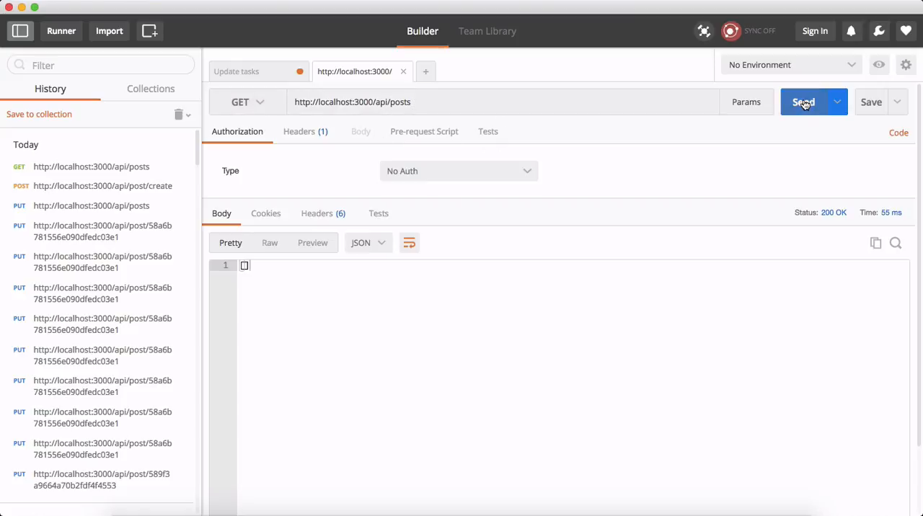
- Fetch all posts, then point Postman at /api/post/create as a POST request
{"action": "left_click", "coordinate": [803, 101]}
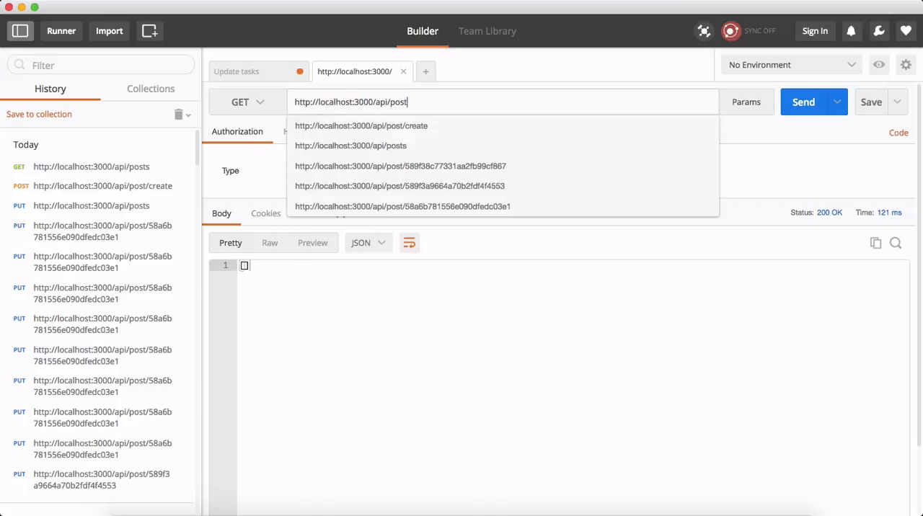
{"action": "left_click", "coordinate": [361, 126]}
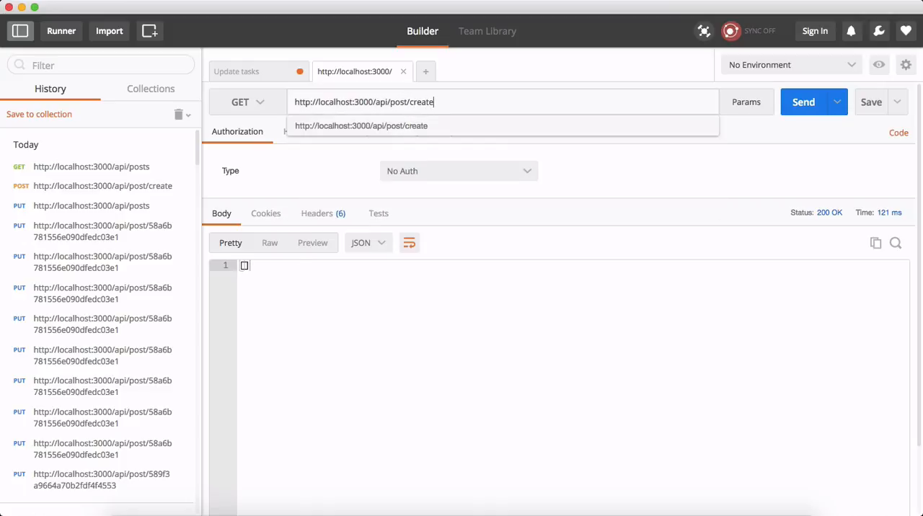
{"action": "left_click", "coordinate": [248, 101]}
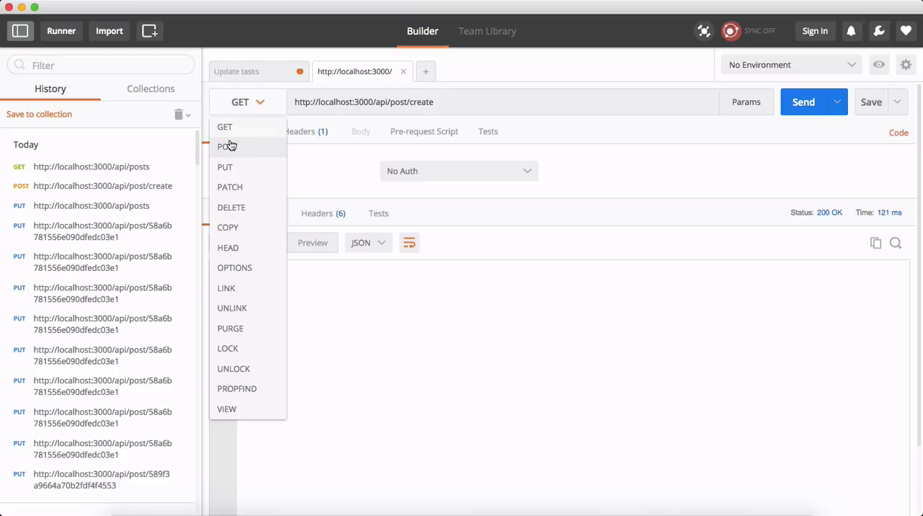
{"action": "left_click", "coordinate": [226, 147]}
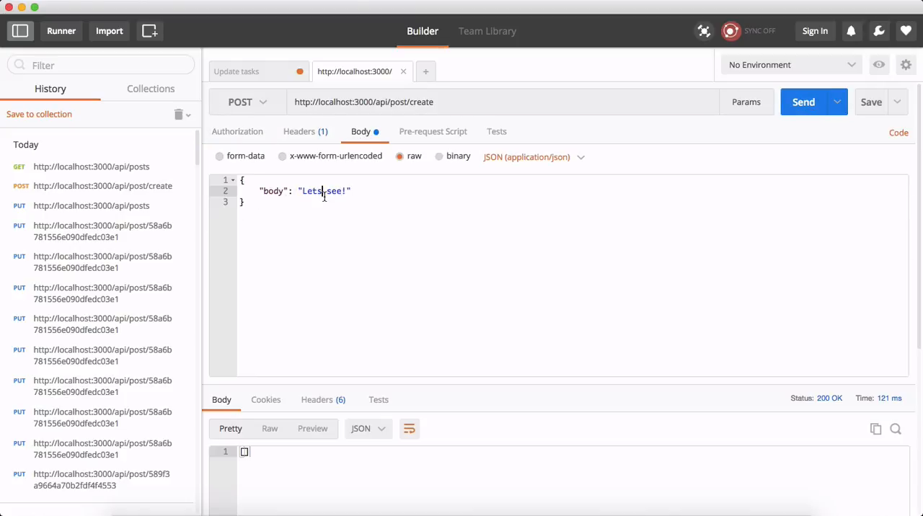
- Add "title": "Hello World!!!" to the JSON body, send it, and get back the saved post with its id
{"action": "key", "text": "Enter"}
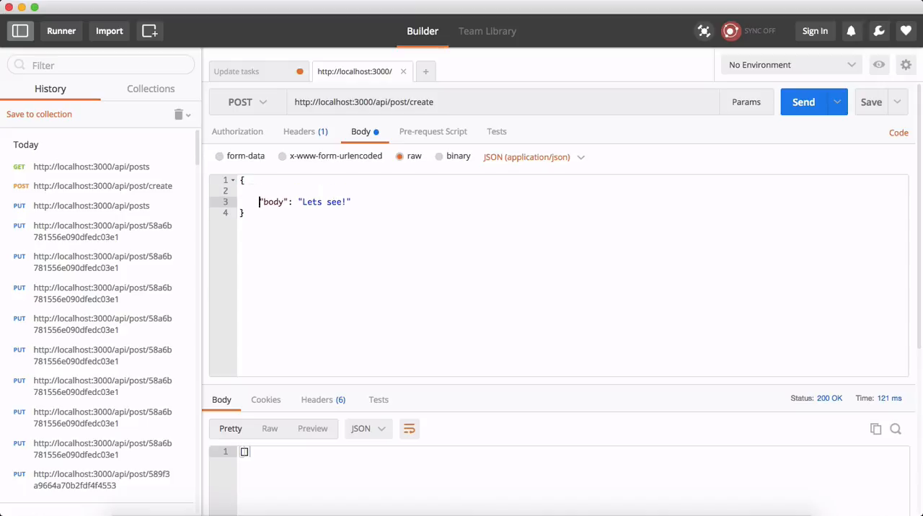
{"action": "type", "text": "\"title\": \"Hel"}
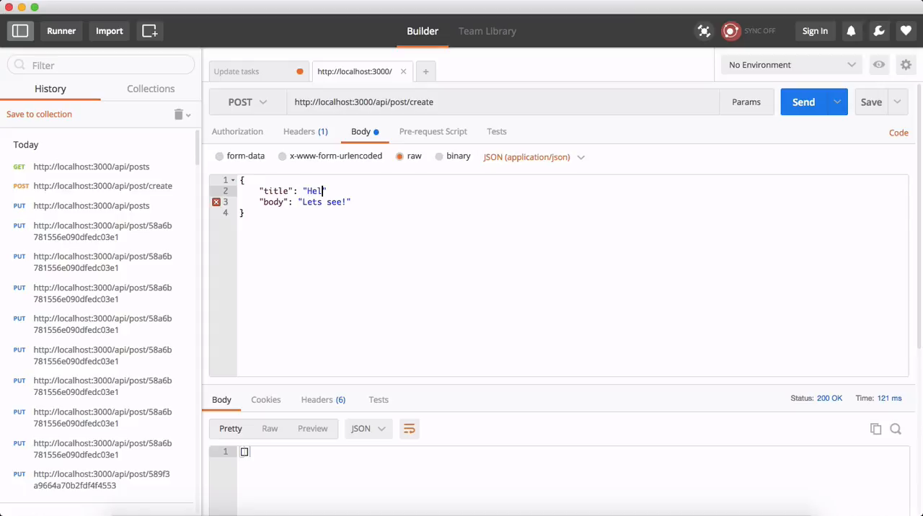
{"action": "type", "text": "low"}
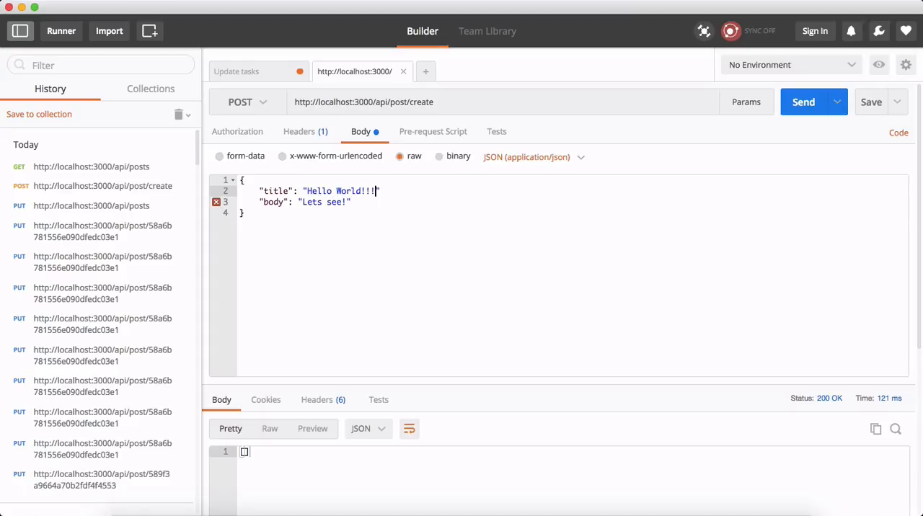
{"action": "type", "text": ","}
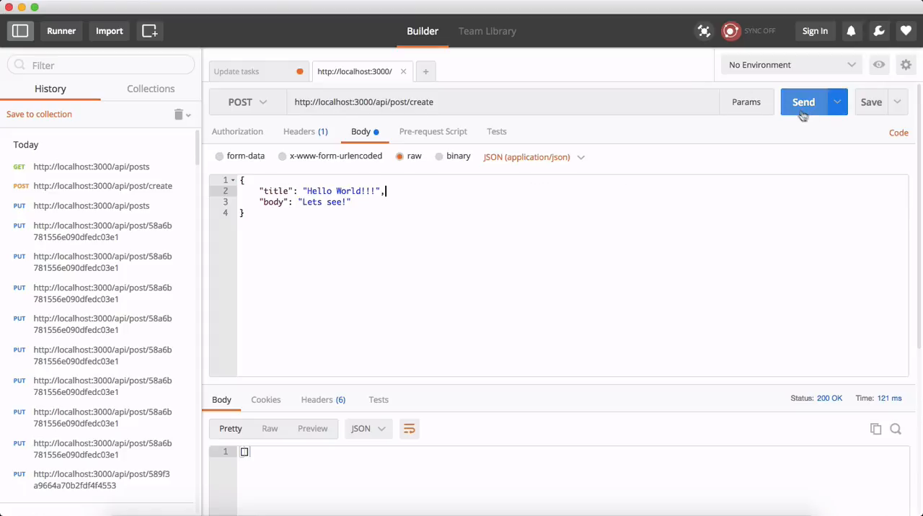
{"action": "left_click", "coordinate": [803, 101]}
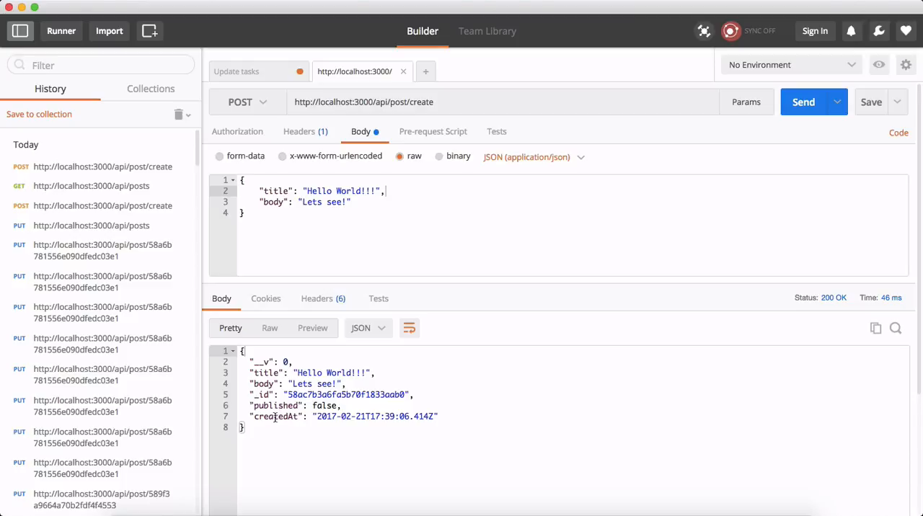
{"action": "mouse_move", "coordinate": [369, 416]}
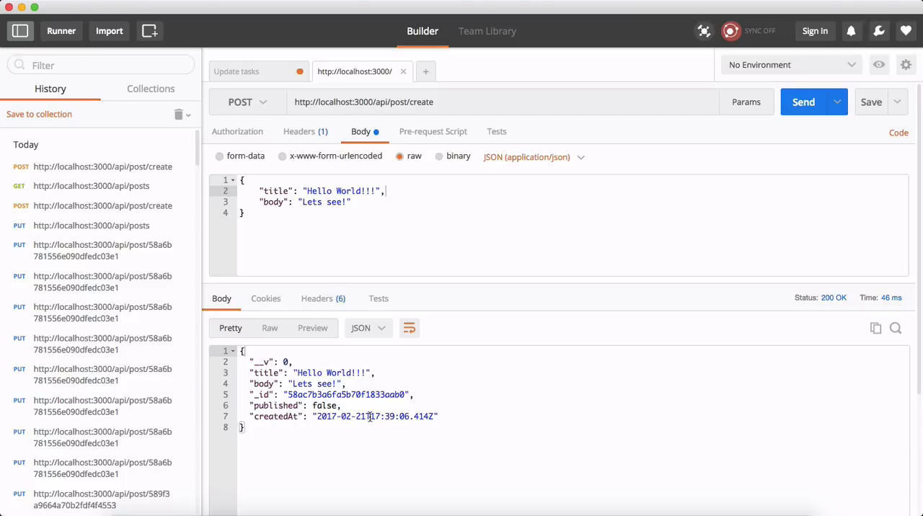
{"action": "double_click", "coordinate": [346, 395]}
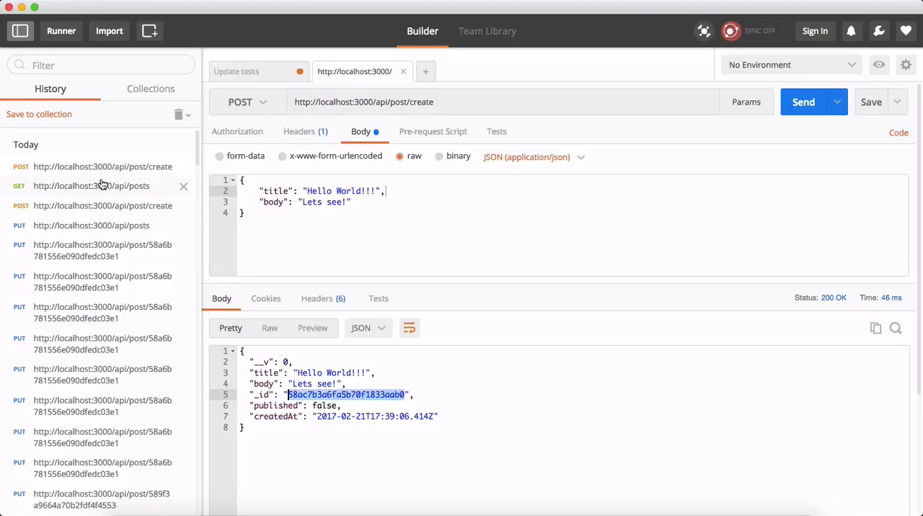
- Confirm GET /api/posts returns the first post, then reopen the create-post request body
{"action": "left_click", "coordinate": [93, 186]}
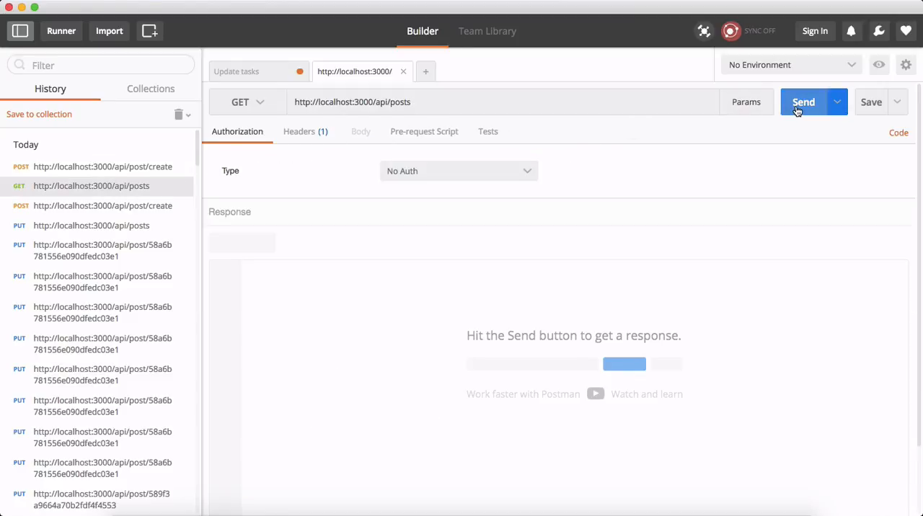
{"action": "left_click", "coordinate": [803, 101]}
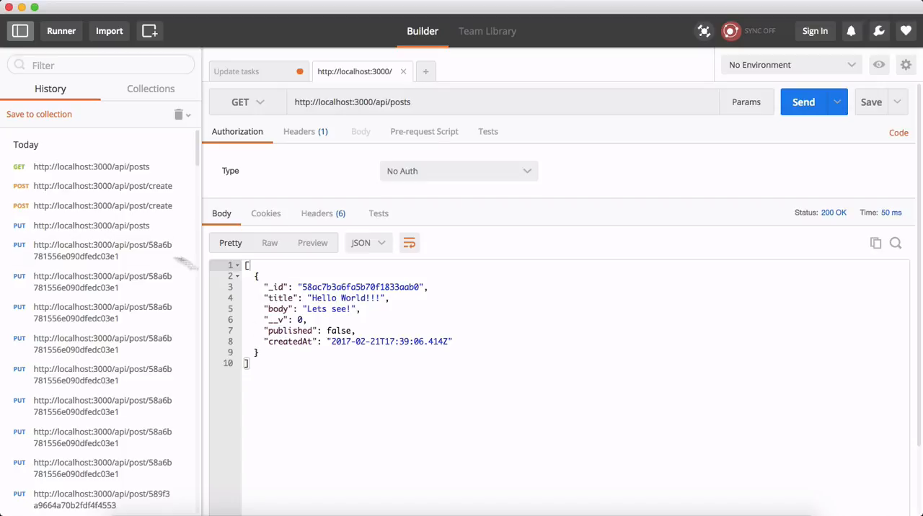
{"action": "left_click", "coordinate": [102, 184]}
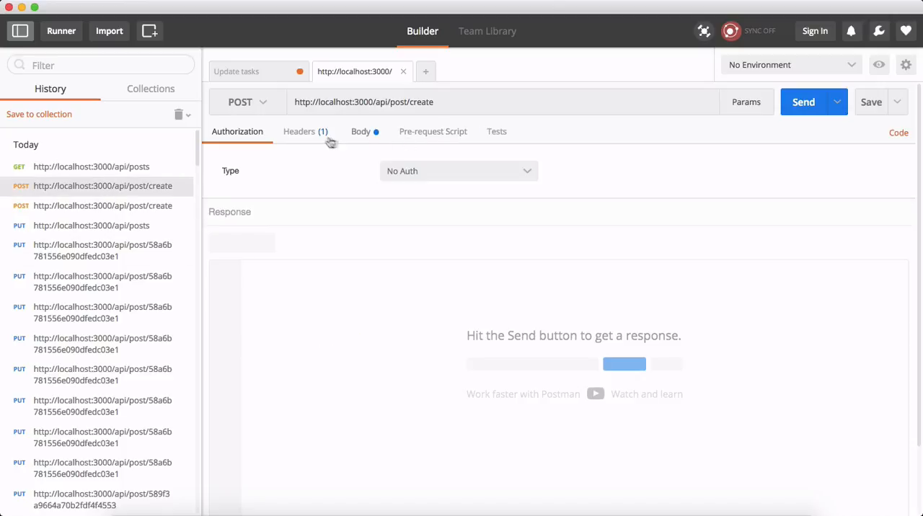
{"action": "left_click", "coordinate": [360, 132]}
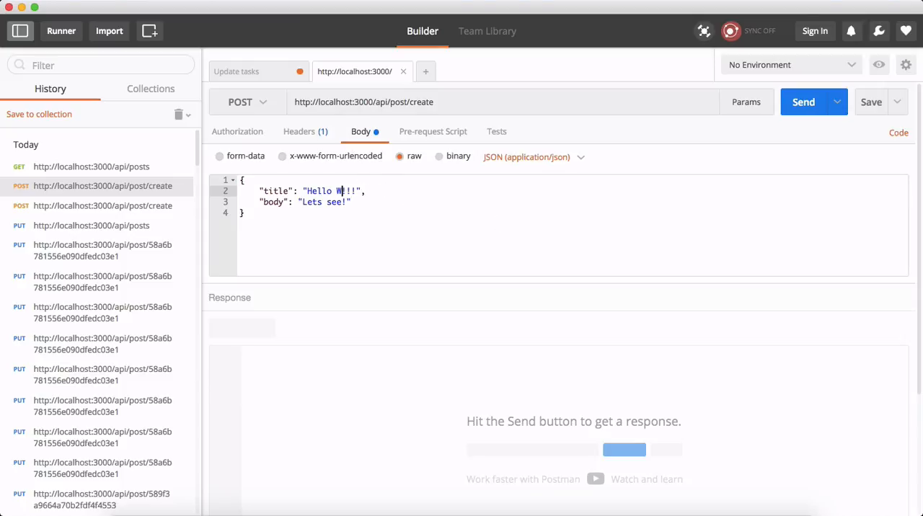
- Create a second post titled Hello Dork!!! and fetch the posts list again
{"action": "type", "text": "ork"}
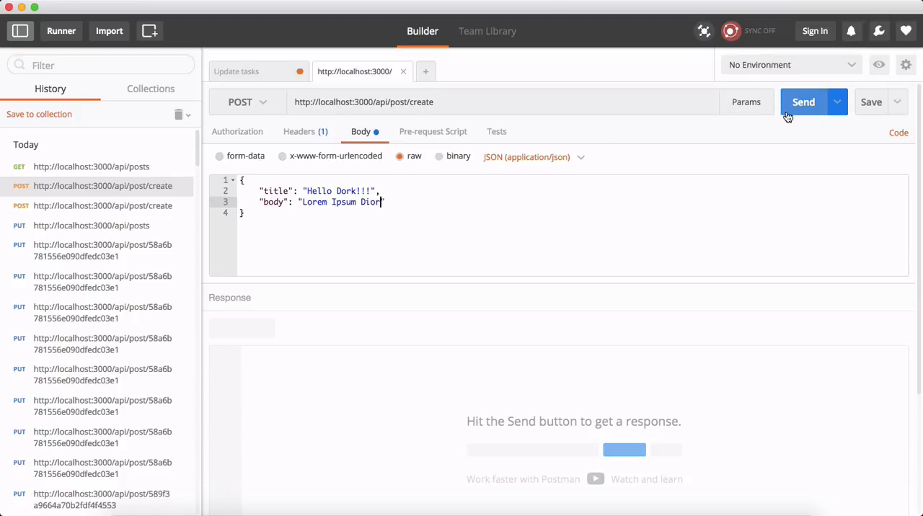
{"action": "left_click", "coordinate": [803, 101]}
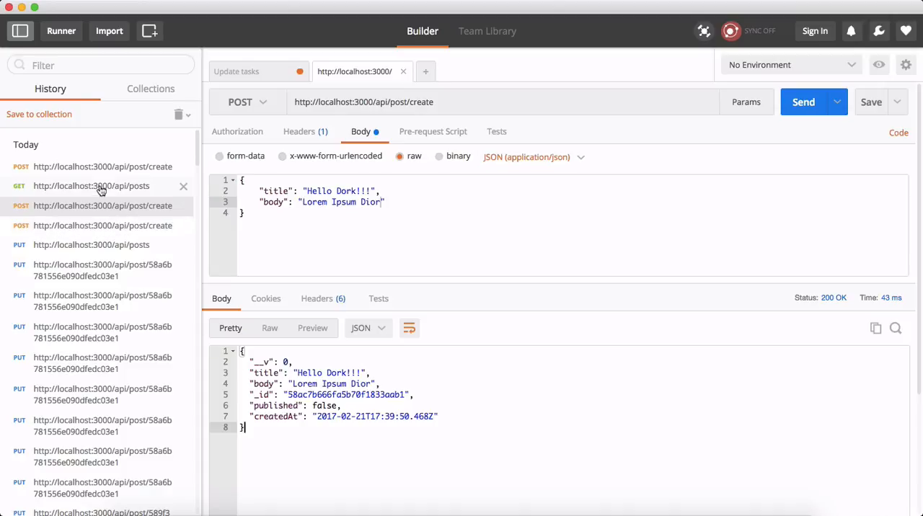
{"action": "left_click", "coordinate": [100, 186]}
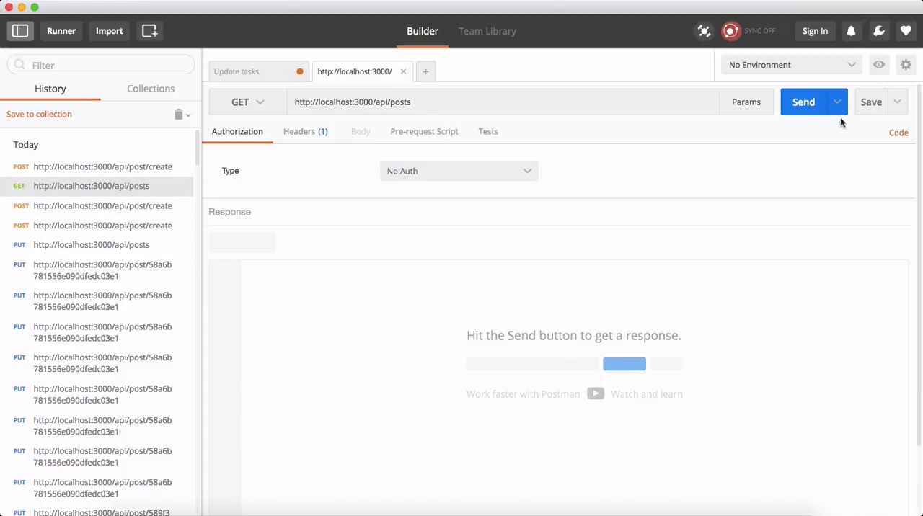
{"action": "left_click", "coordinate": [803, 101]}
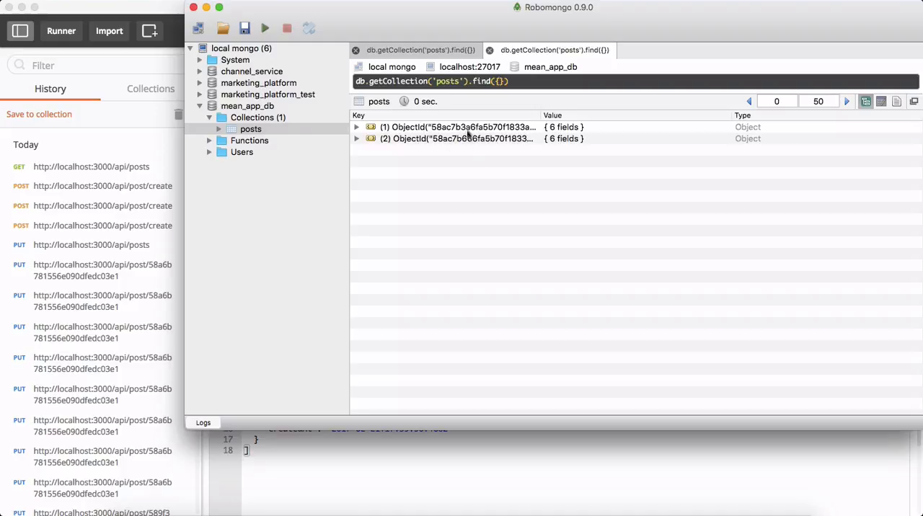
- Expand both stored posts in Robomongo to check their titles, bodies and createdAt
{"action": "left_click", "coordinate": [356, 127]}
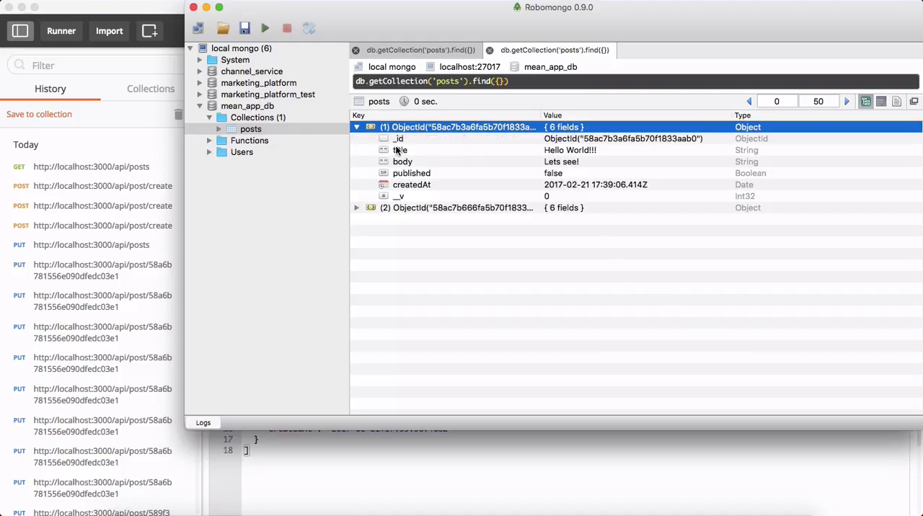
{"action": "left_click", "coordinate": [398, 150]}
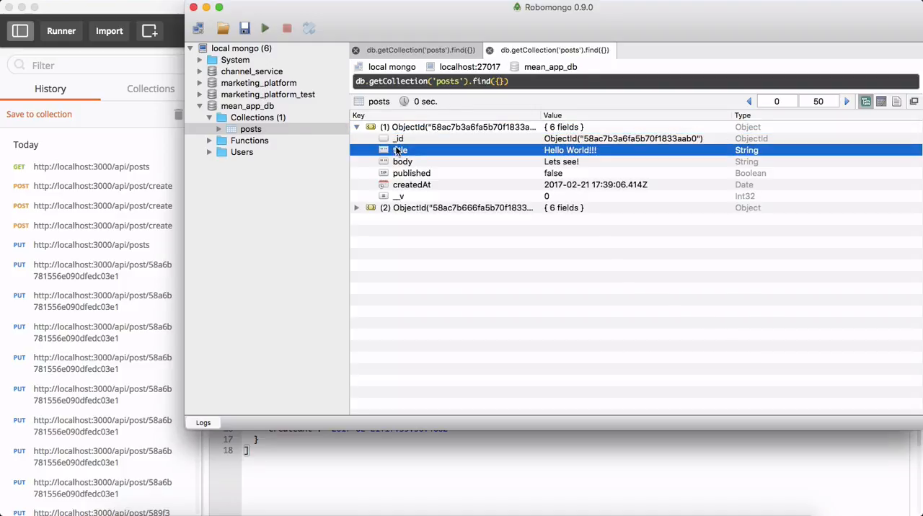
{"action": "left_click", "coordinate": [458, 208]}
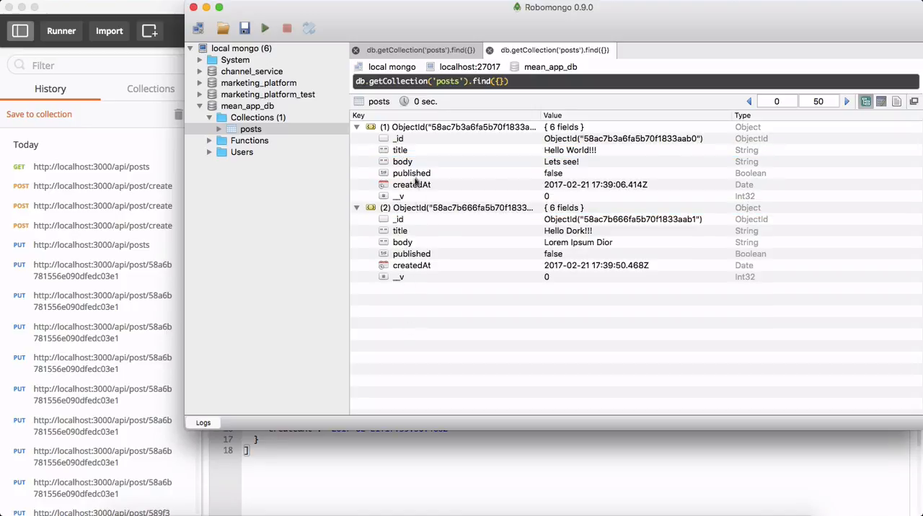
{"action": "mouse_move", "coordinate": [464, 228]}
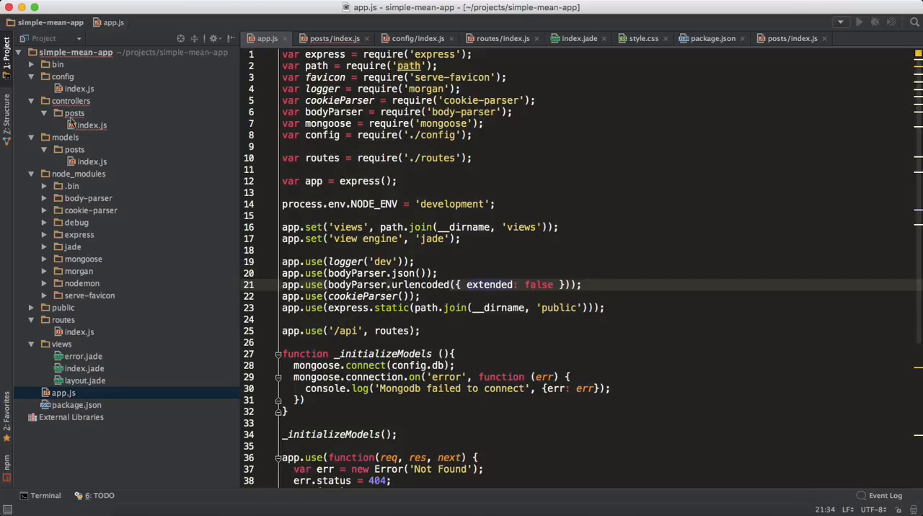
- Reopen routes/index.js and app.js to review the app.use('/api', routes) mount
{"action": "left_click", "coordinate": [90, 124]}
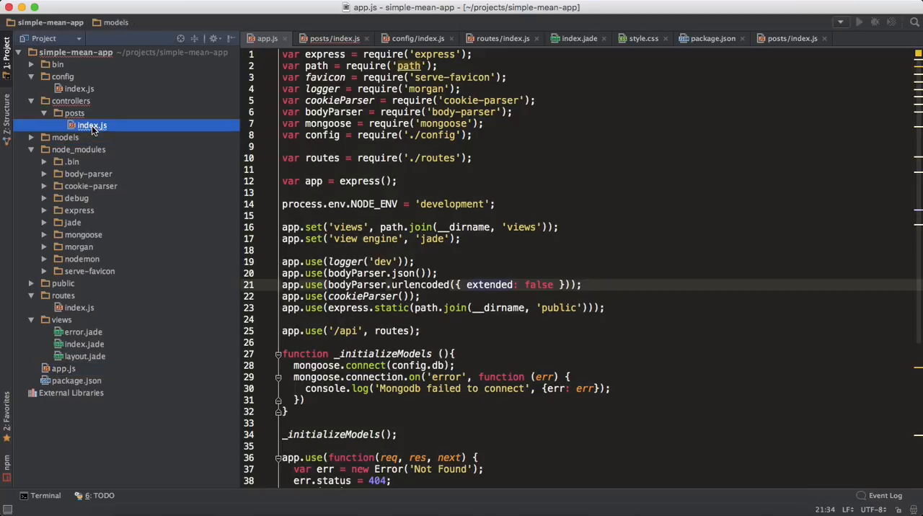
{"action": "double_click", "coordinate": [93, 124]}
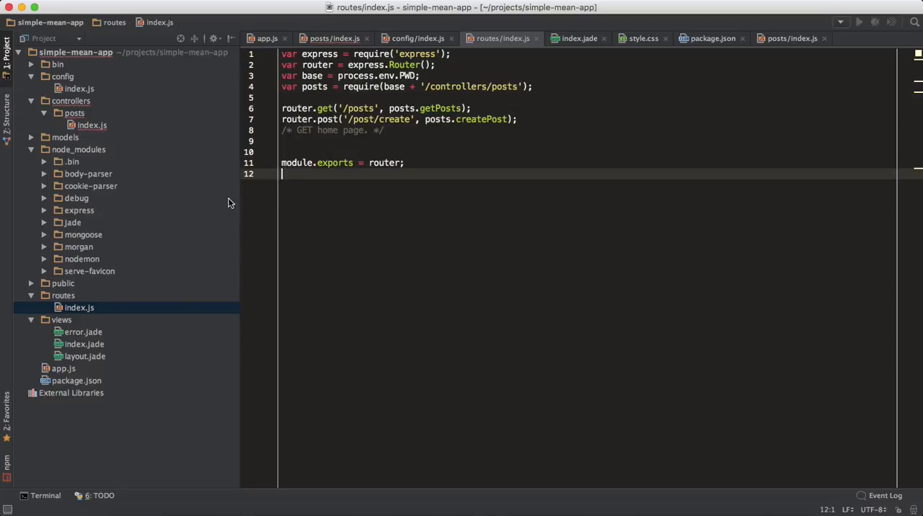
{"action": "mouse_move", "coordinate": [78, 332]}
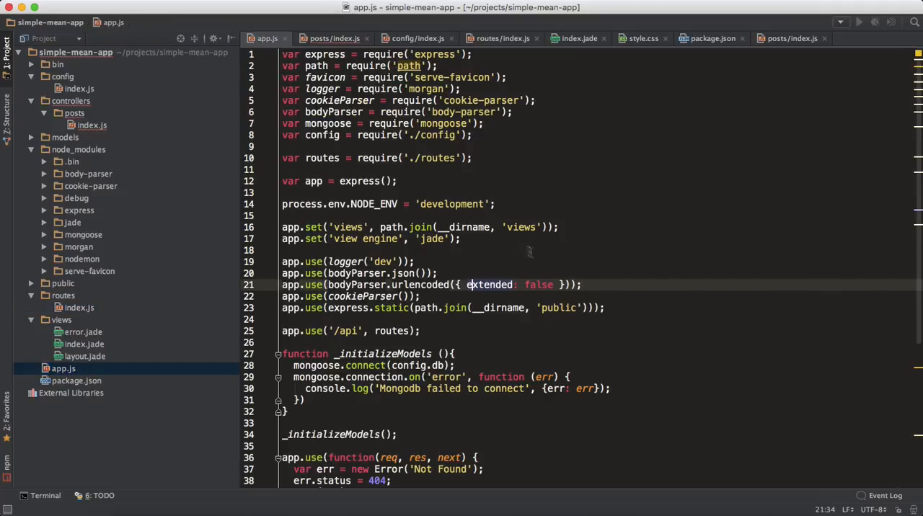
{"action": "scroll", "scroll_direction": "down", "scroll_amount": 3}
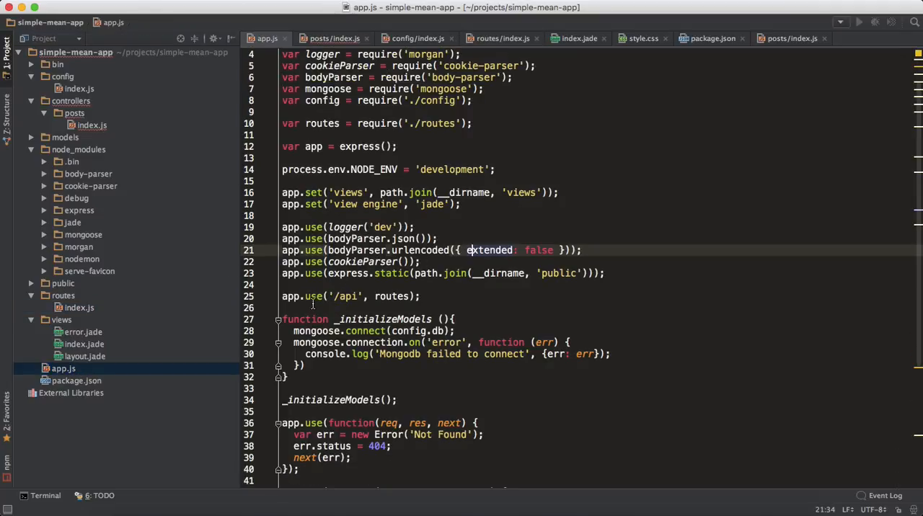
{"action": "mouse_move", "coordinate": [319, 297]}
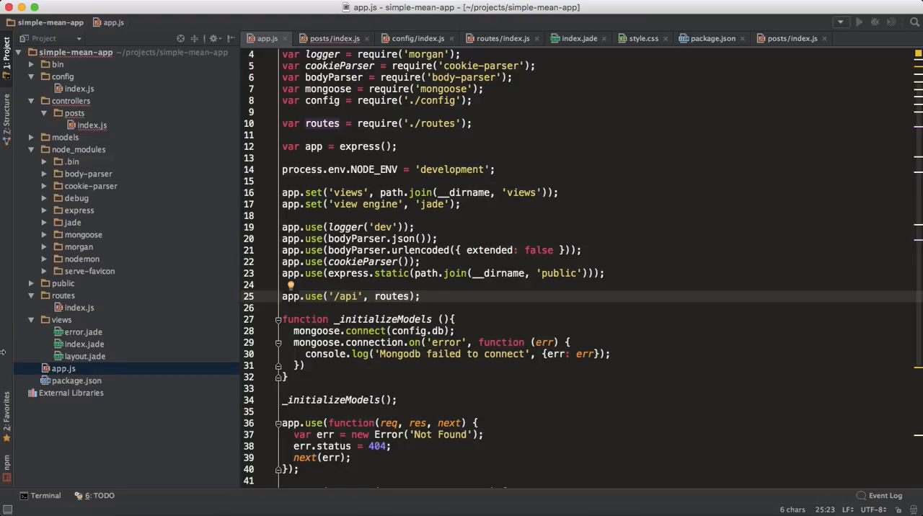
{"action": "mouse_move", "coordinate": [340, 297]}
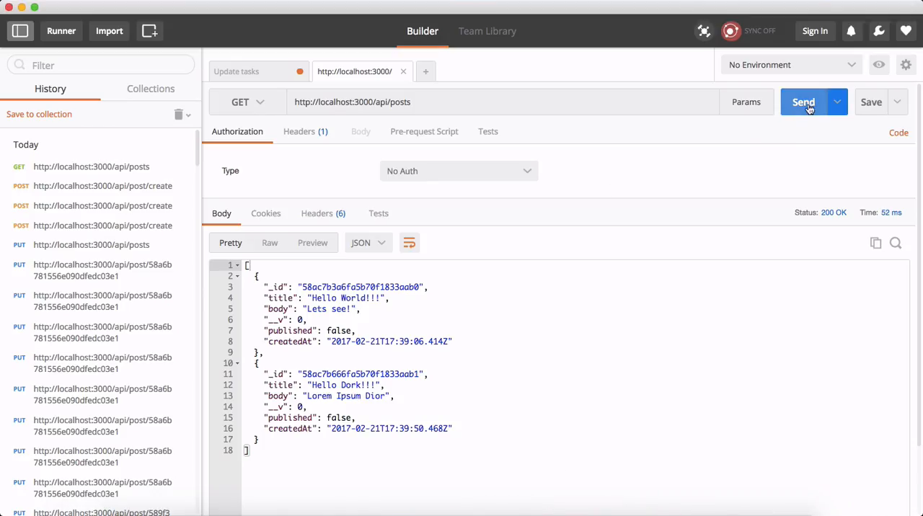
- Send GET /api/posts again and see a 404 Not Found page while nodemon restarts
{"action": "left_click", "coordinate": [803, 101]}
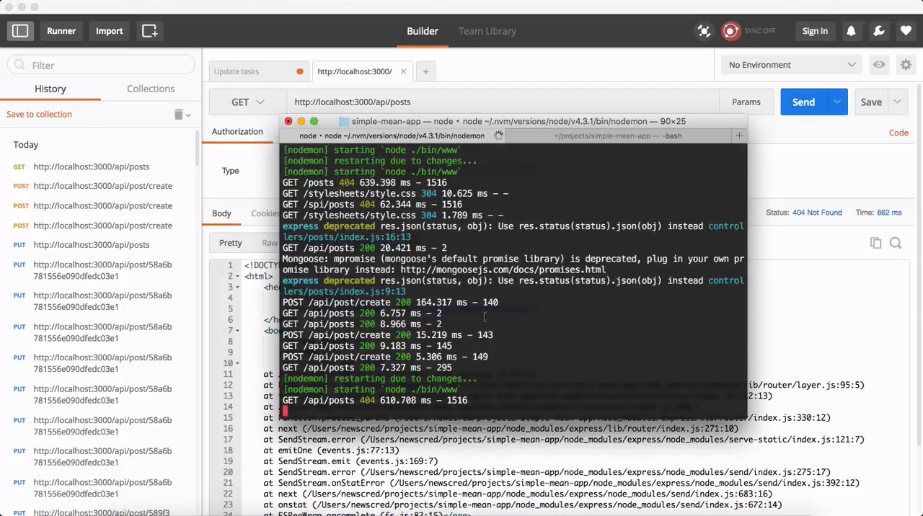
{"action": "left_click", "coordinate": [301, 122]}
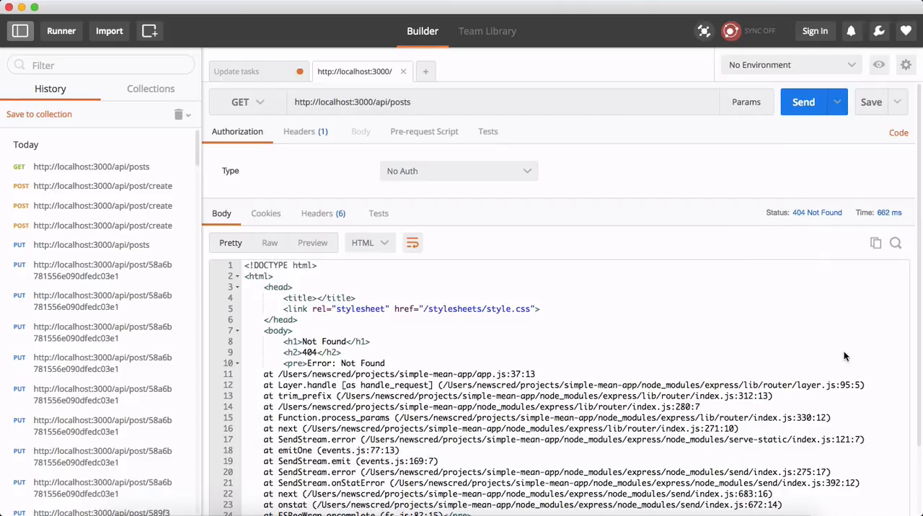